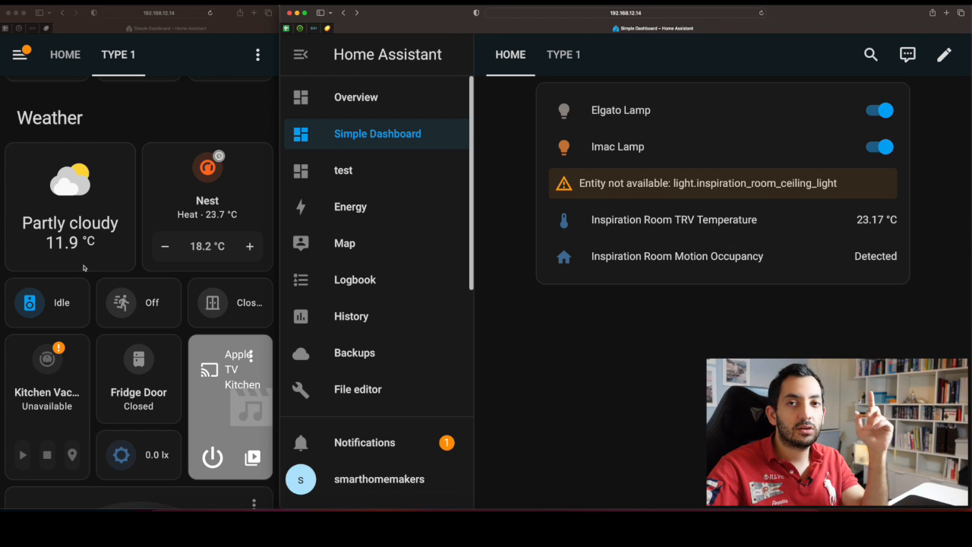
Scroll down the Settings page to reach Dashboards.
scroll("down", 3)
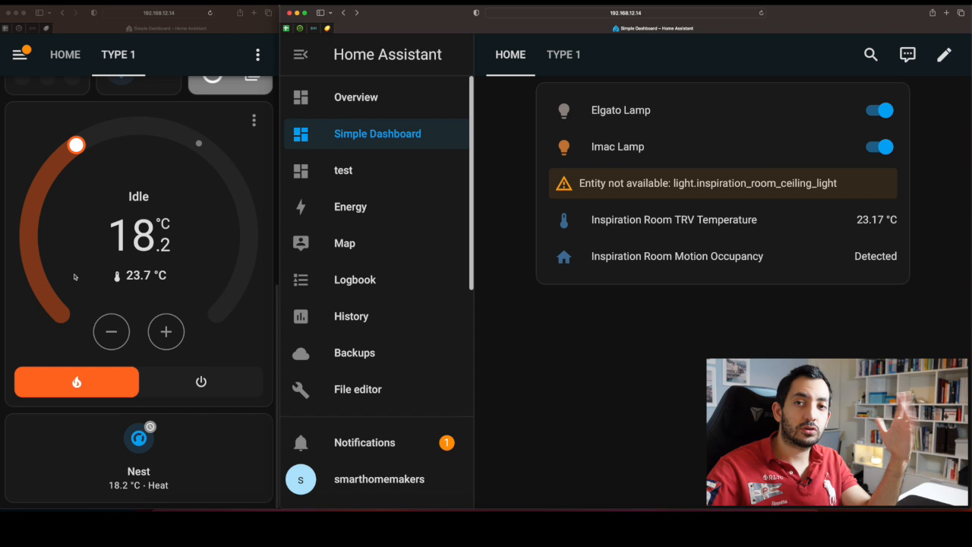
scroll("down", 3)
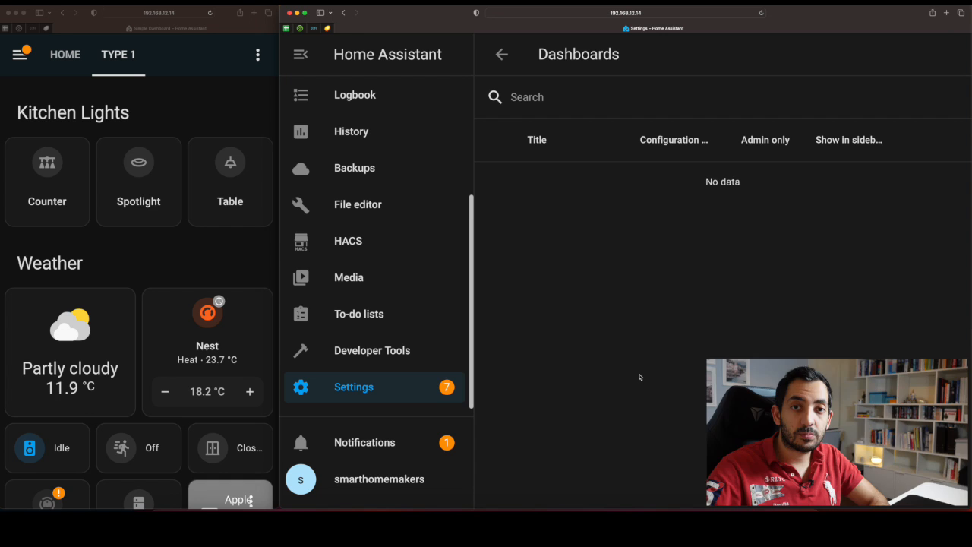
Create a from-scratch dashboard titled 'Mobile' with icon mdi:cellphone.
left_click(889, 479)
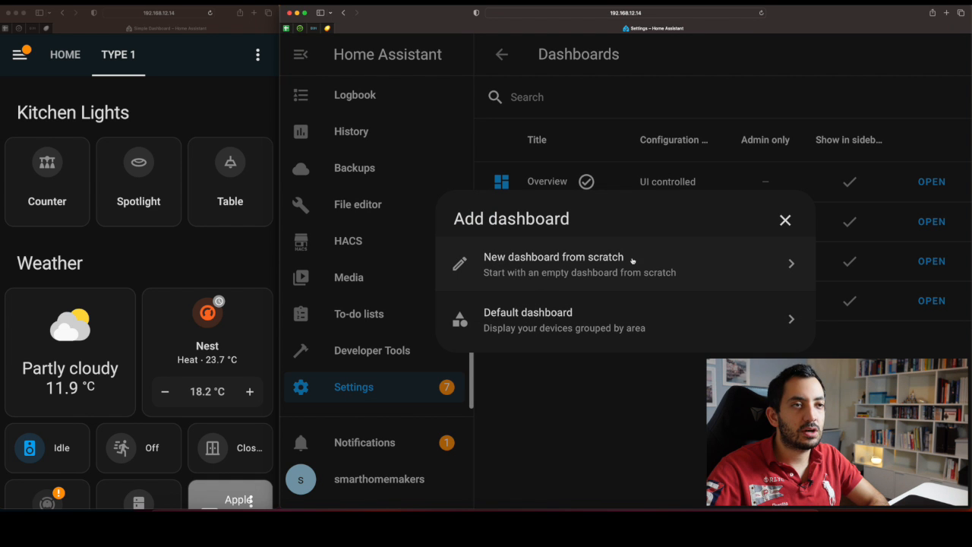
left_click(553, 264)
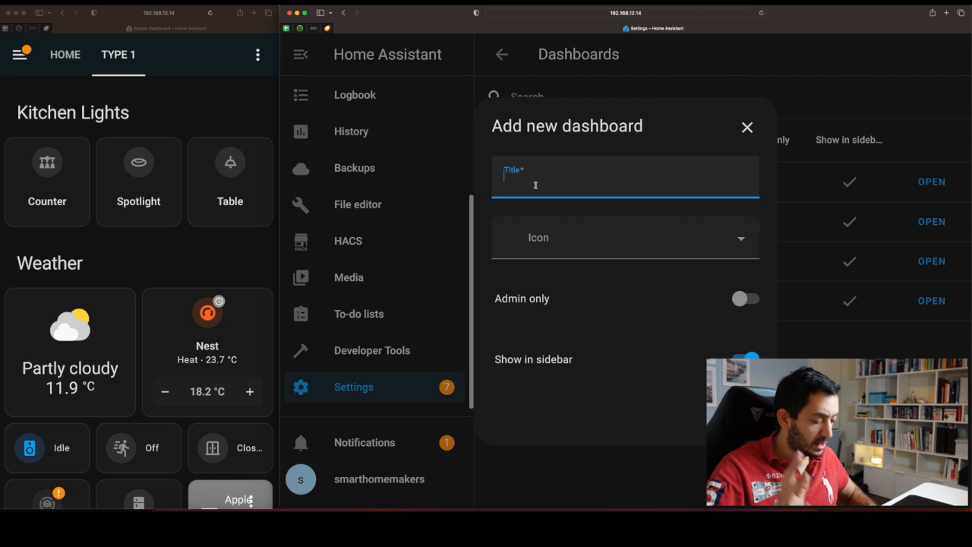
type("Mobile")
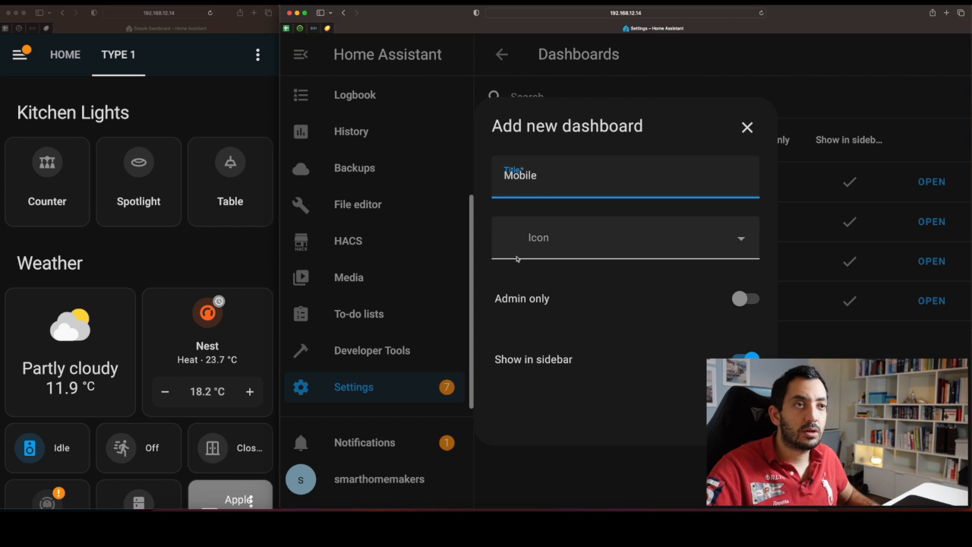
type("mdi:cellphone")
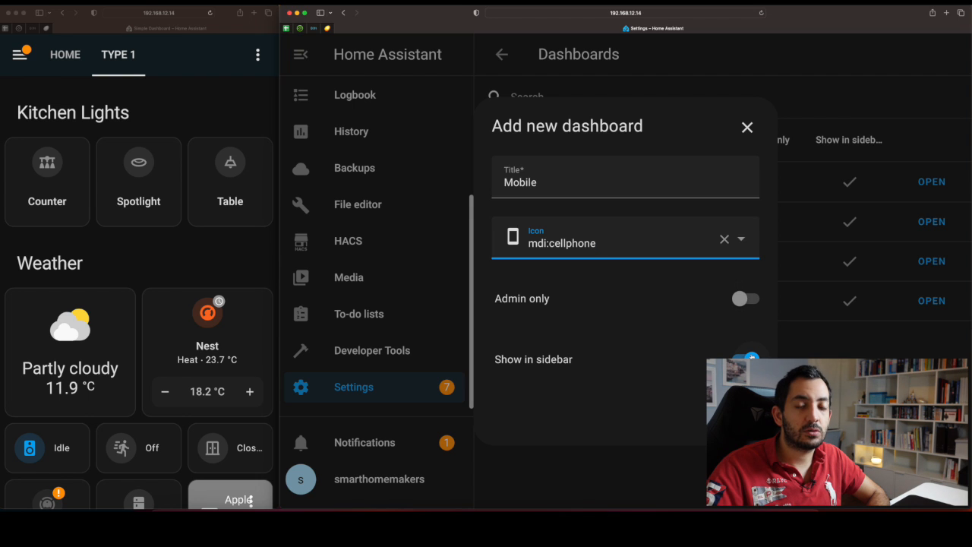
mouse_move(534, 335)
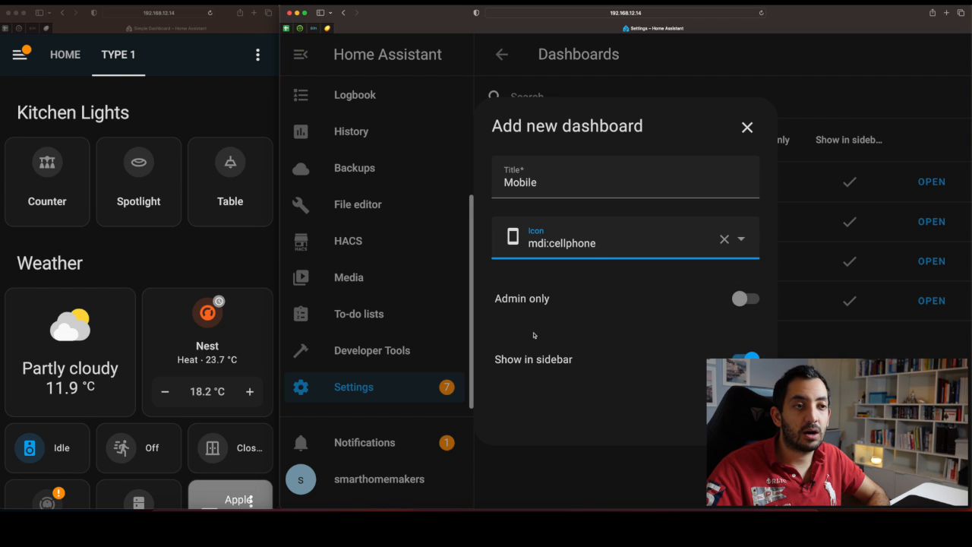
left_click(744, 359)
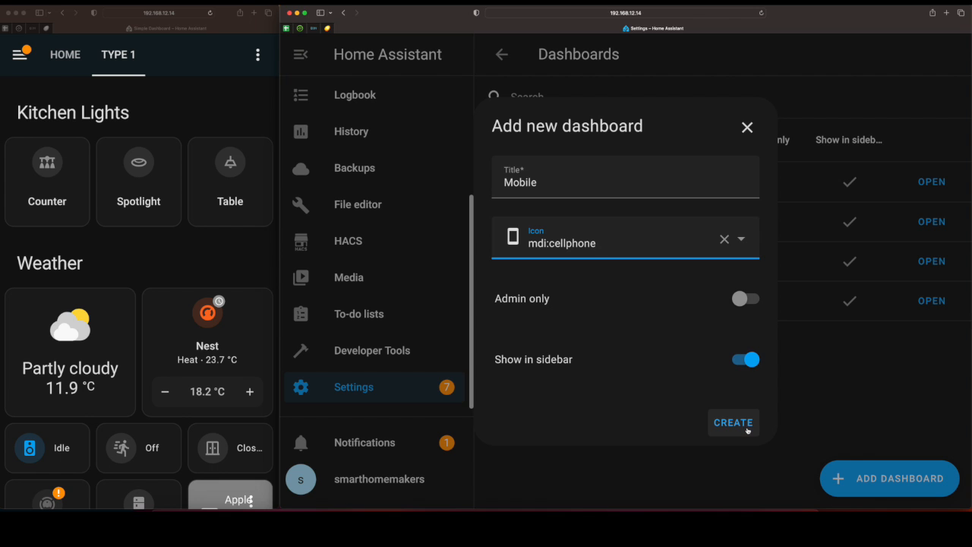
left_click(732, 422)
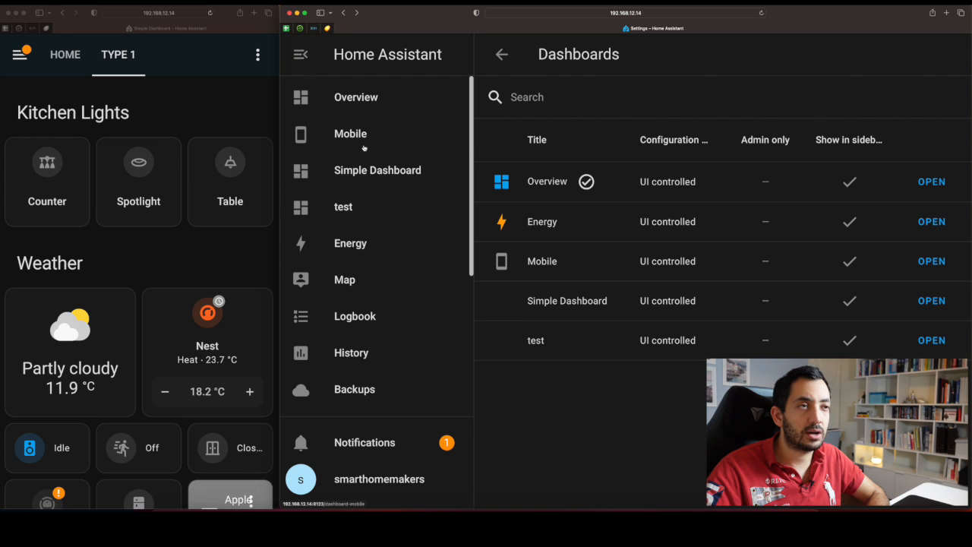
Open Mobile in edit mode and review its title and Home view settings without changes.
left_click(350, 133)
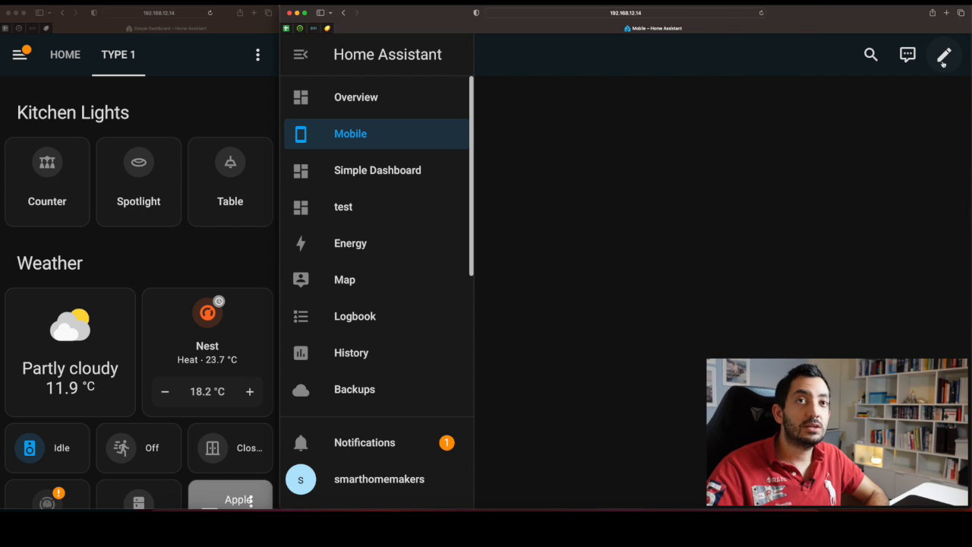
left_click(944, 54)
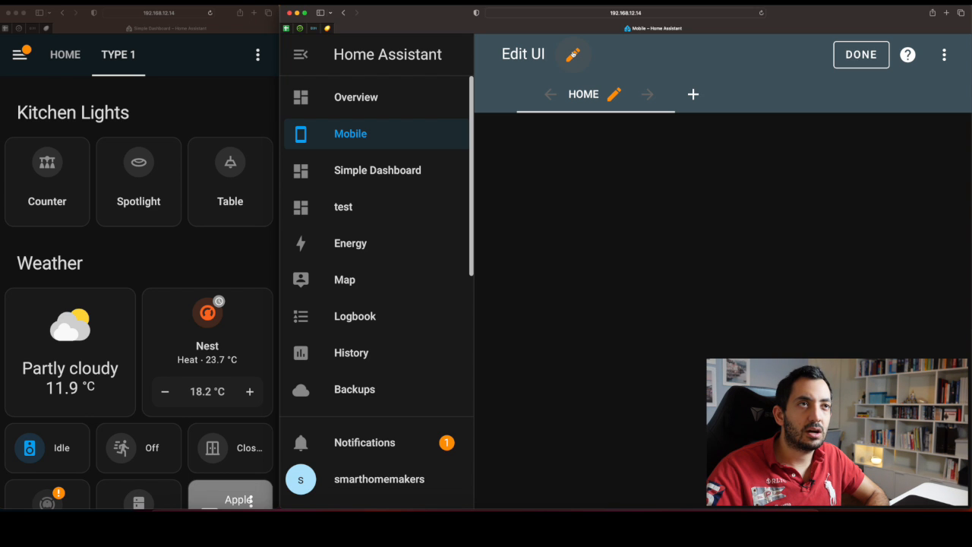
left_click(572, 54)
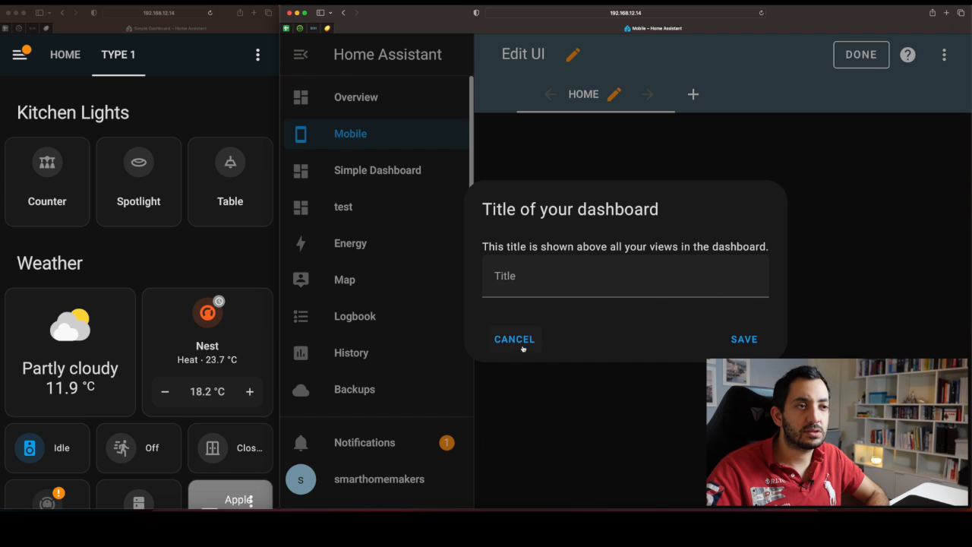
left_click(514, 338)
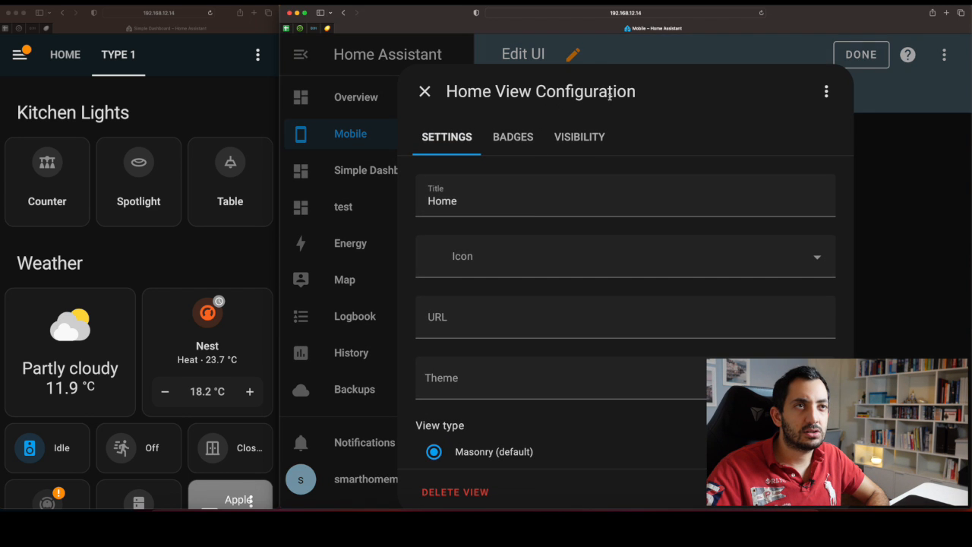
left_click(424, 91)
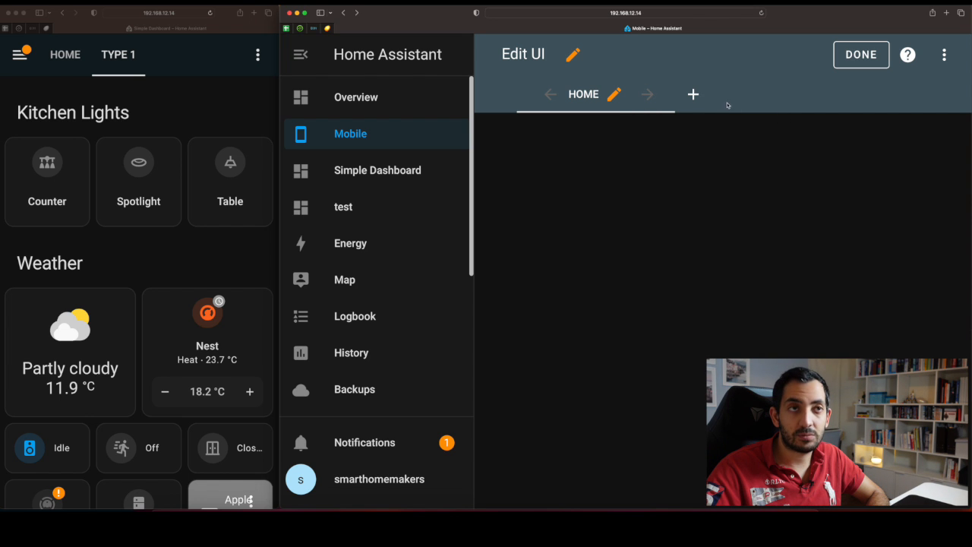
Start adding a second view, discard it, and scroll down the Home view.
left_click(613, 93)
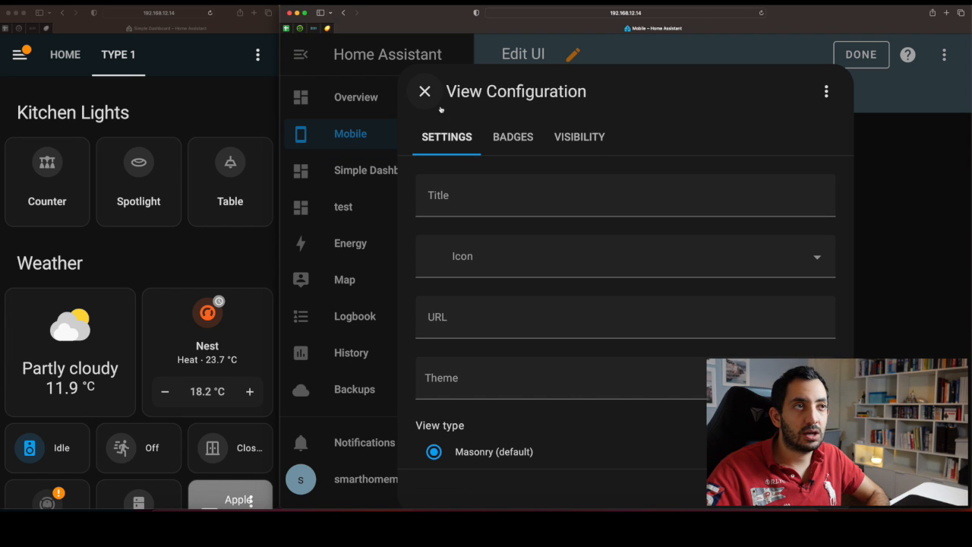
left_click(424, 91)
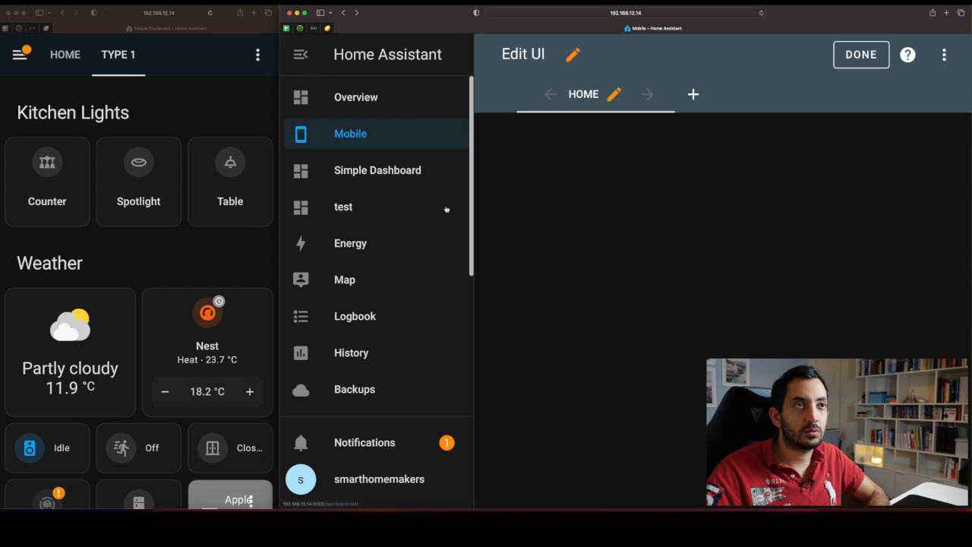
mouse_move(663, 160)
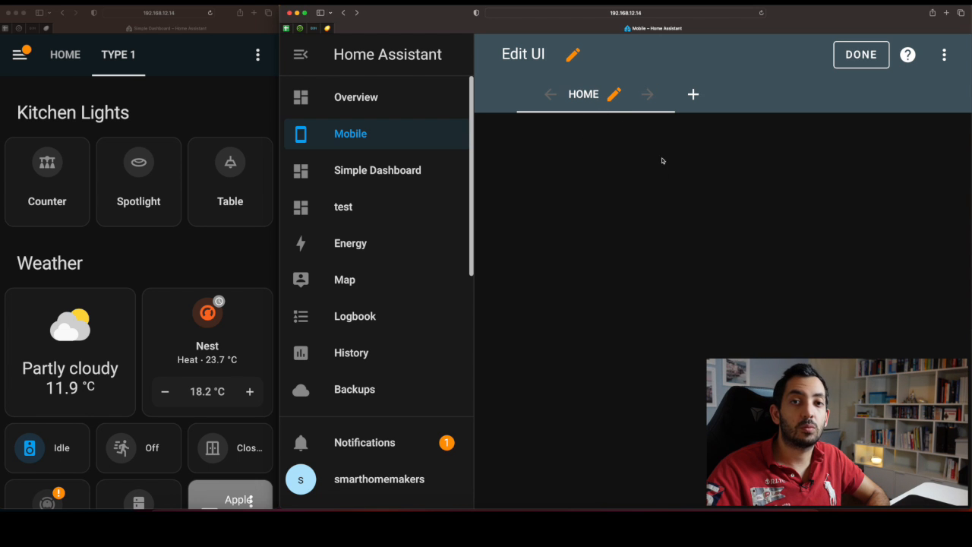
mouse_move(871, 201)
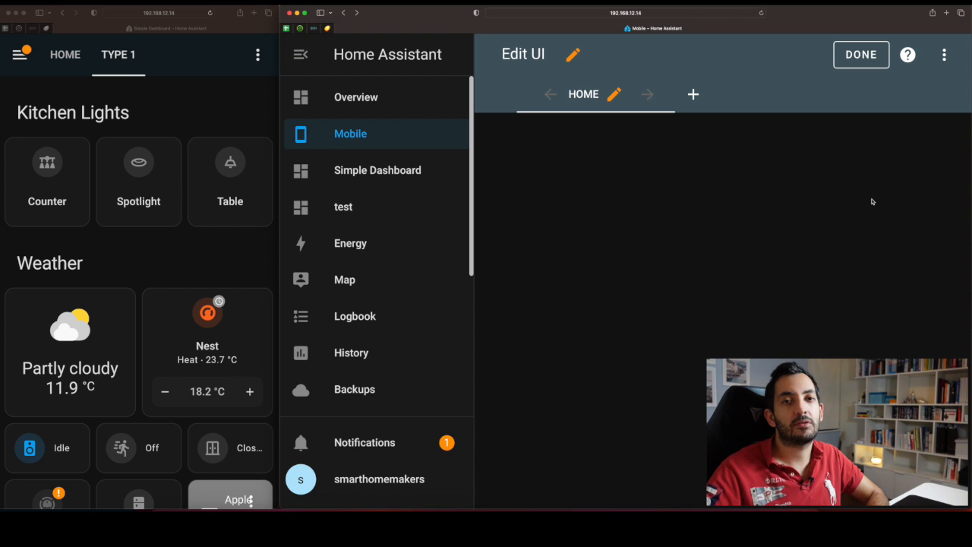
mouse_move(903, 258)
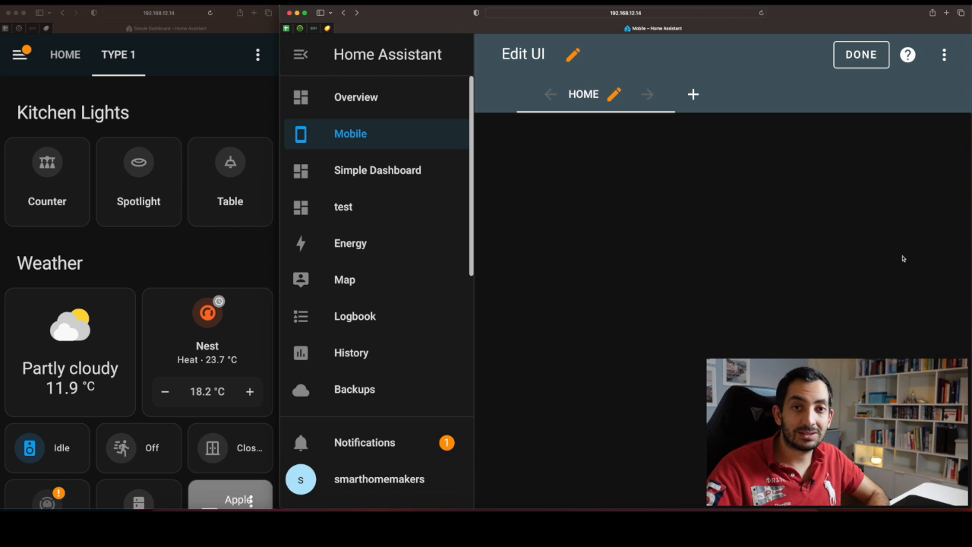
mouse_move(220, 150)
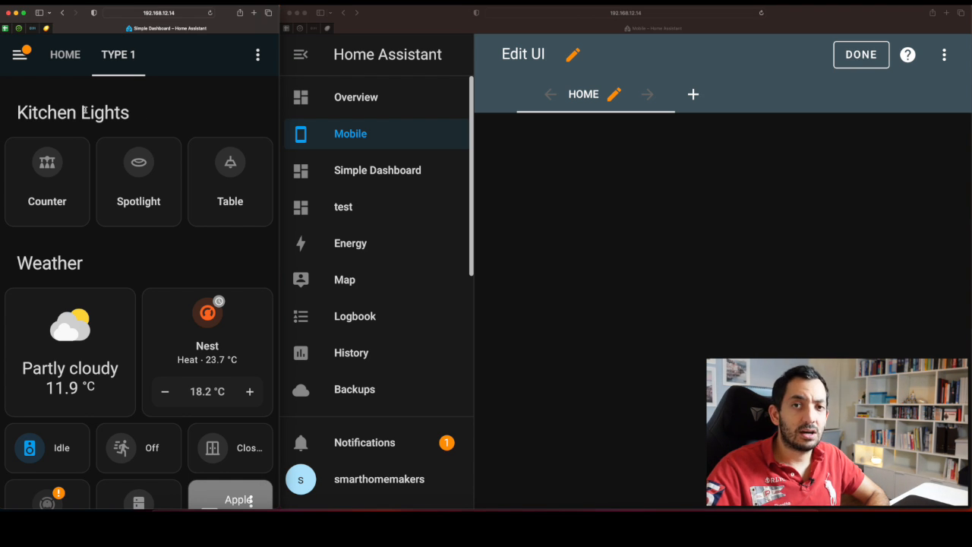
mouse_move(218, 175)
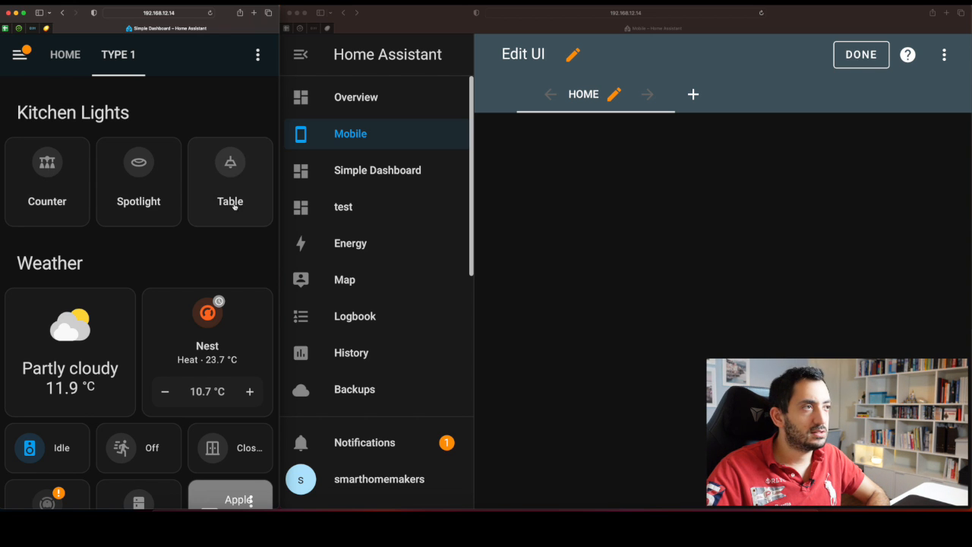
scroll("down", 3)
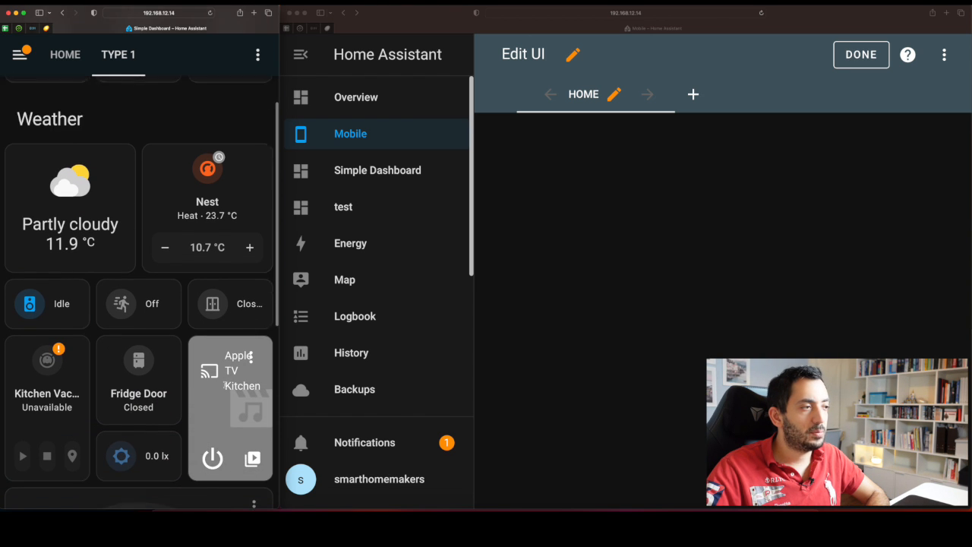
scroll("down", 3)
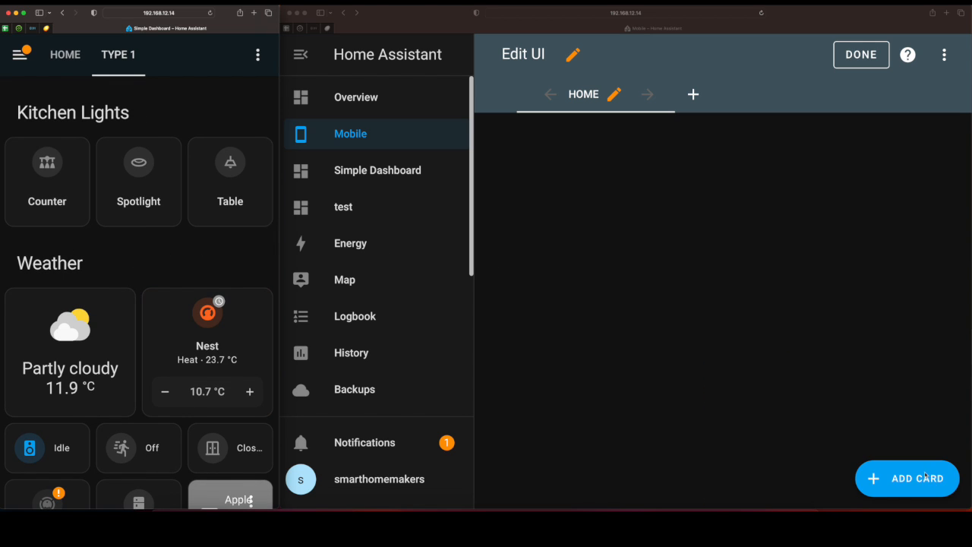
Add a Horizontal Stack card holding three Sun Next dawn Tile cards and save it.
left_click(907, 478)
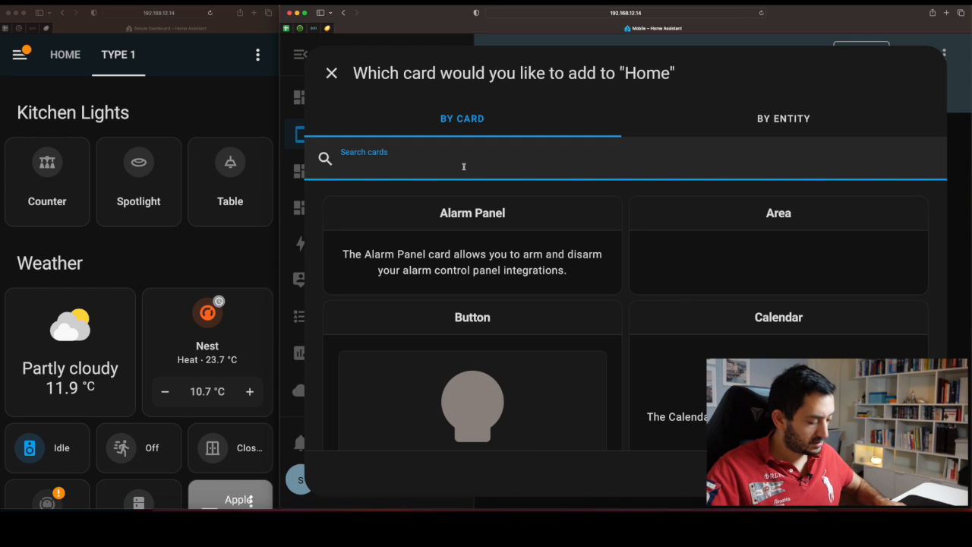
type("ho")
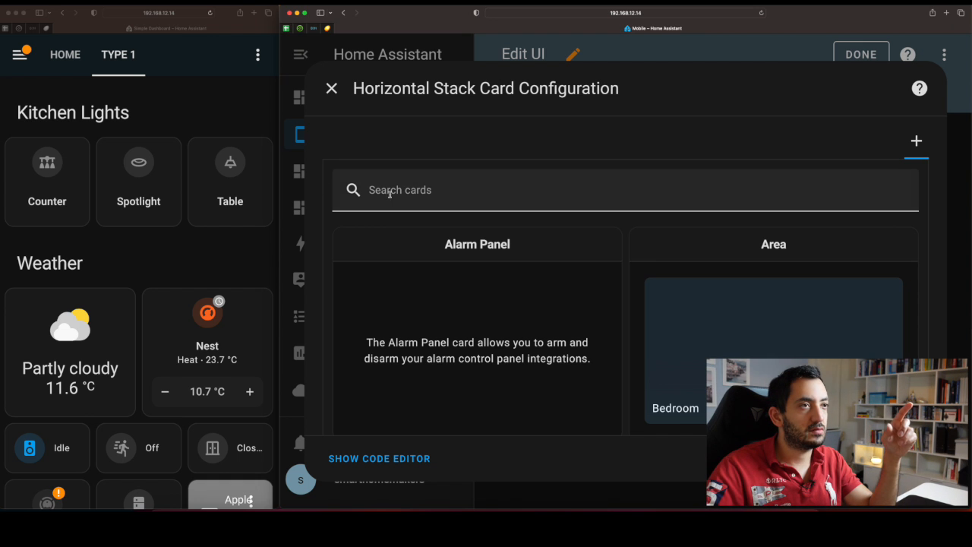
type("tile")
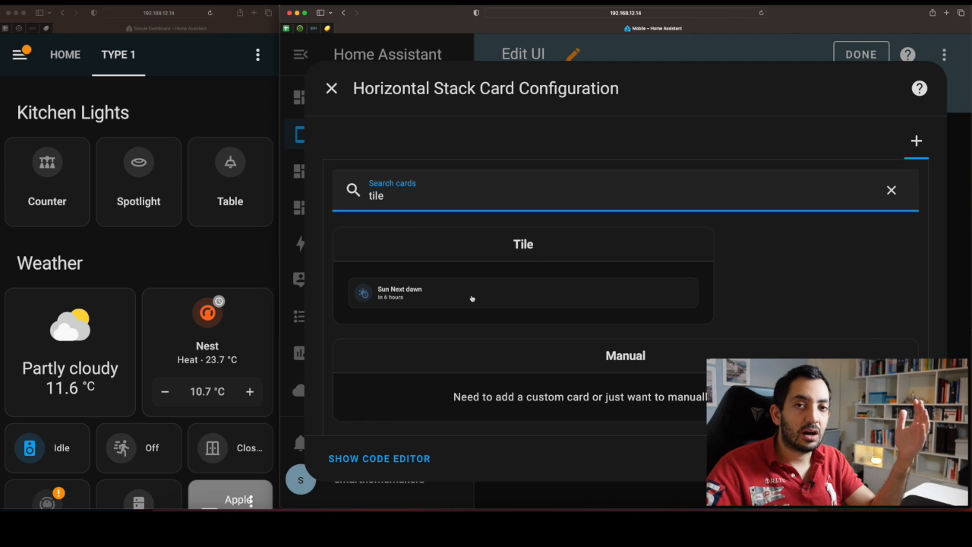
left_click(522, 293)
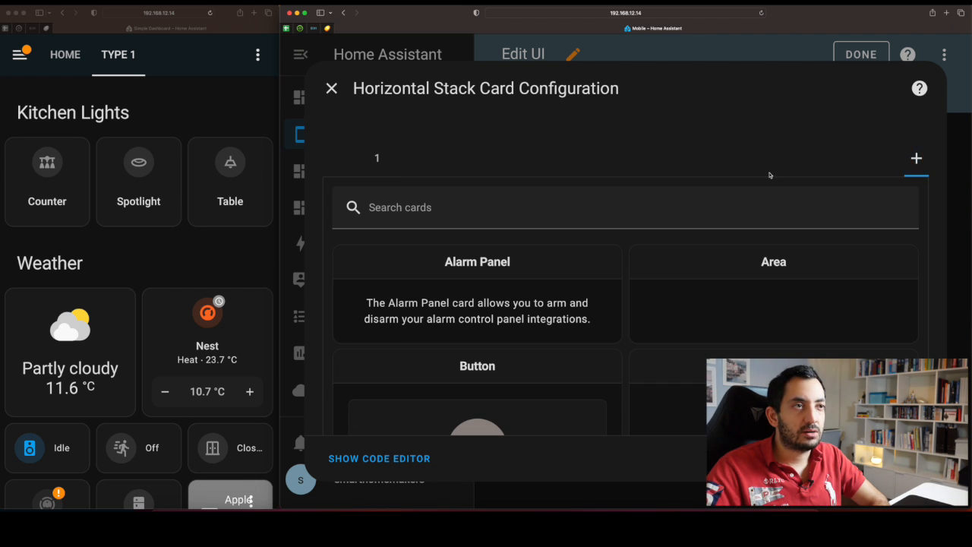
type("tile")
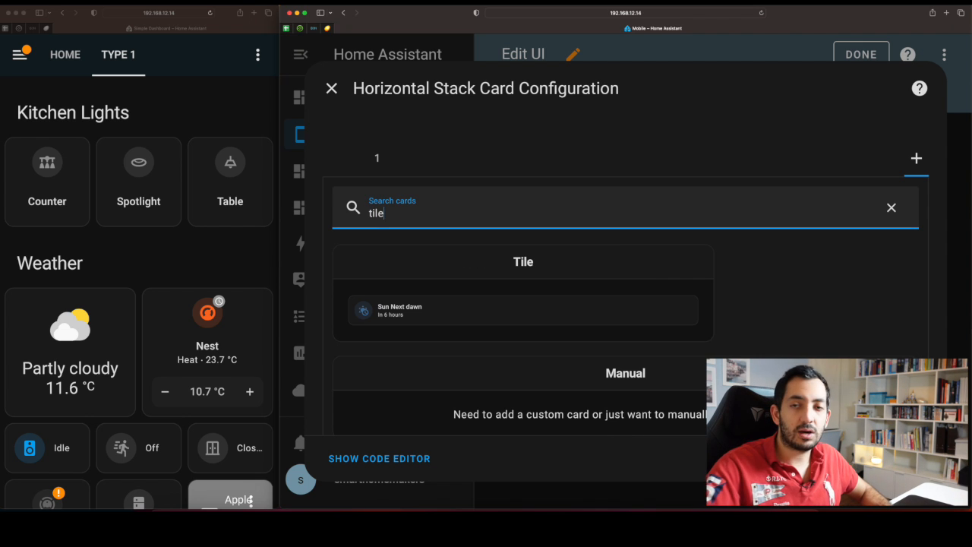
left_click(523, 309)
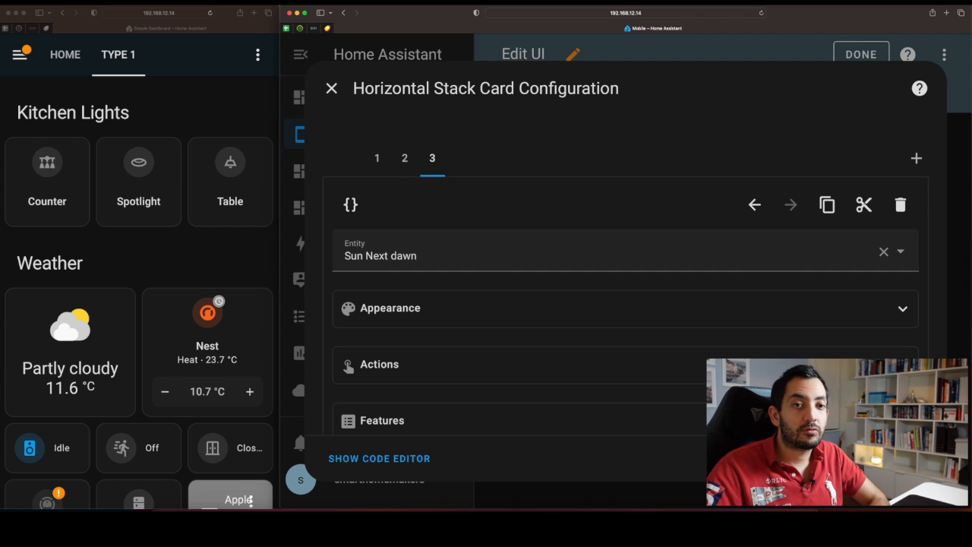
left_click(331, 88)
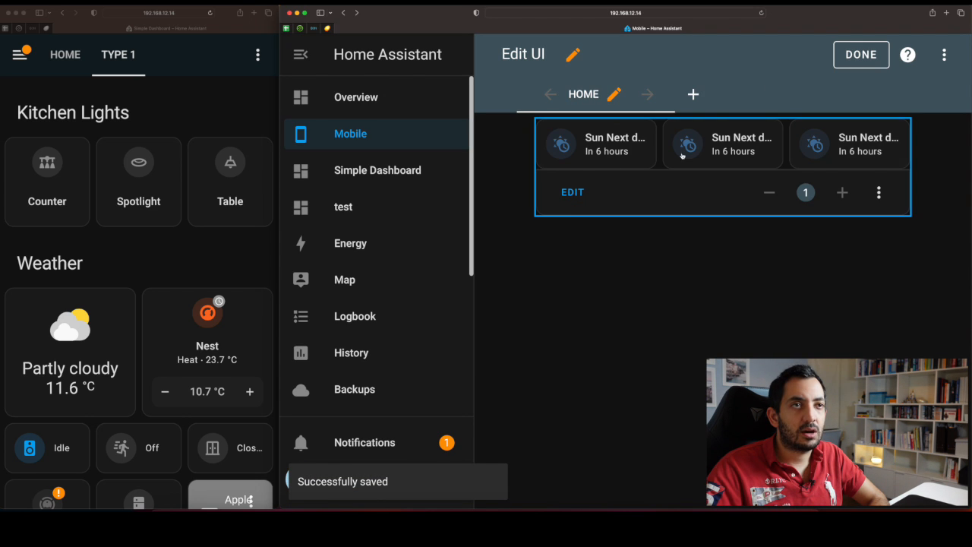
Exit edit mode, check the reference dashboard, then reopen the horizontal stack's editor.
left_click(860, 54)
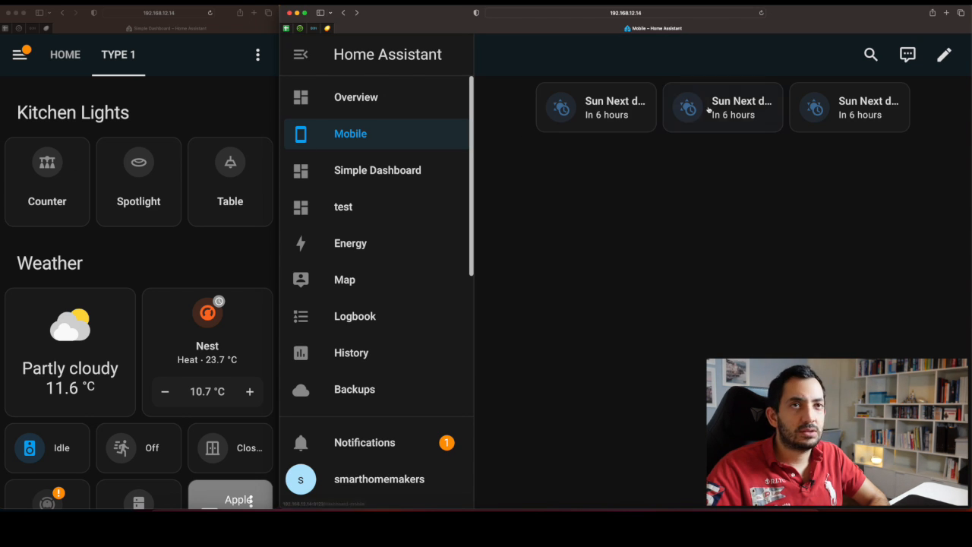
mouse_move(682, 89)
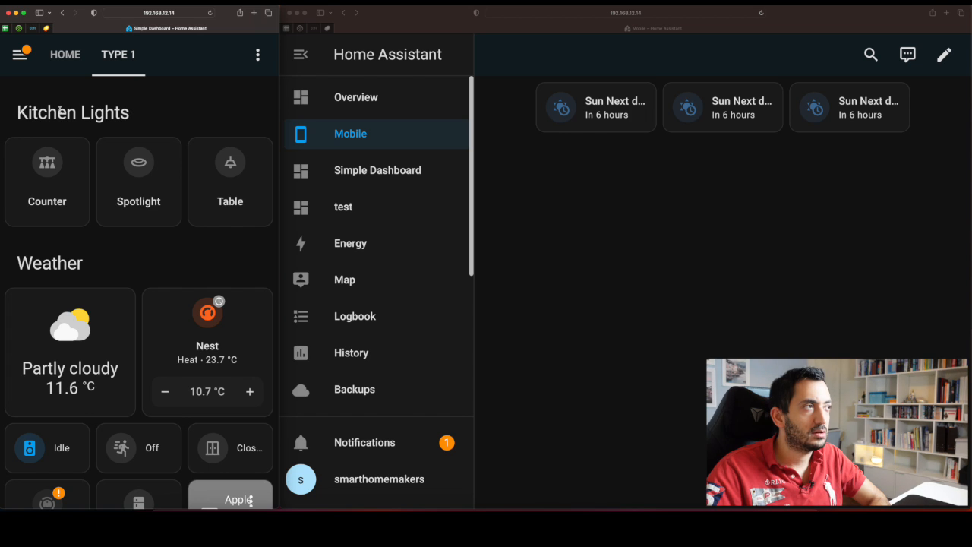
left_click(944, 54)
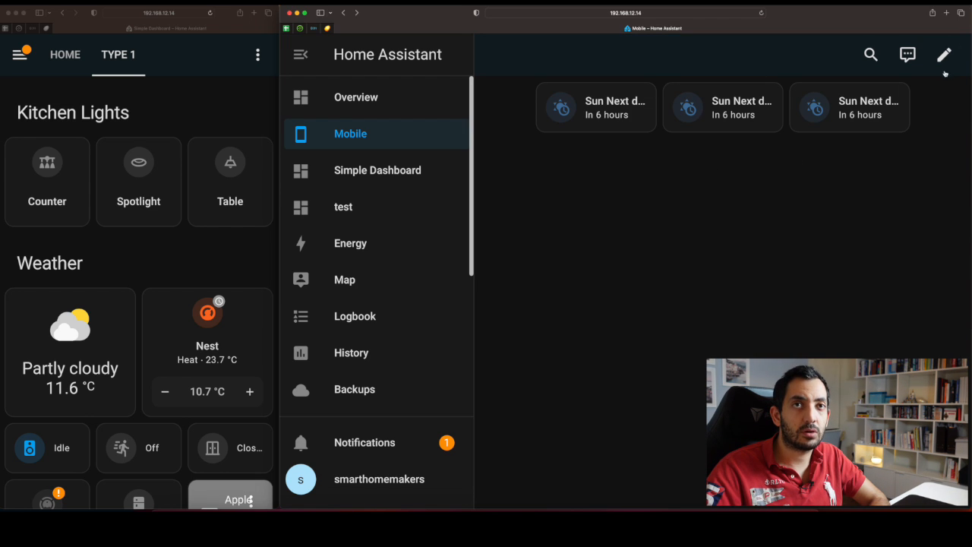
left_click(944, 53)
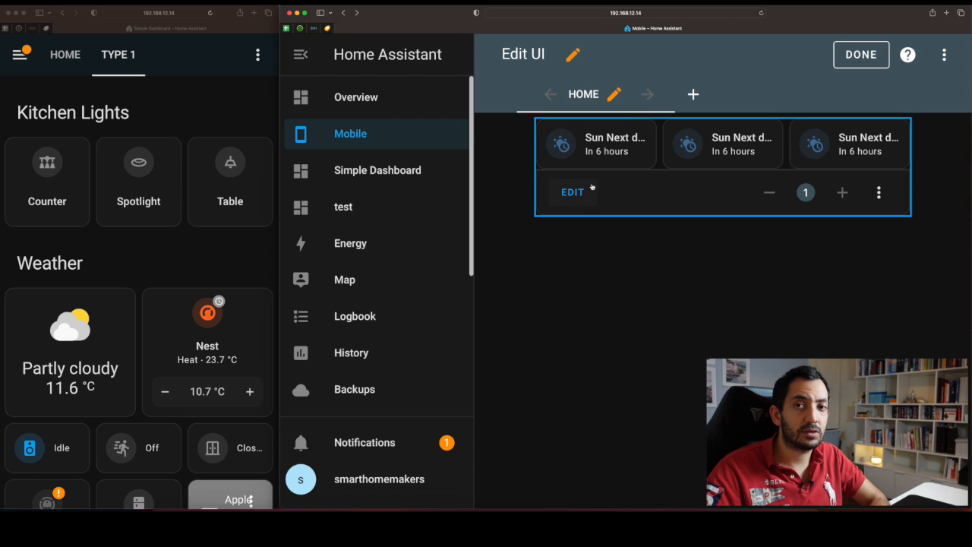
left_click(571, 191)
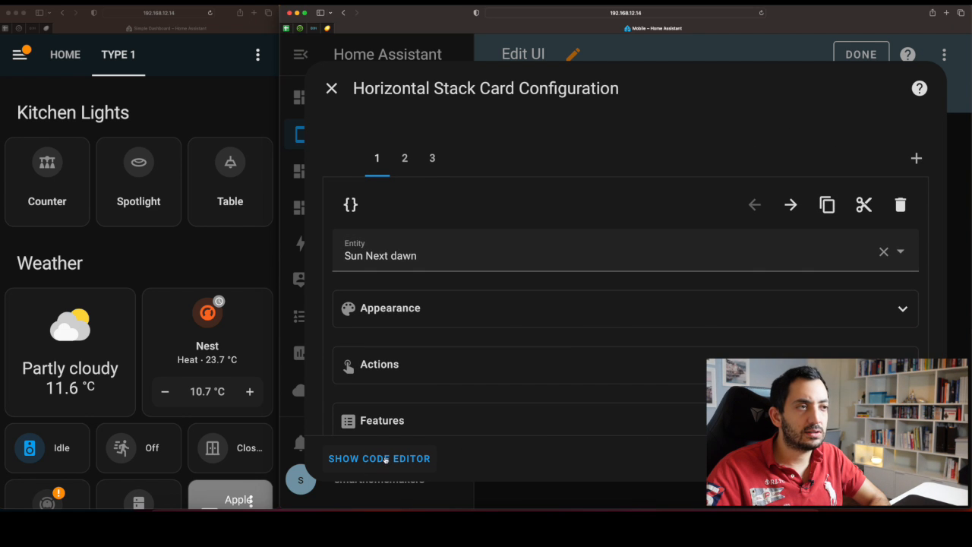
Add the line 'title: Kitchen Lights' to the horizontal stack's YAML.
left_click(379, 458)
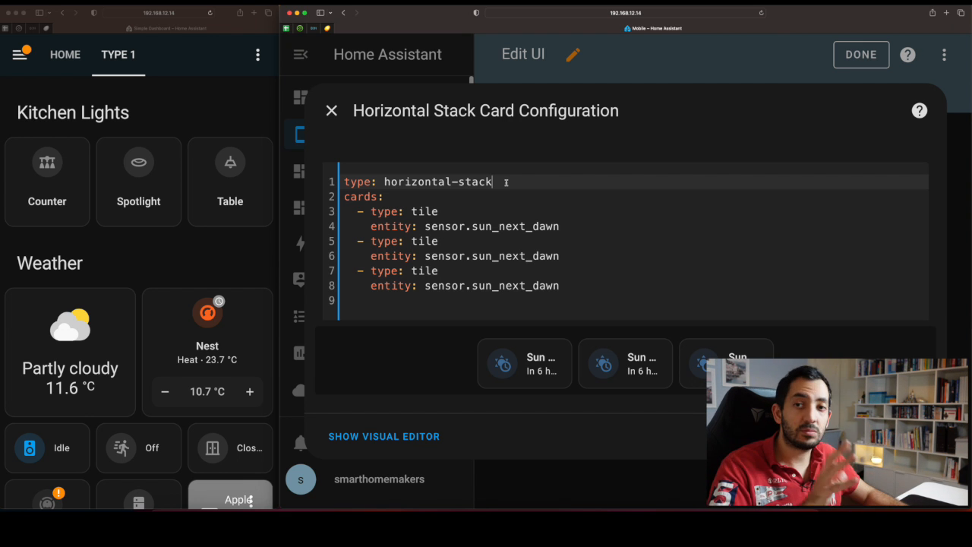
type("title")
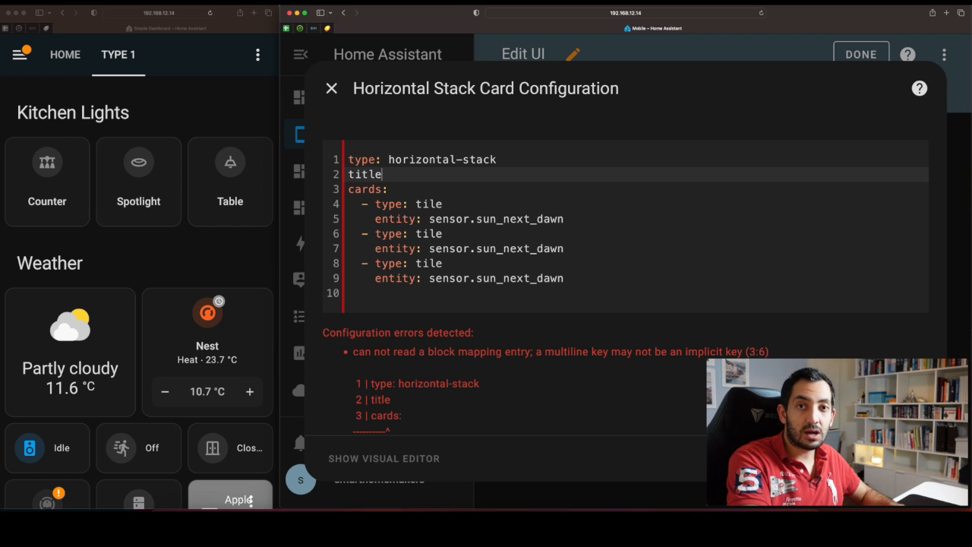
type(":")
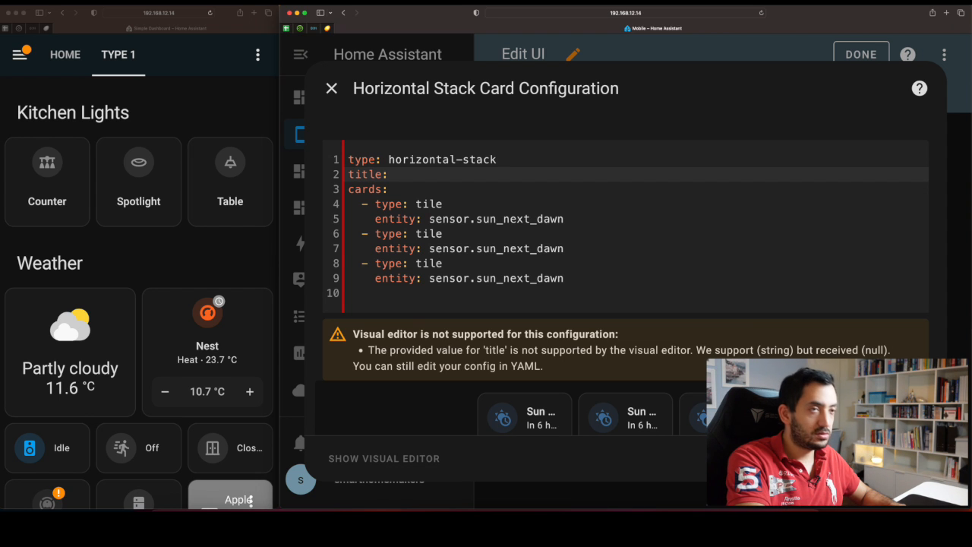
type("@")
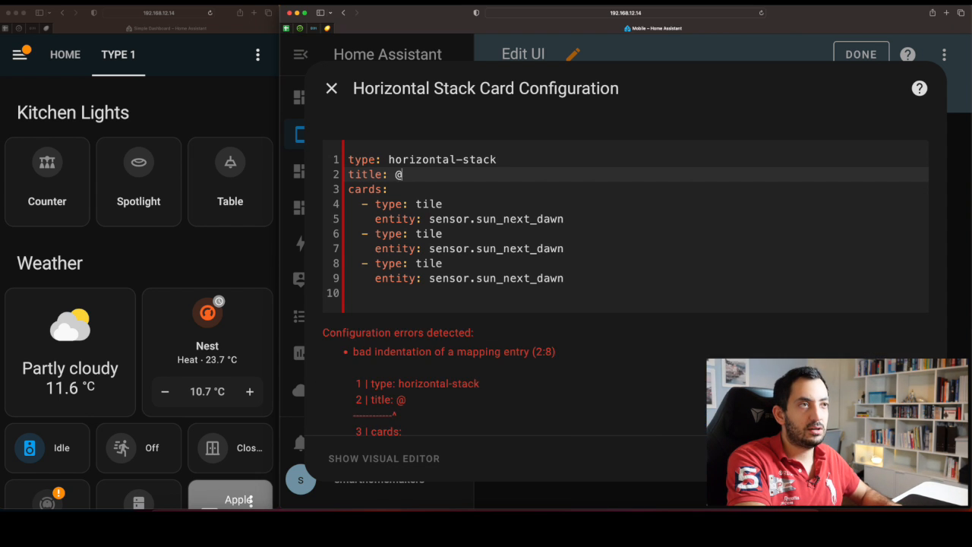
type("K")
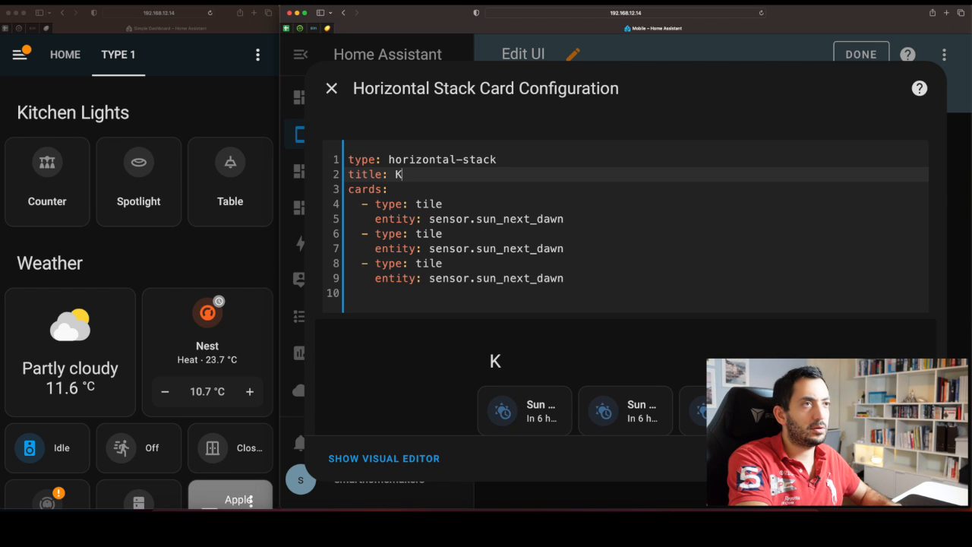
type("itchen Lights")
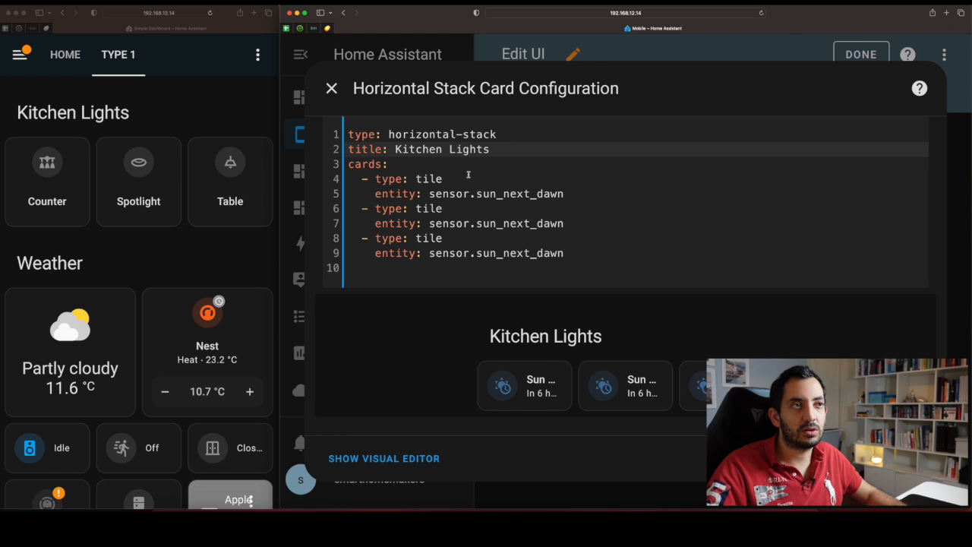
Switch the stack back to the visual editor and scroll through the first tile's settings.
left_click(383, 458)
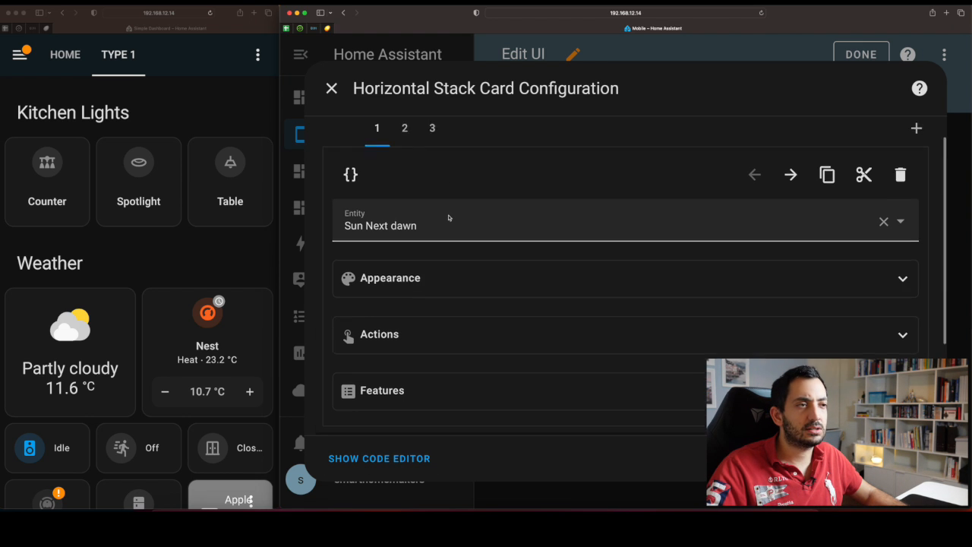
scroll("down", 3)
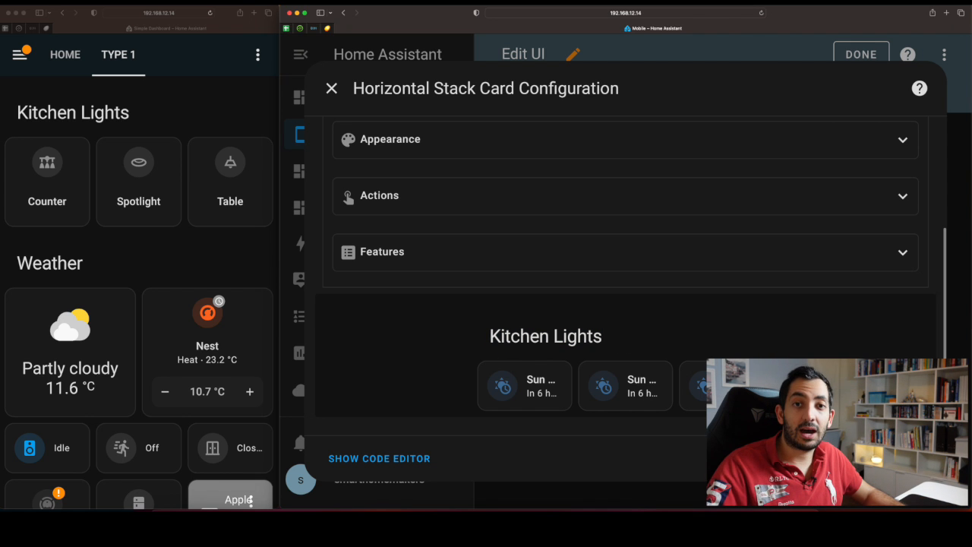
left_click(331, 88)
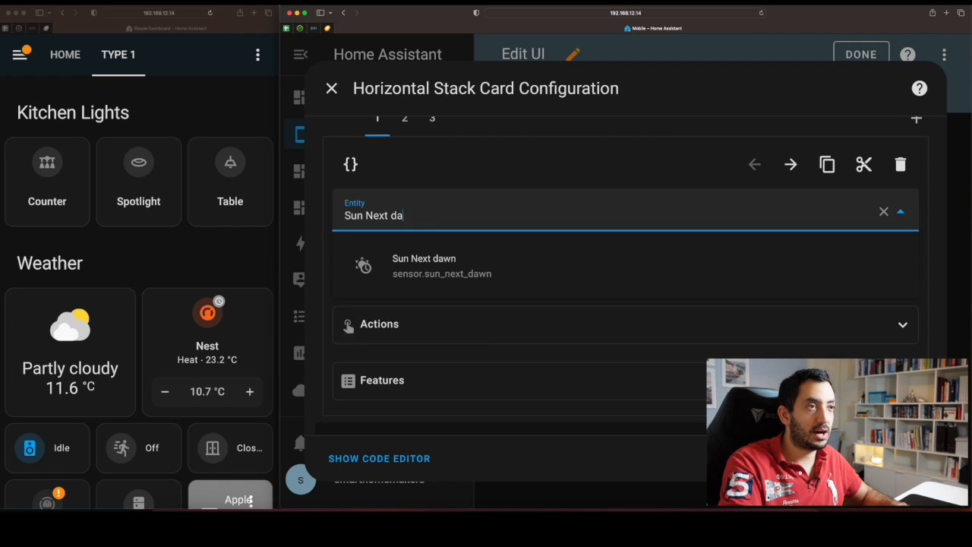
Set the first tile's entity to the Kitchen Counter switch, then re-enter edit mode.
type("Kitchenc")
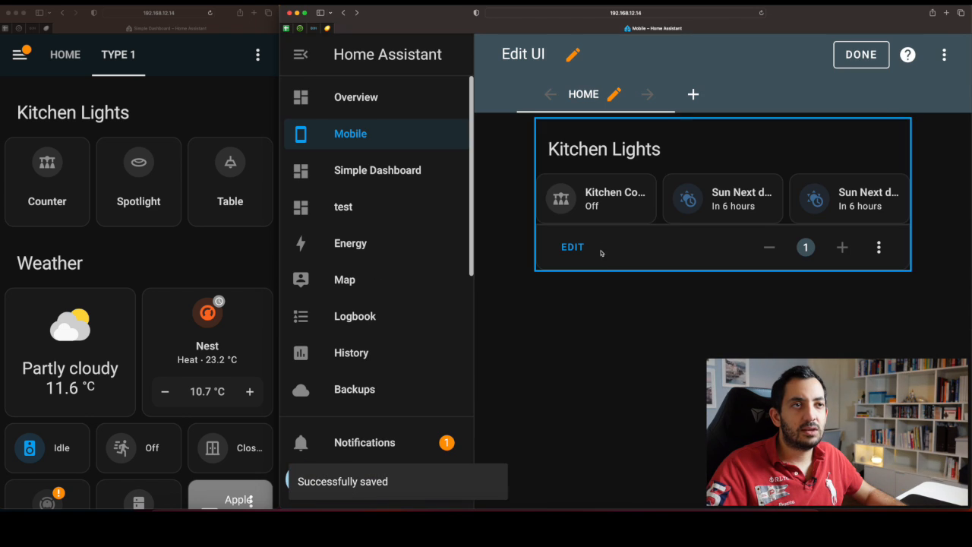
left_click(860, 54)
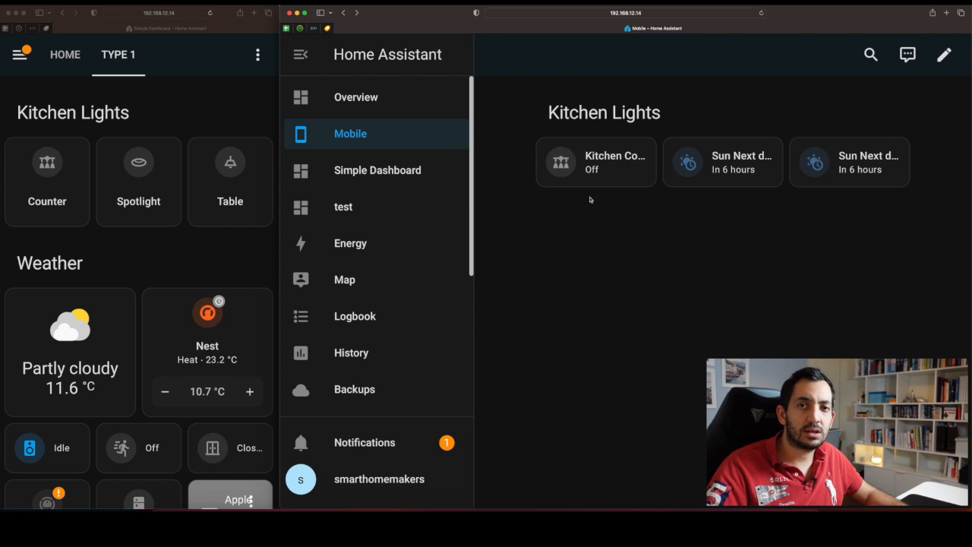
mouse_move(47, 206)
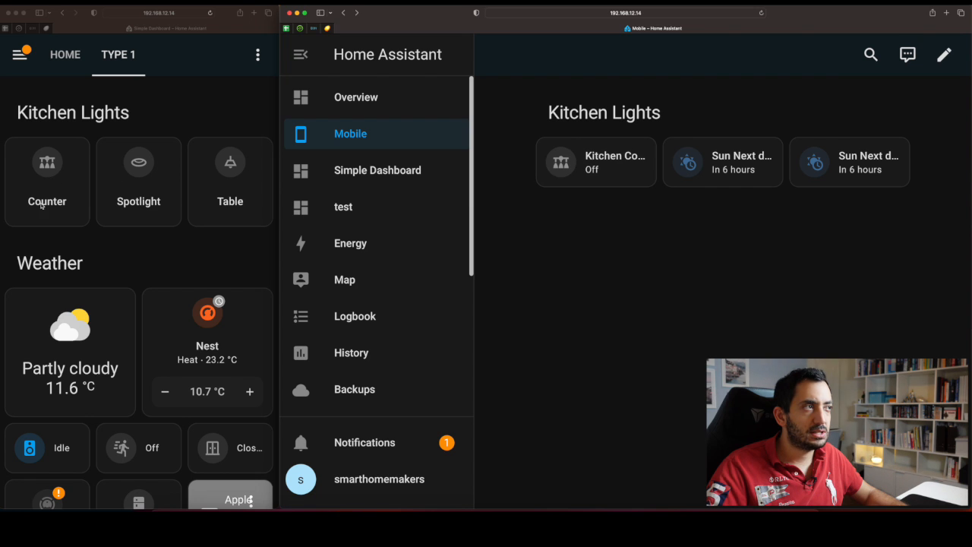
left_click(944, 54)
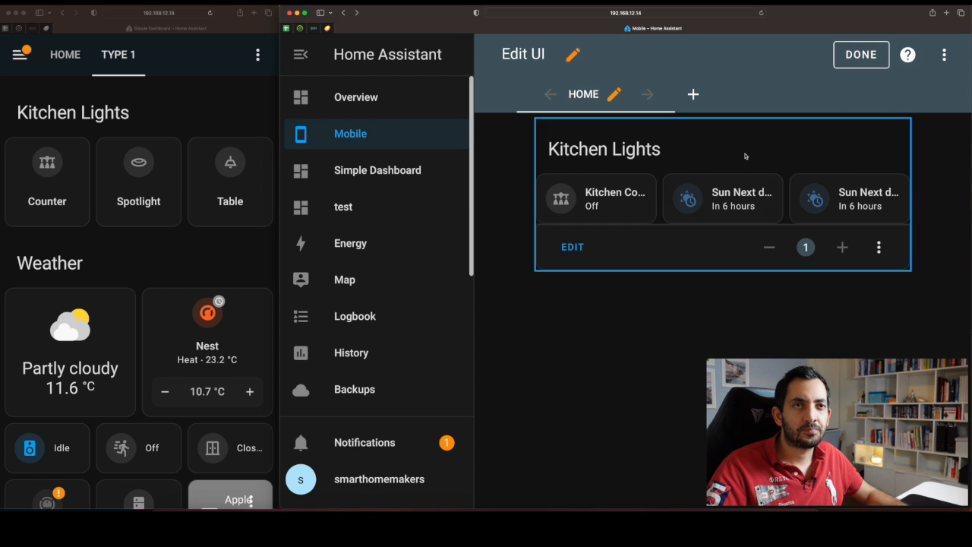
mouse_move(630, 227)
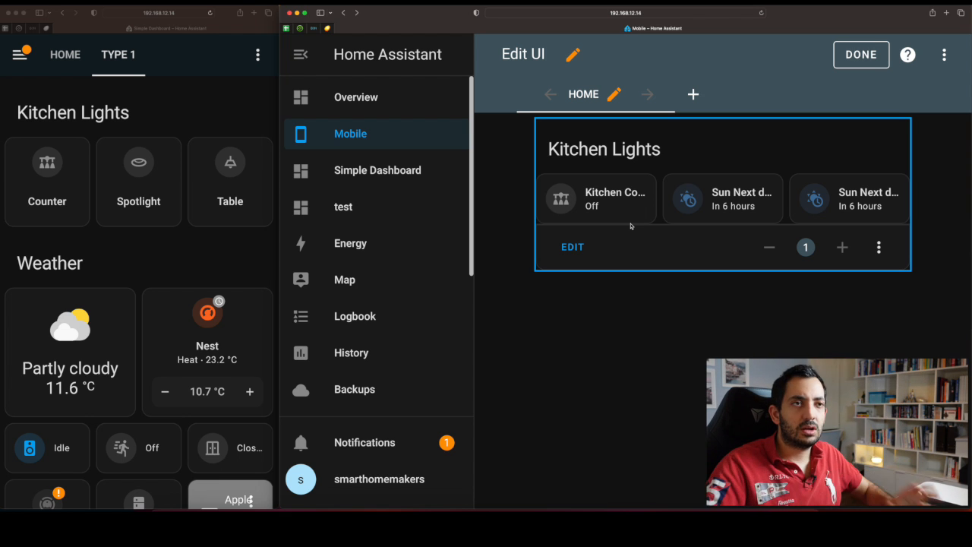
Turn on the Vertical layout for the Kitchen Lights tiles and save the stack.
left_click(572, 246)
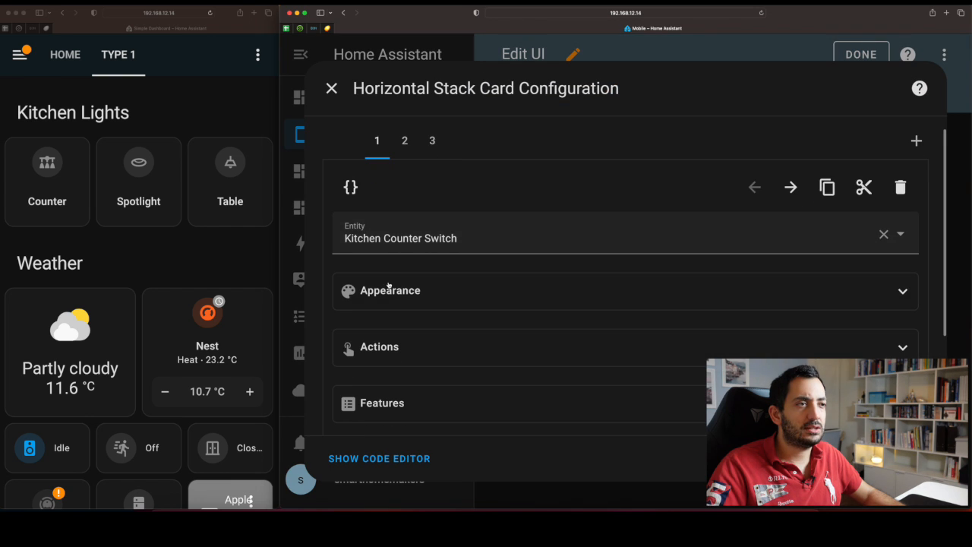
left_click(389, 290)
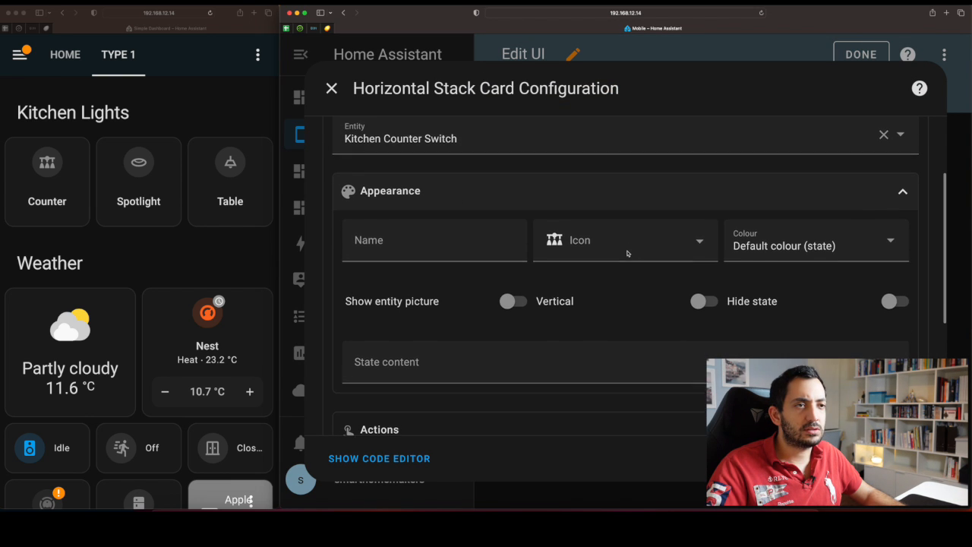
left_click(513, 296)
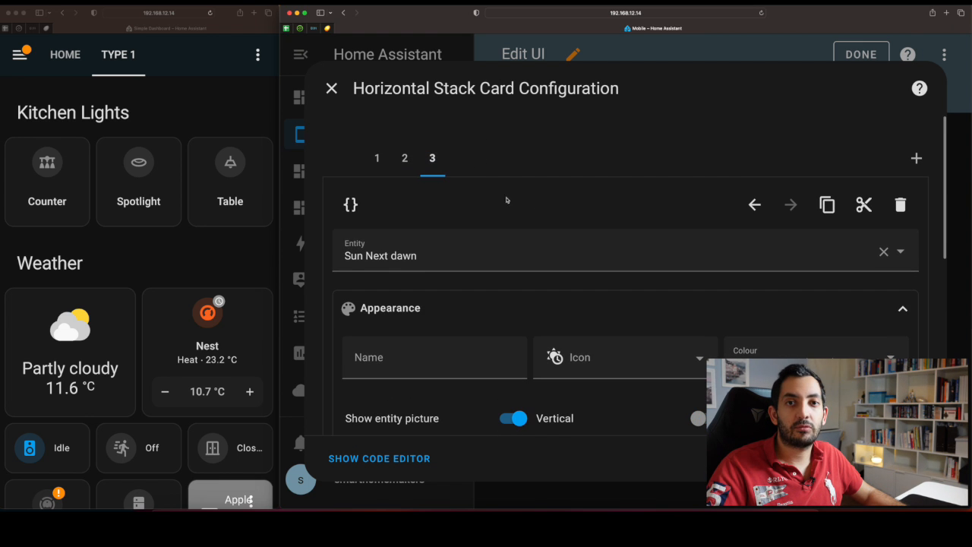
left_click(331, 88)
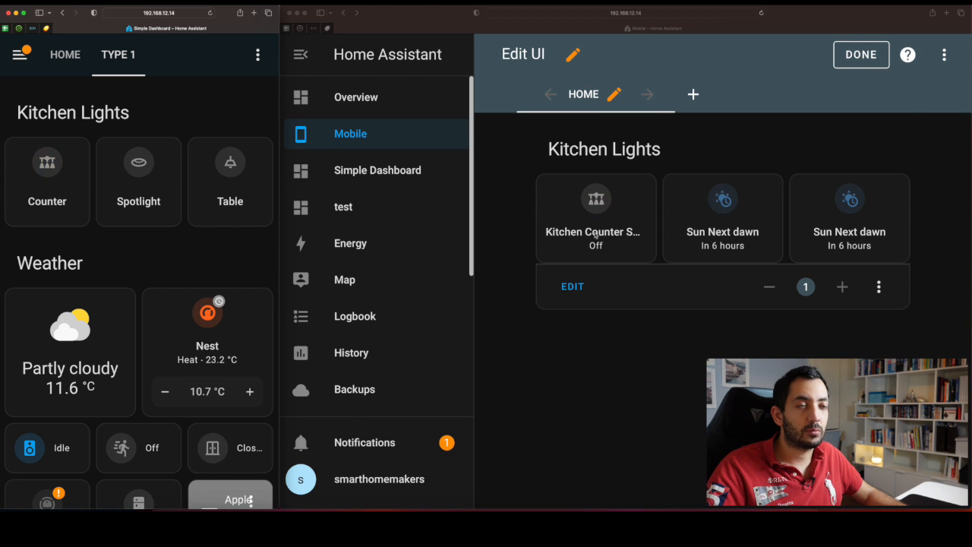
Enable Hide state on the kitchen counter tile, name it 'Counter', and save the stack.
left_click(572, 287)
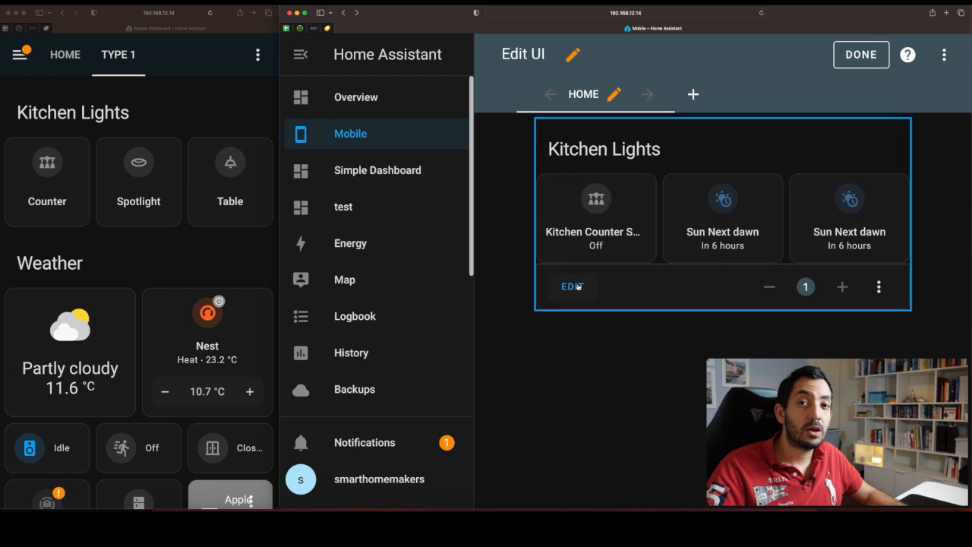
left_click(571, 286)
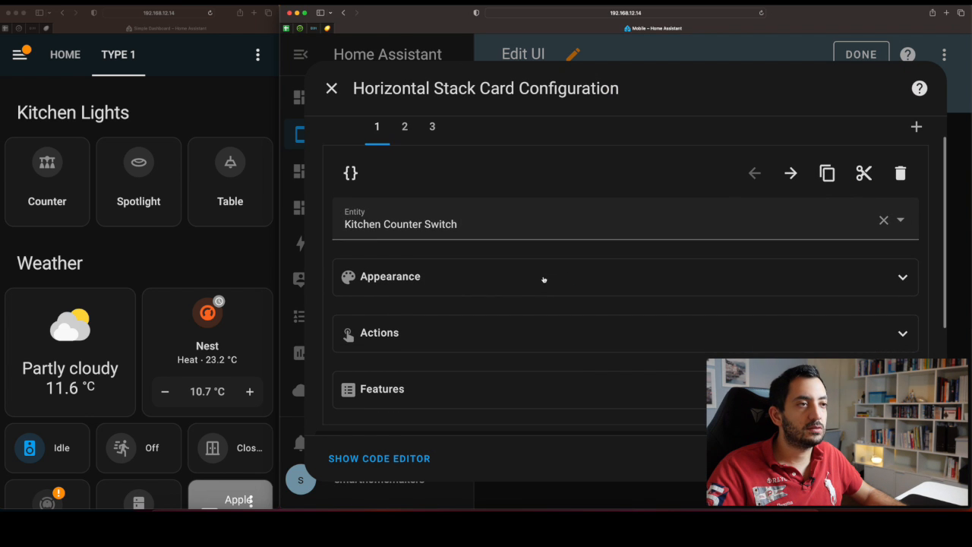
left_click(622, 276)
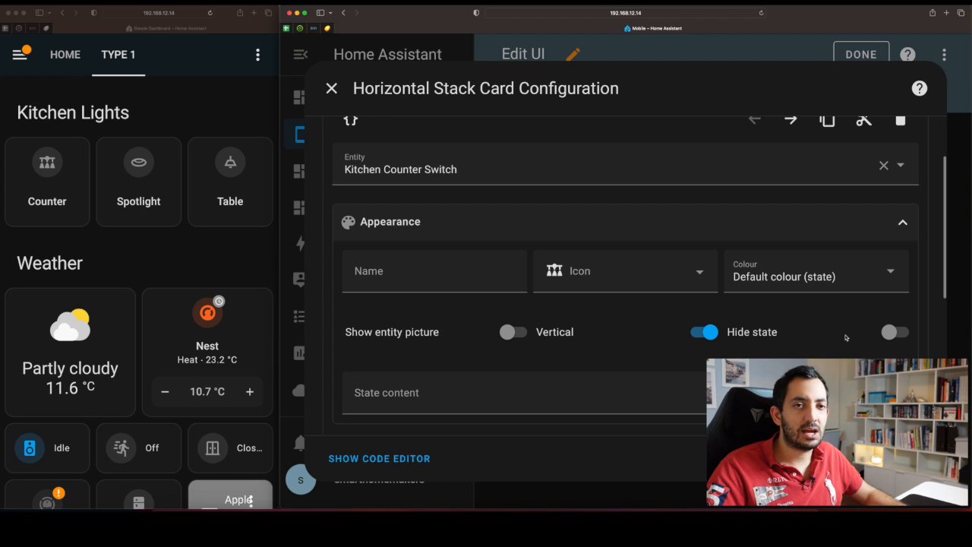
left_click(894, 332)
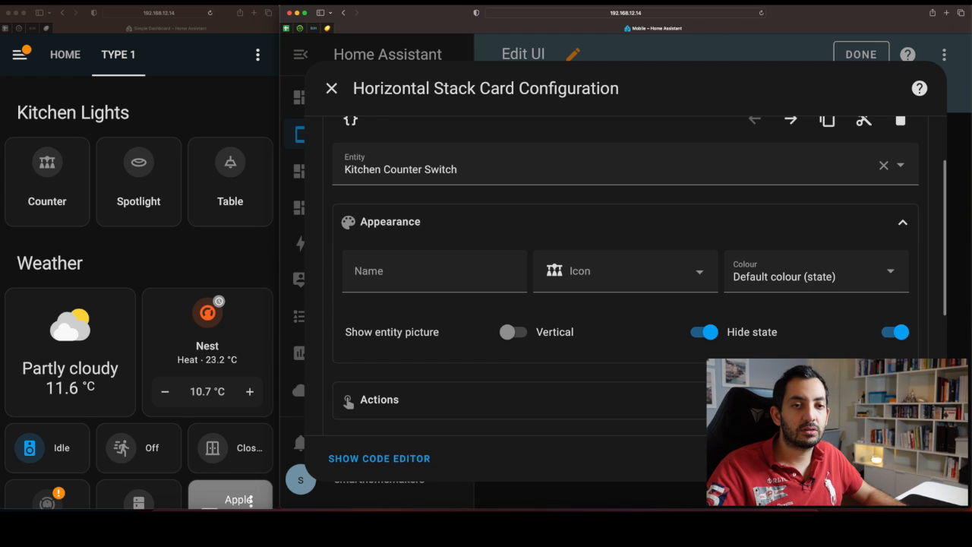
left_click(331, 88)
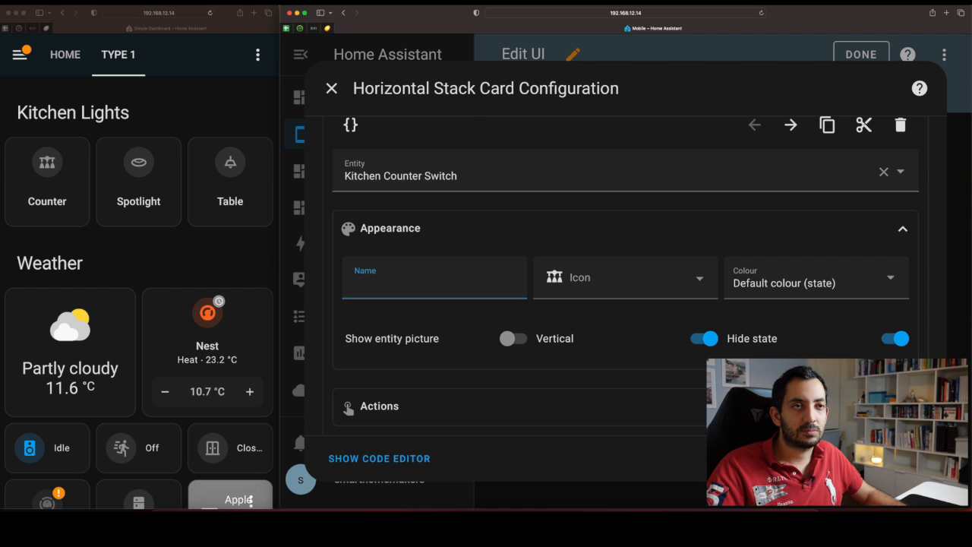
left_click(331, 88)
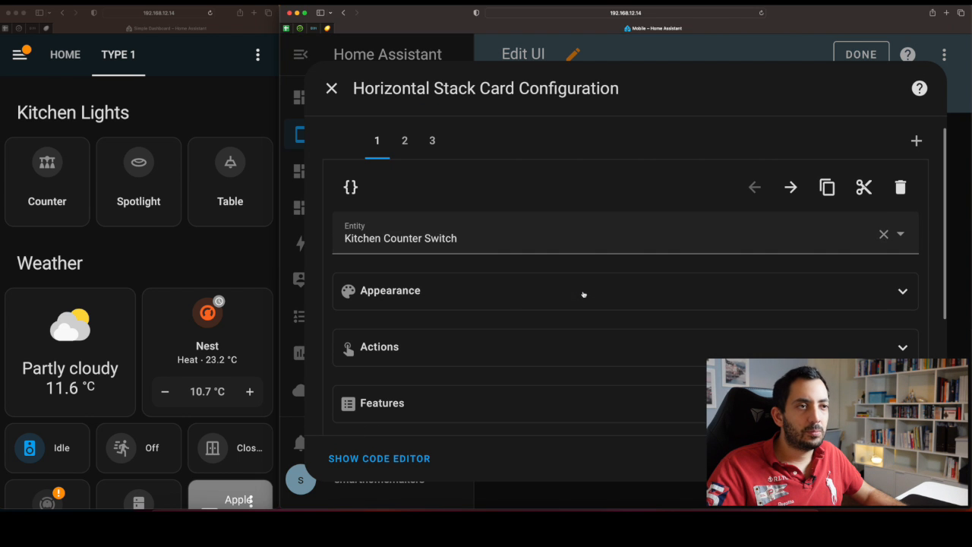
scroll("down", 3)
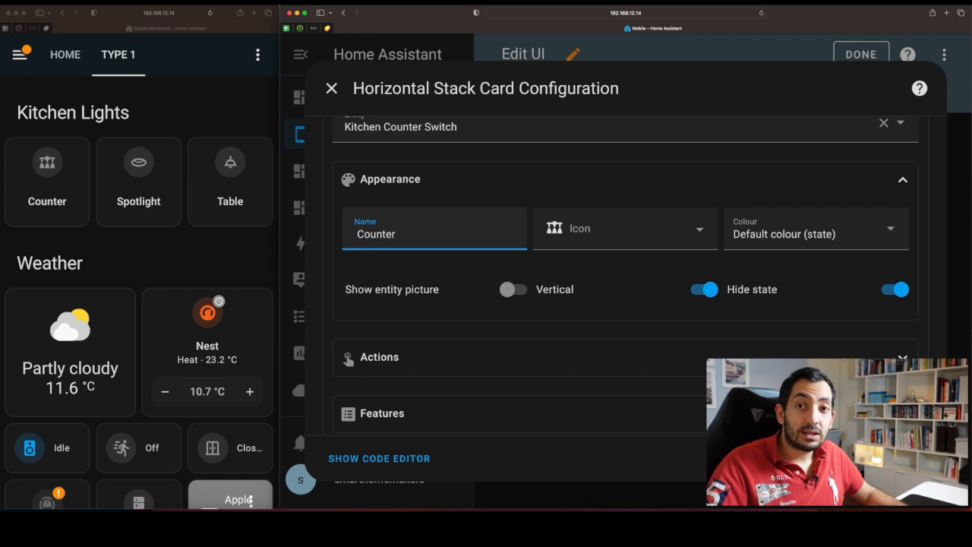
left_click(331, 88)
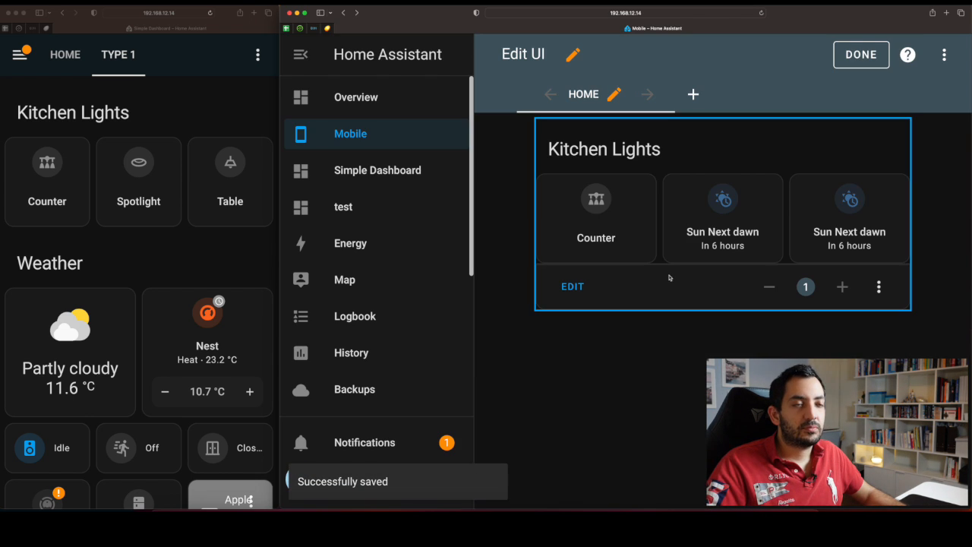
Set the Spotlight and Table tile entities, save the stack and exit edit mode.
left_click(860, 53)
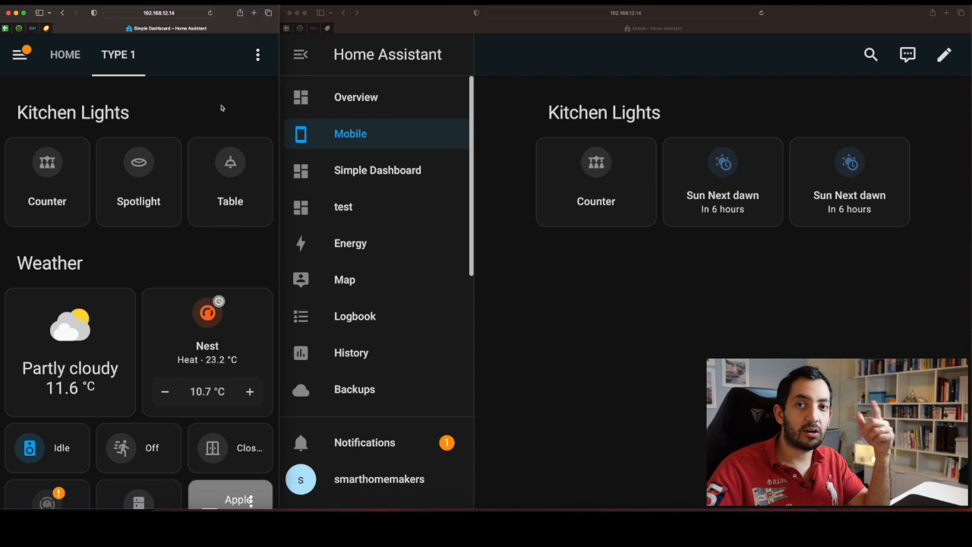
mouse_move(235, 73)
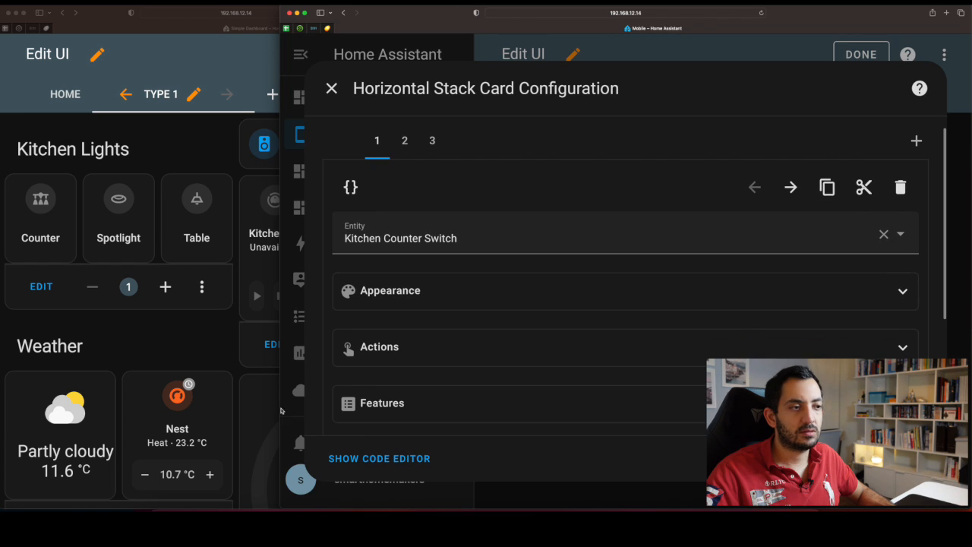
left_click(378, 458)
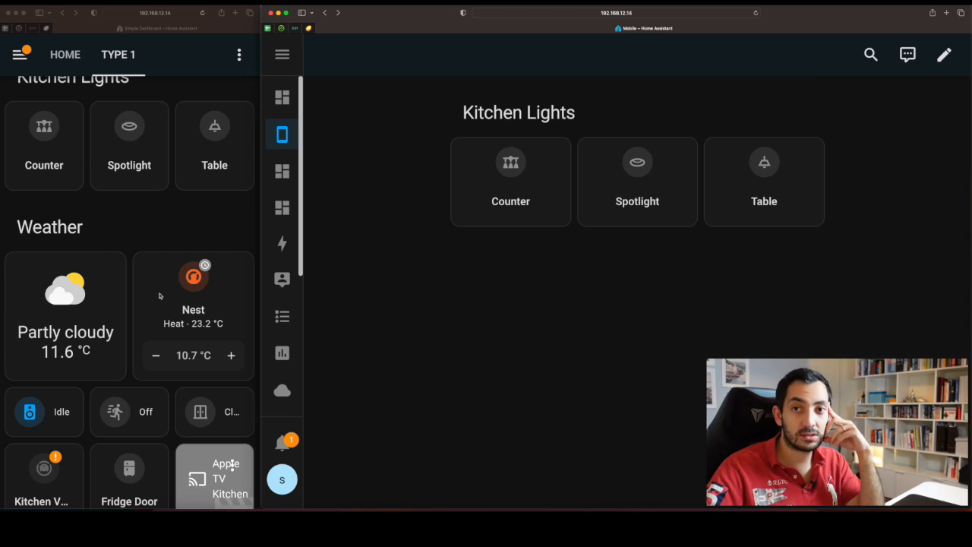
Search 'gri' in the card picker and select the Grid card.
left_click(944, 54)
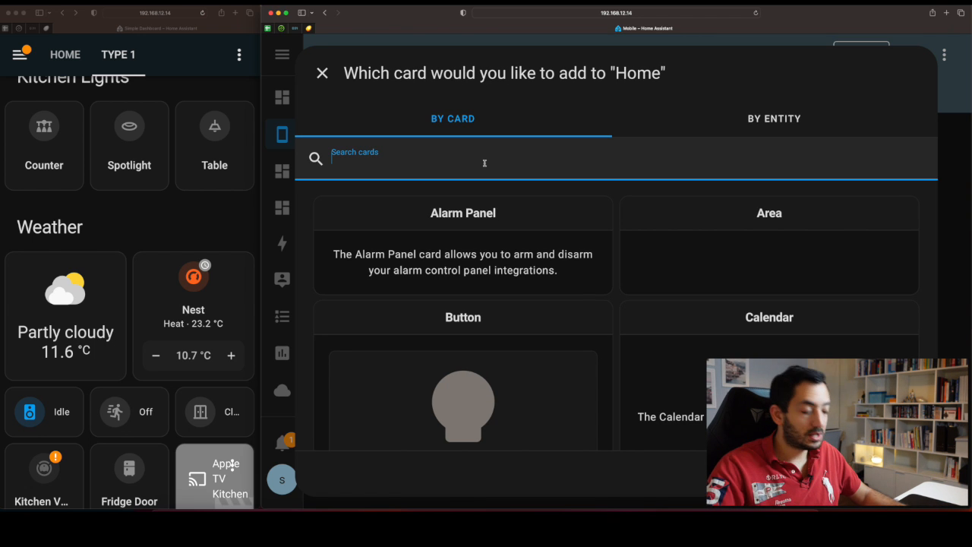
type("gri")
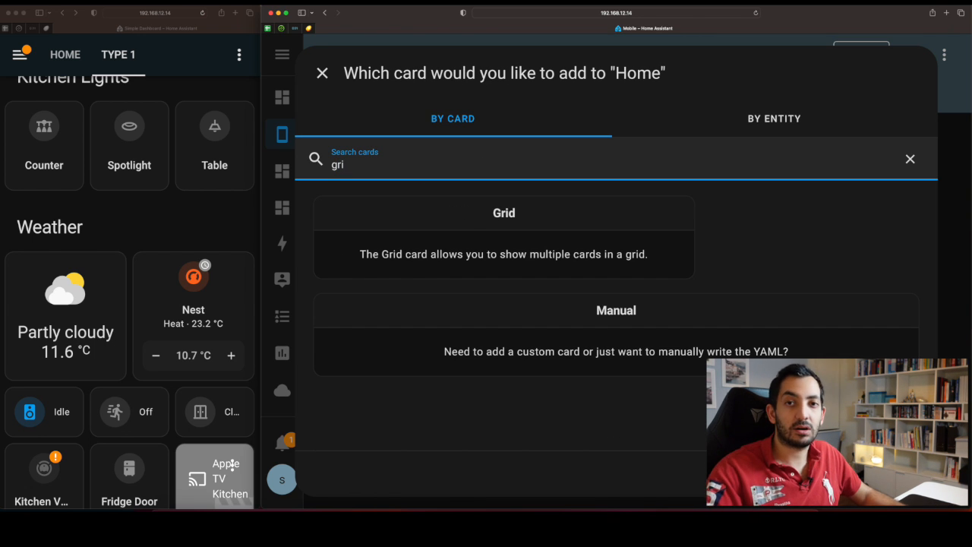
left_click(322, 73)
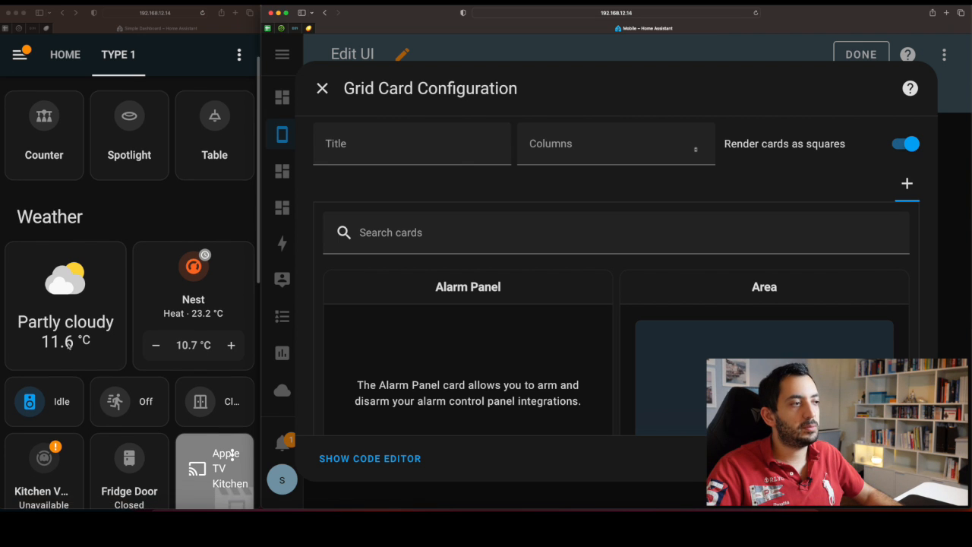
Build a 2-column, non-square grid of OpenWeatherMap and climate.nest tiles, then save.
scroll("down", 3)
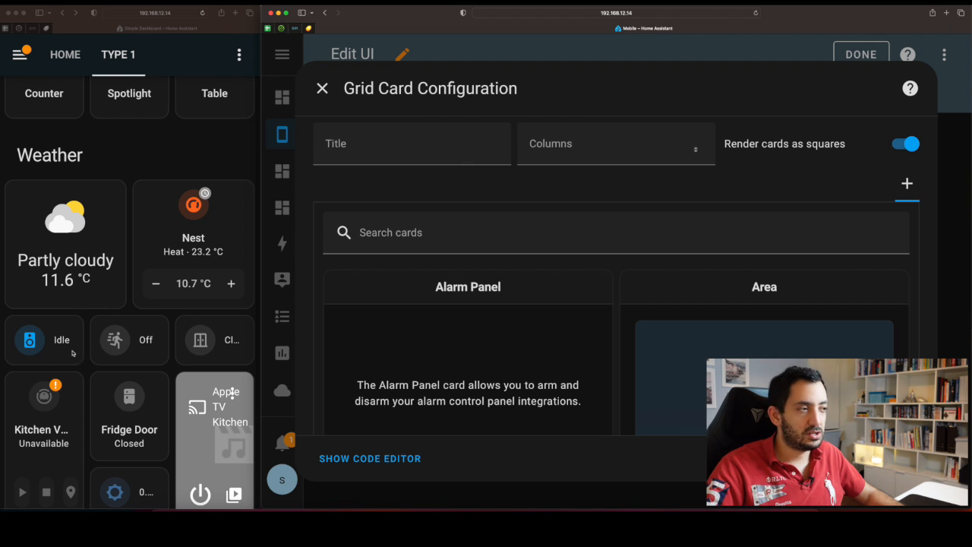
mouse_move(157, 438)
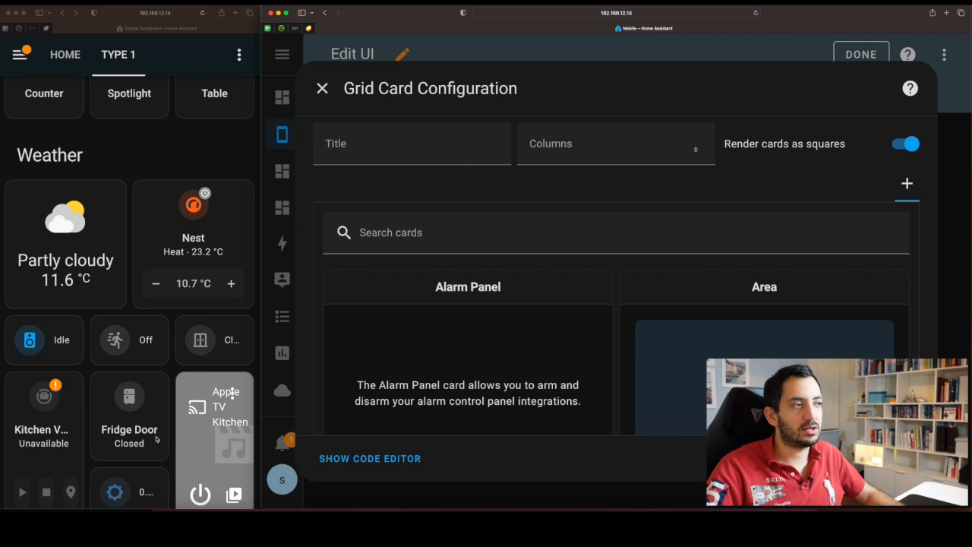
type("t")
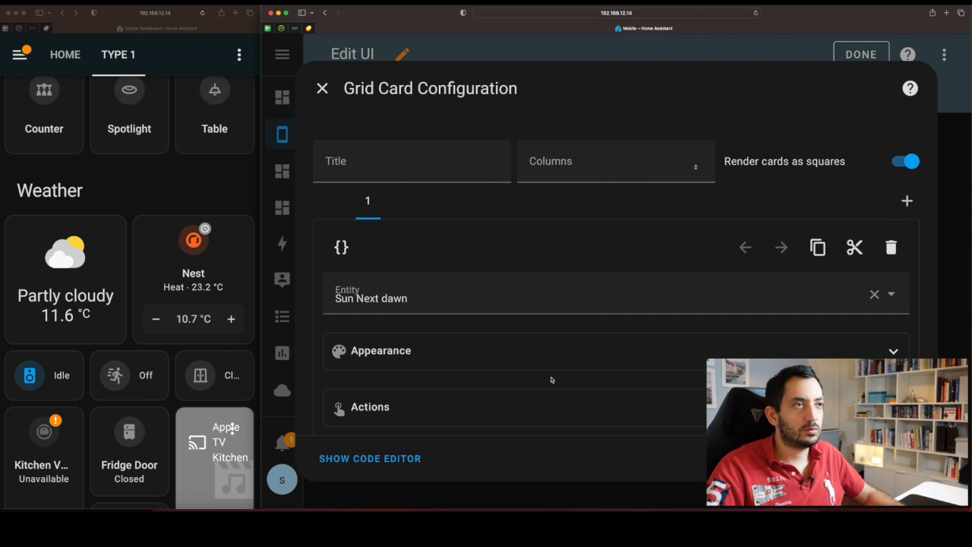
type("tile")
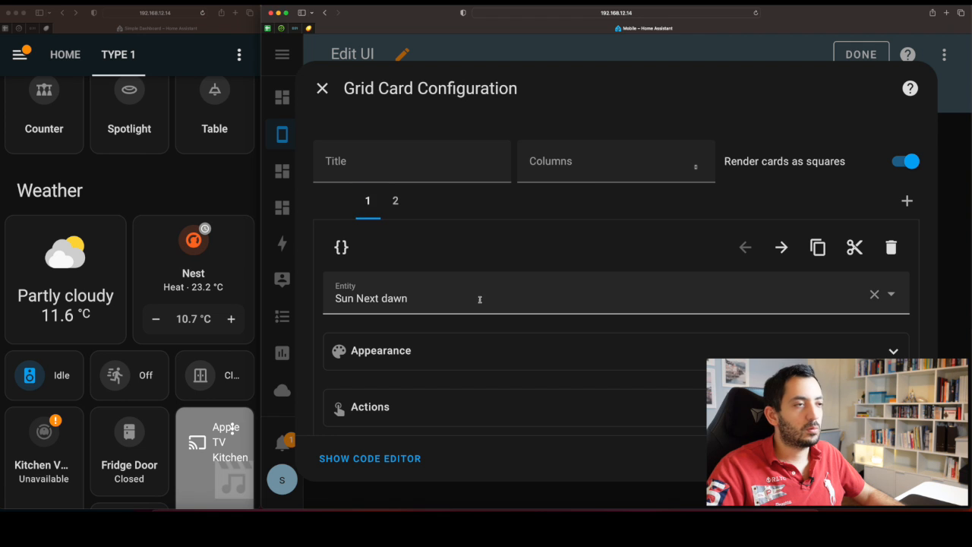
type("wea")
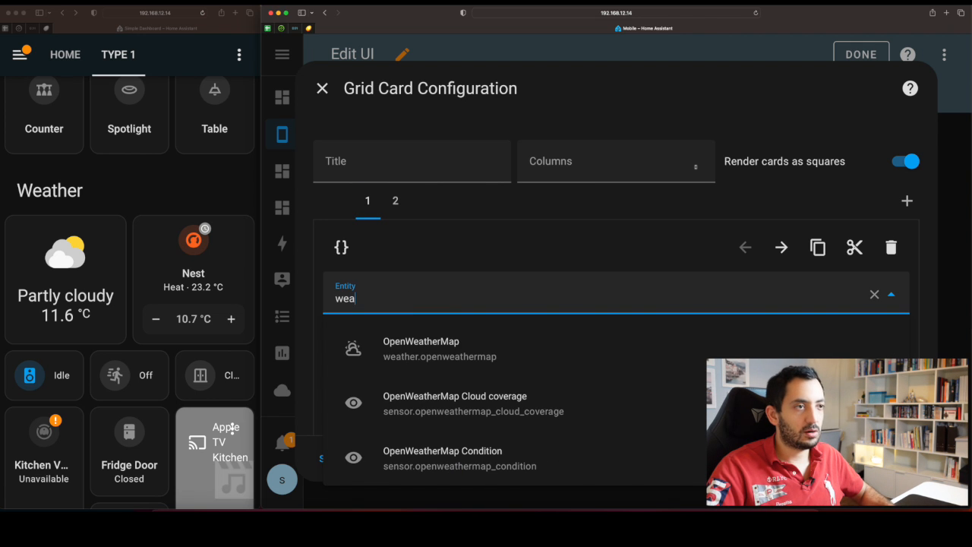
left_click(394, 200)
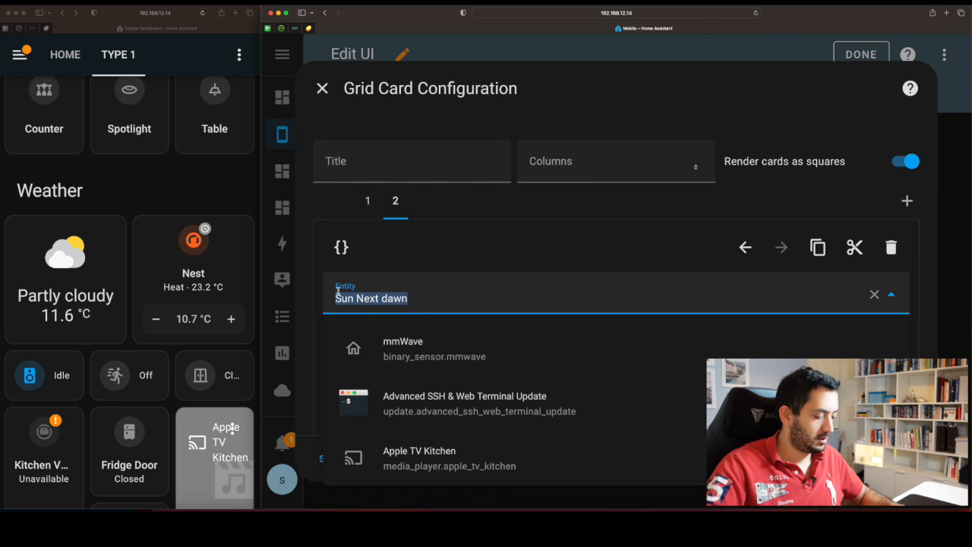
type("climate.ne")
left_click(616, 161)
type("3")
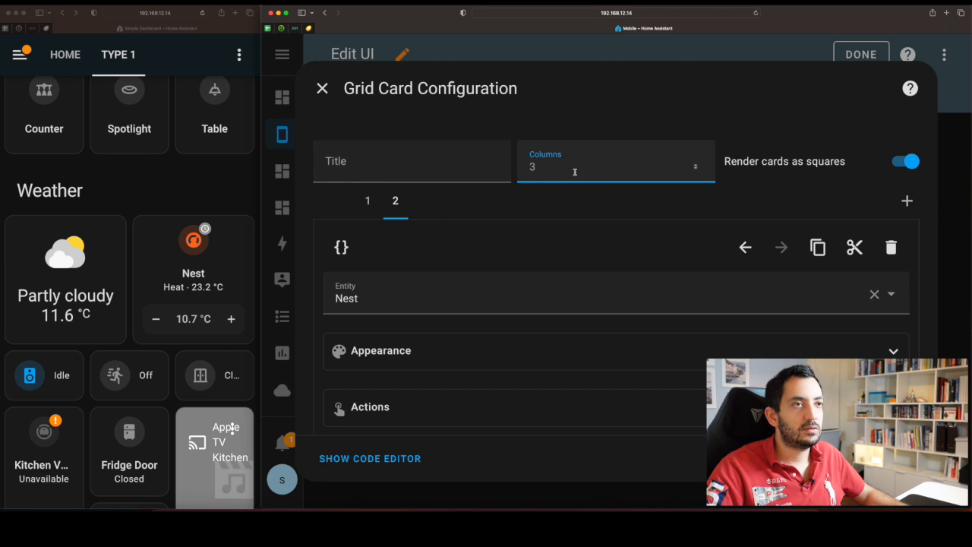
mouse_move(549, 168)
type("2")
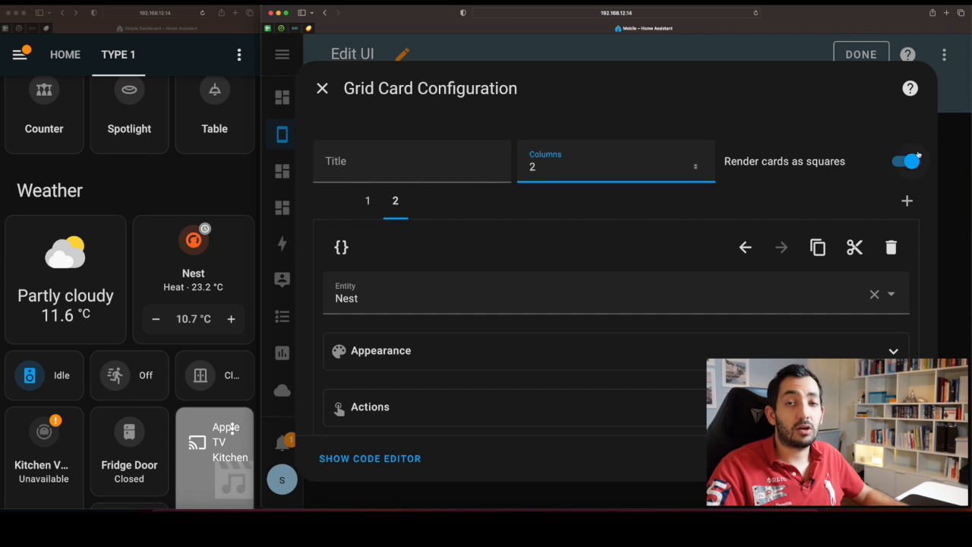
left_click(905, 160)
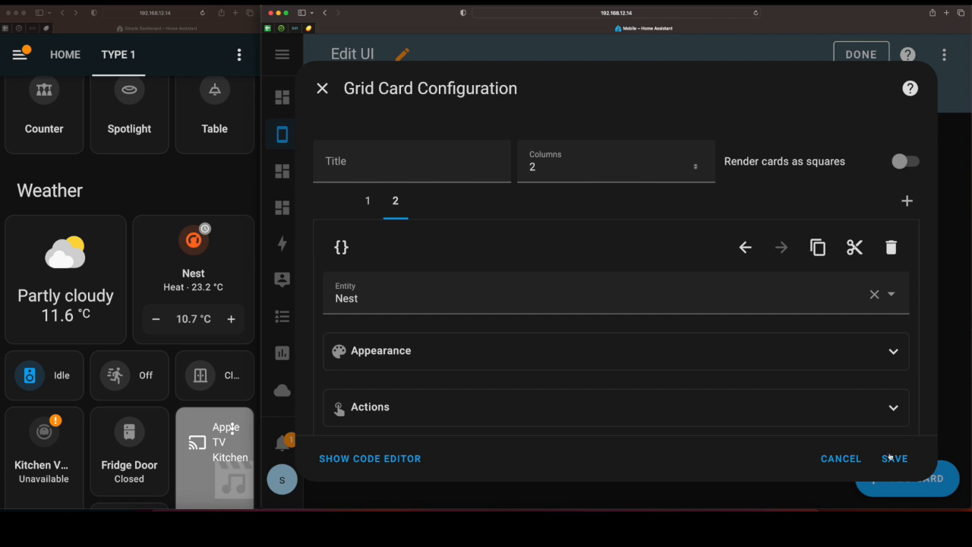
left_click(894, 458)
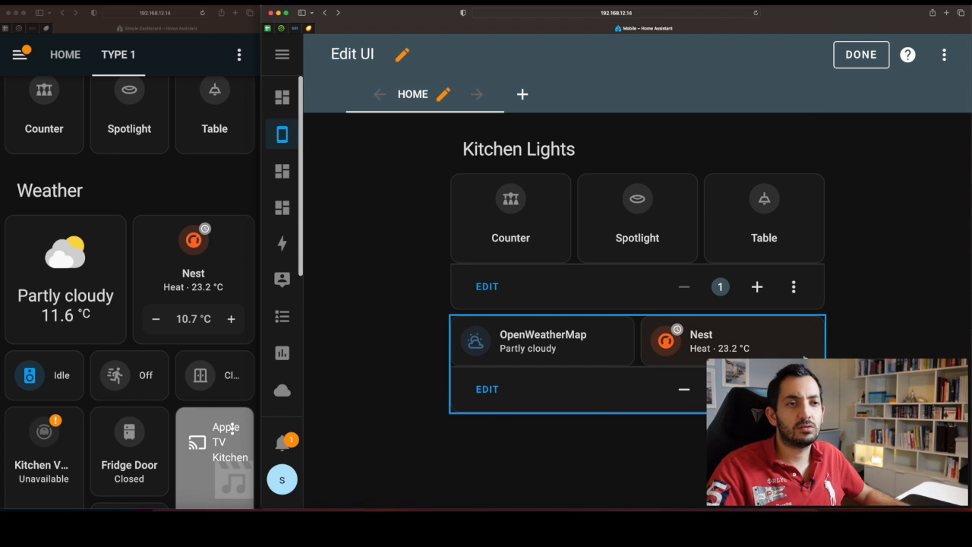
Reopen the weather grid and add a Target temperature feature to the Nest card.
left_click(860, 54)
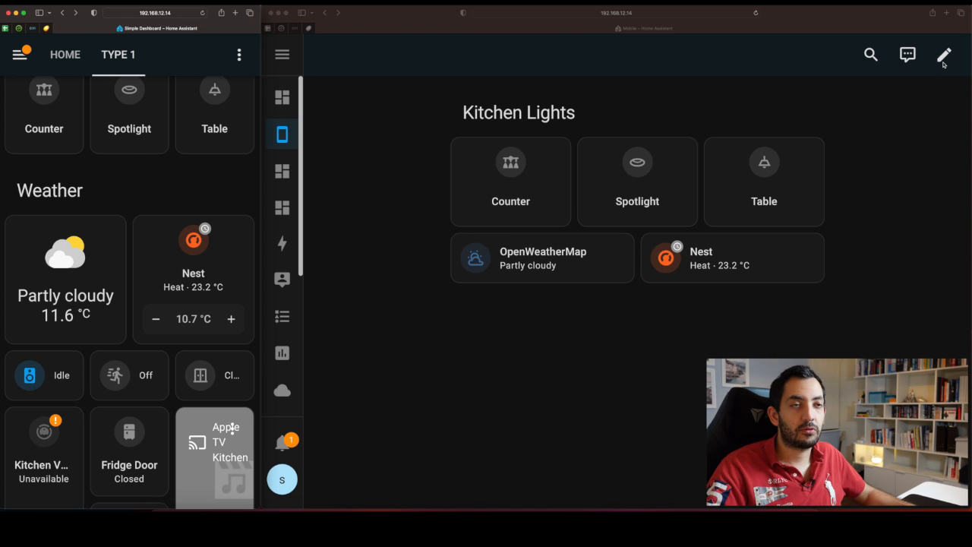
left_click(944, 55)
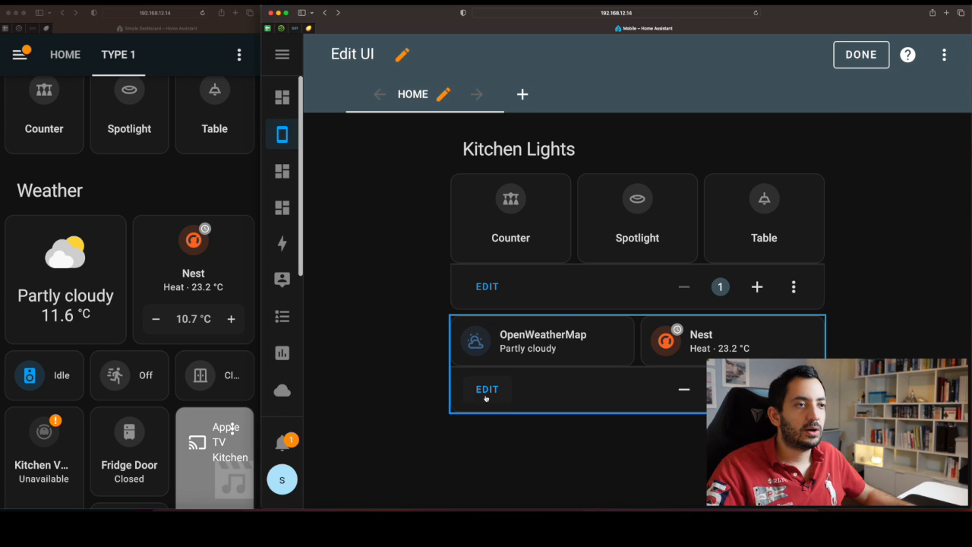
left_click(487, 389)
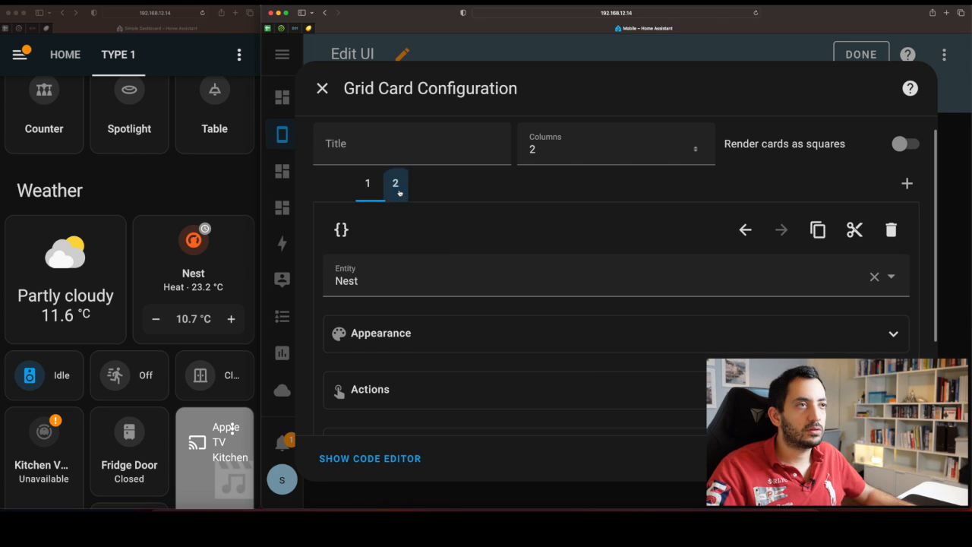
scroll("down", 3)
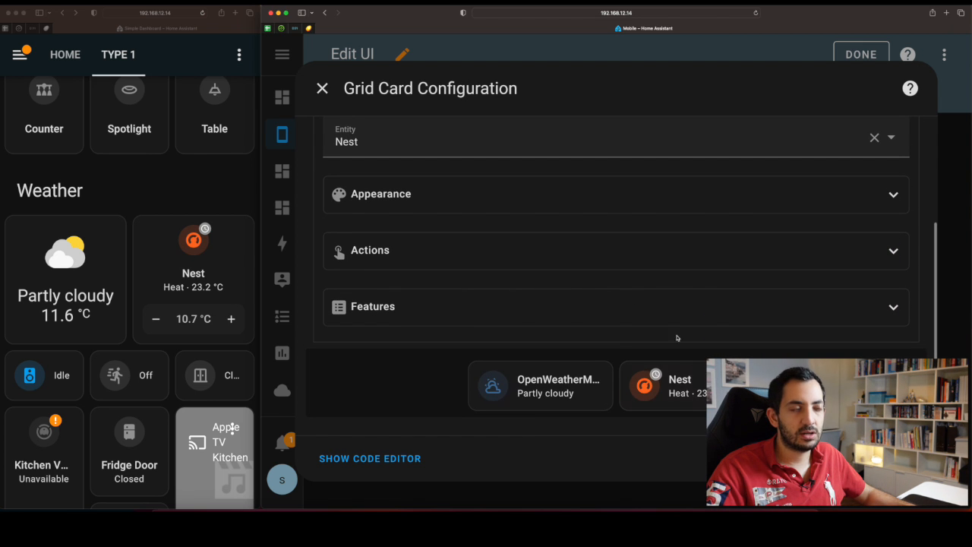
left_click(615, 306)
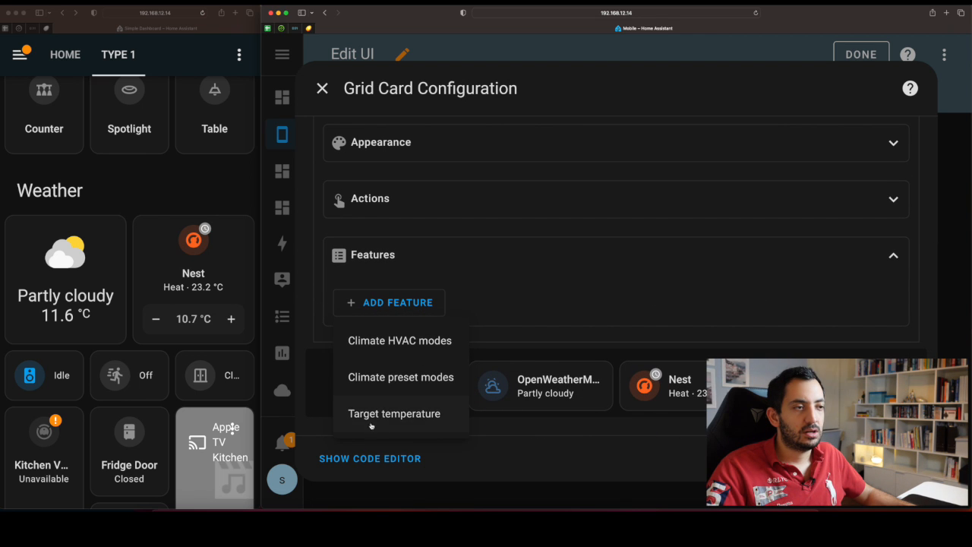
left_click(393, 413)
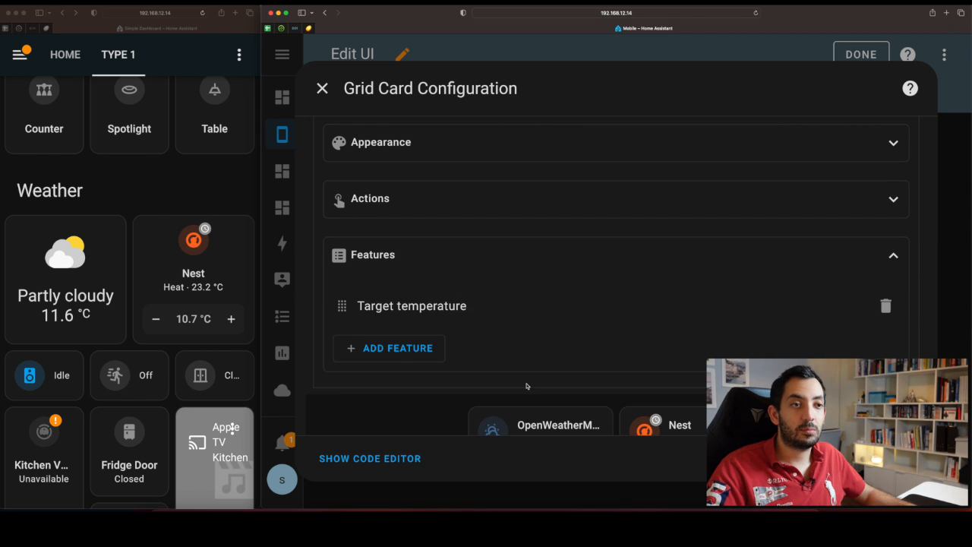
scroll("down", 3)
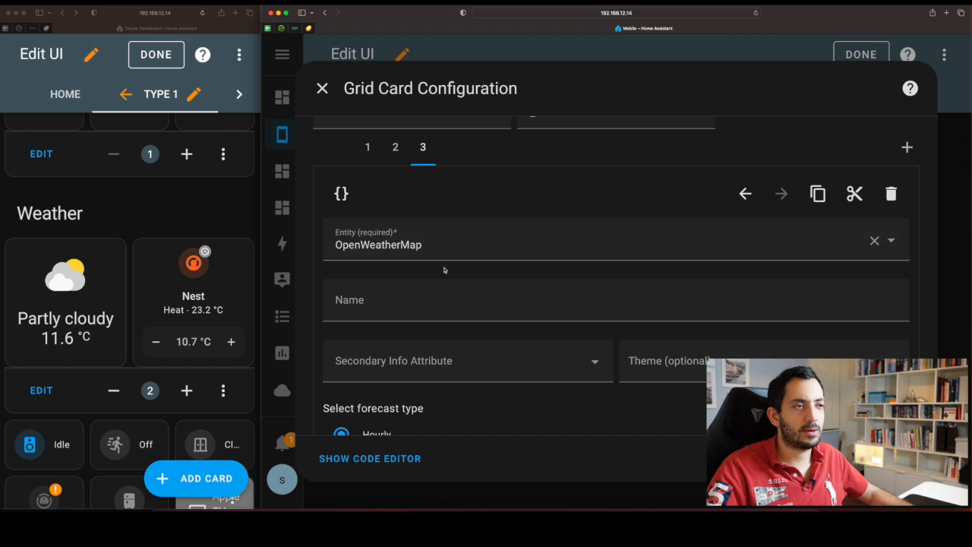
Add an OpenWeatherMap weather card, try current and forecast display options, and save the grid.
scroll("down", 3)
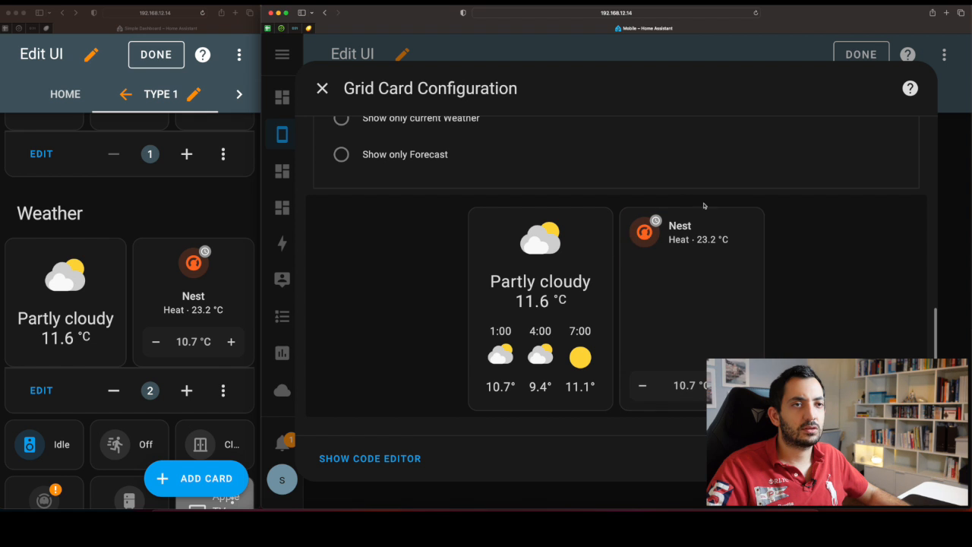
left_click(322, 88)
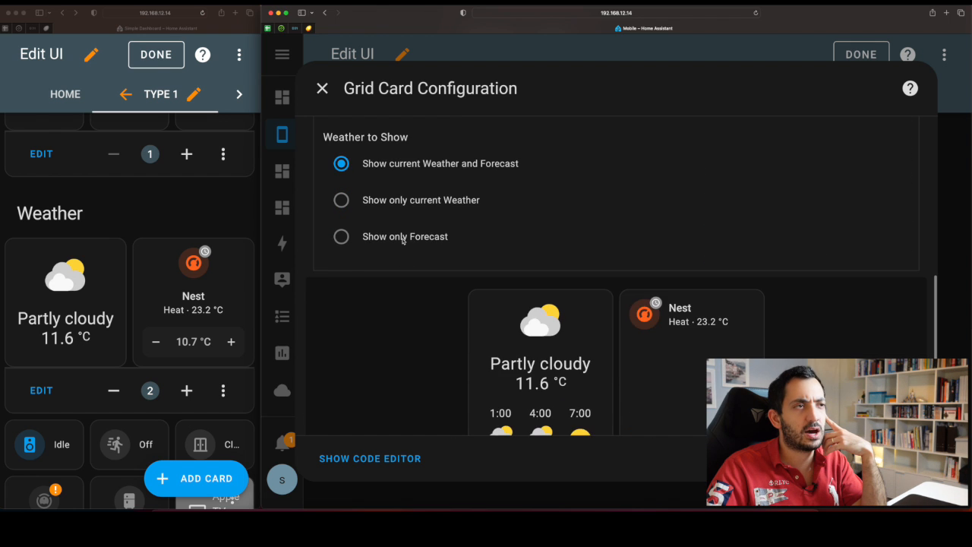
left_click(341, 231)
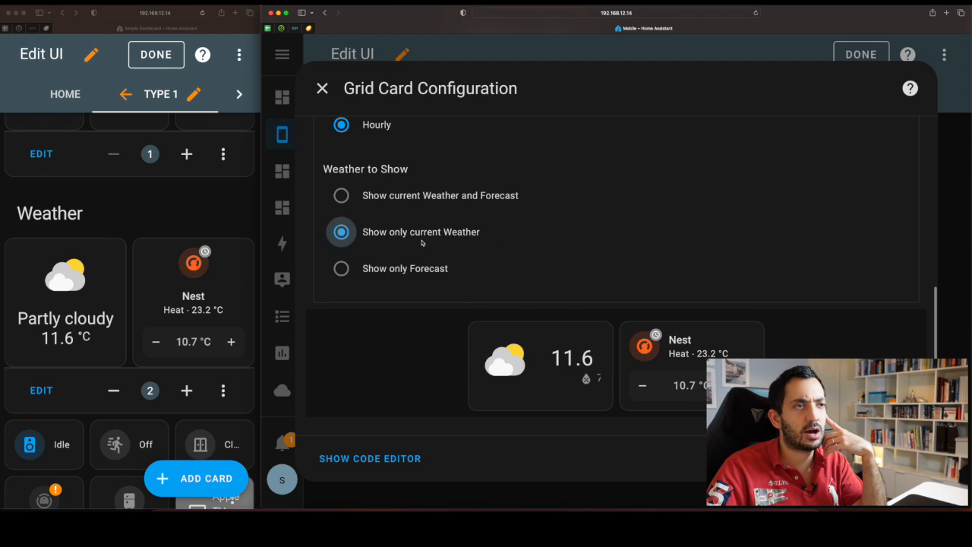
left_click(341, 268)
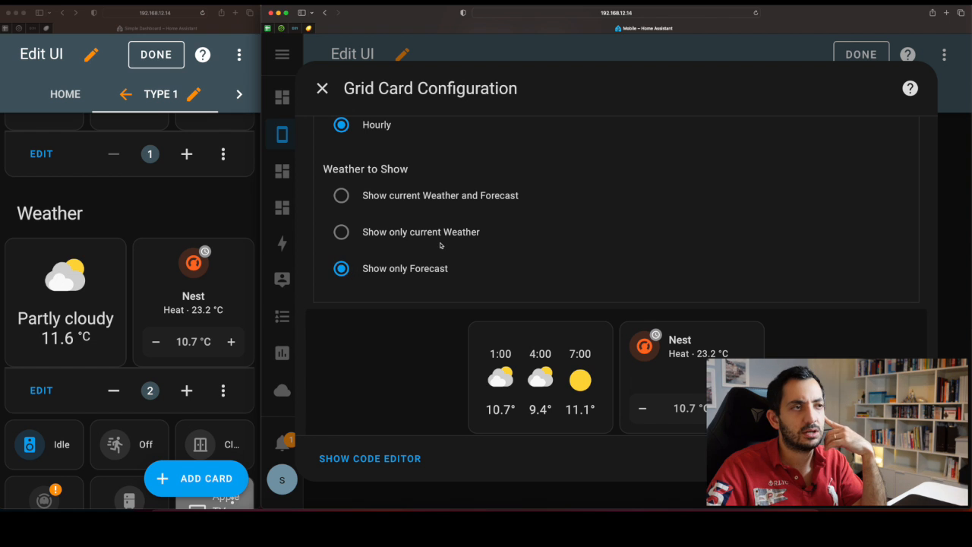
left_click(341, 202)
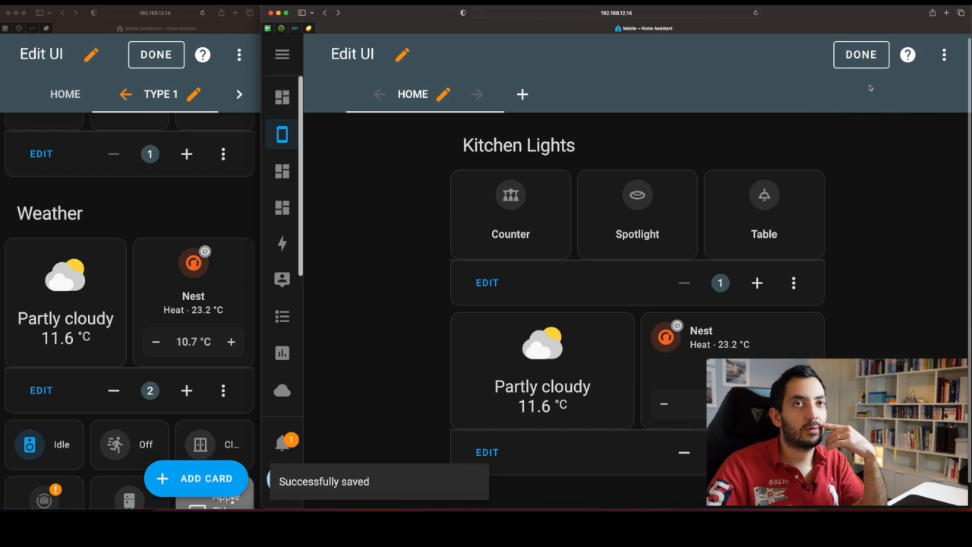
left_click(860, 54)
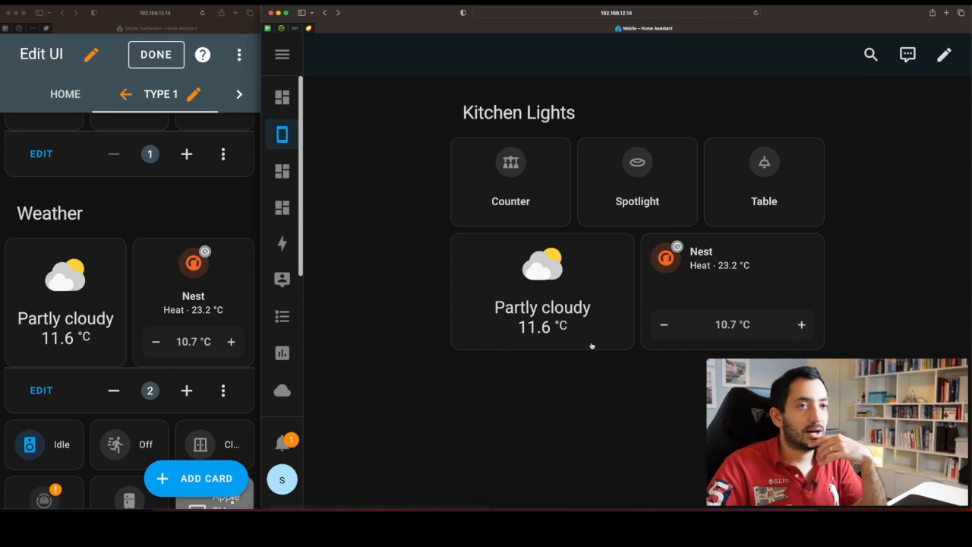
left_click(944, 53)
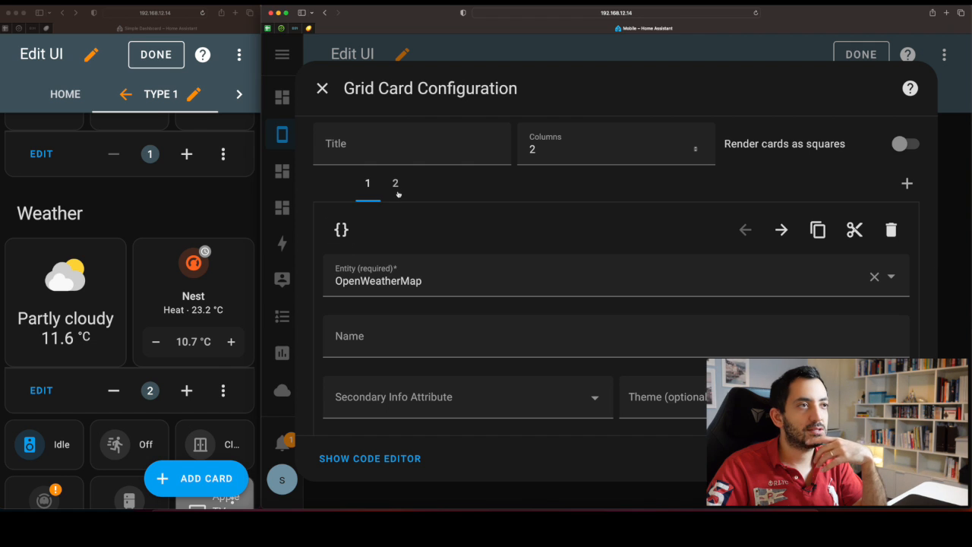
Switch the Nest card's appearance to the vertical layout.
left_click(395, 183)
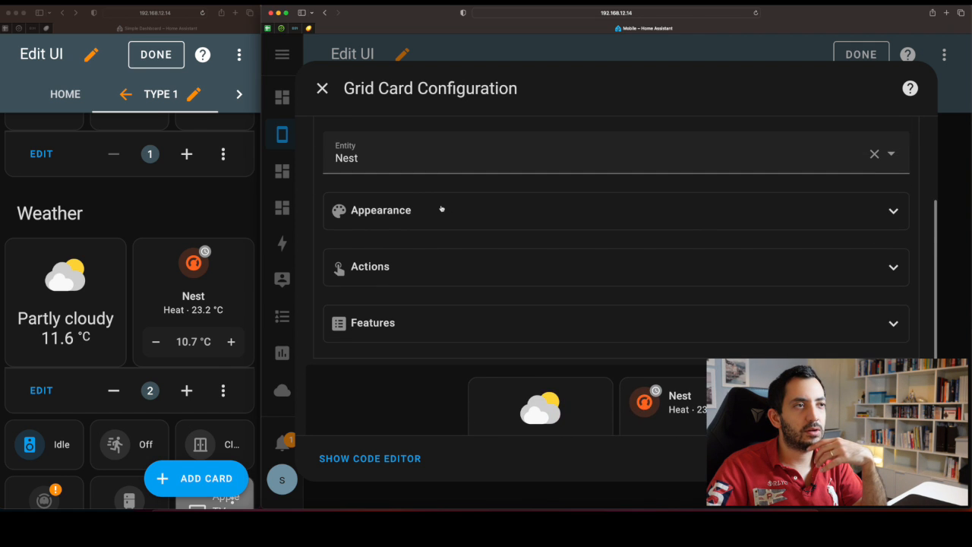
scroll("down", 3)
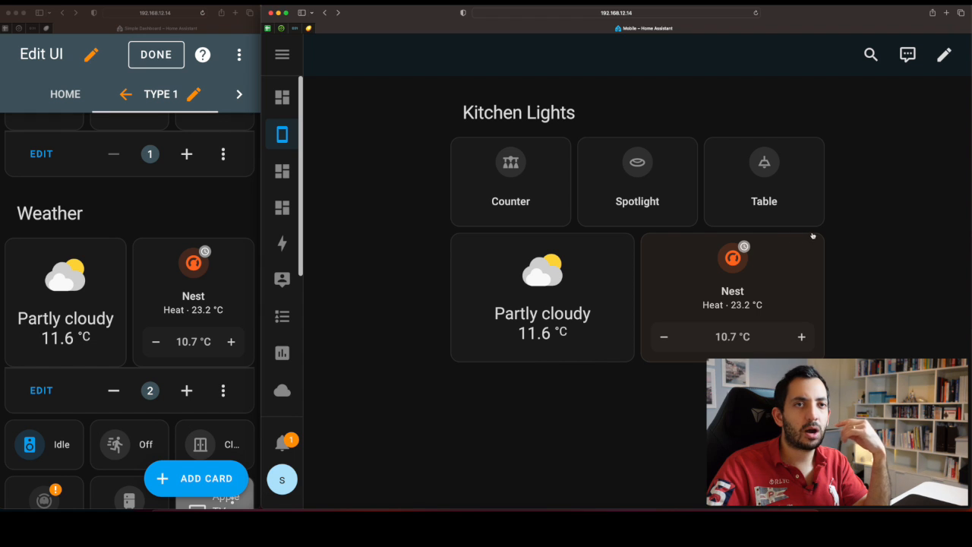
left_click(110, 216)
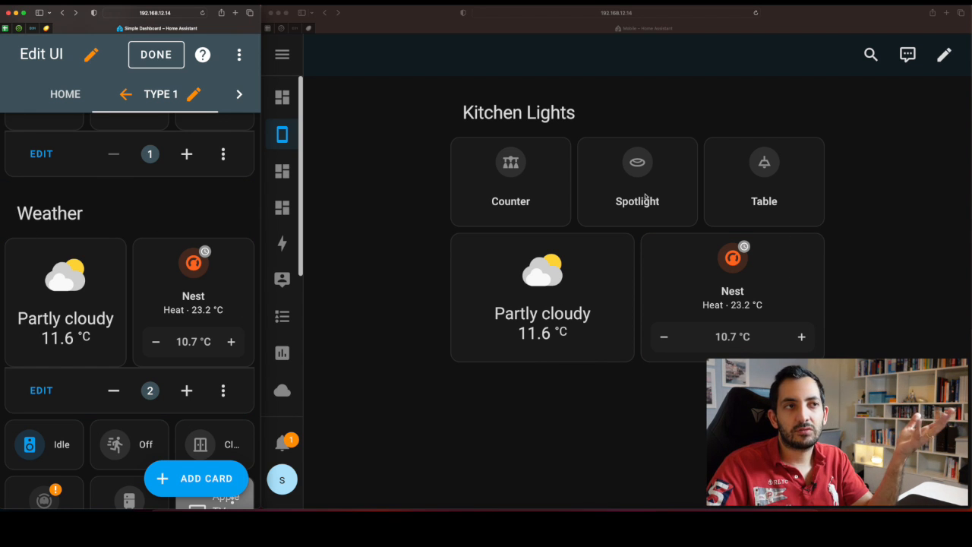
mouse_move(650, 377)
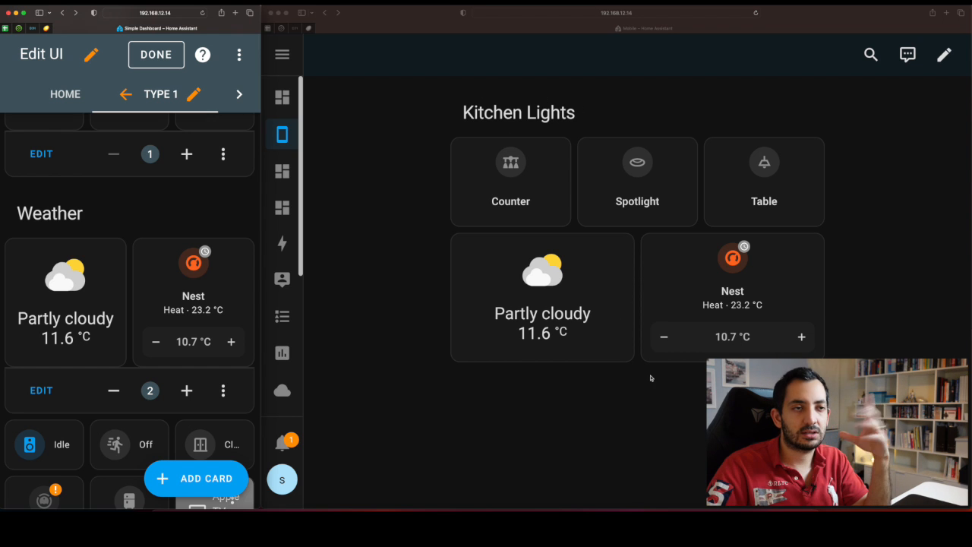
mouse_move(906, 150)
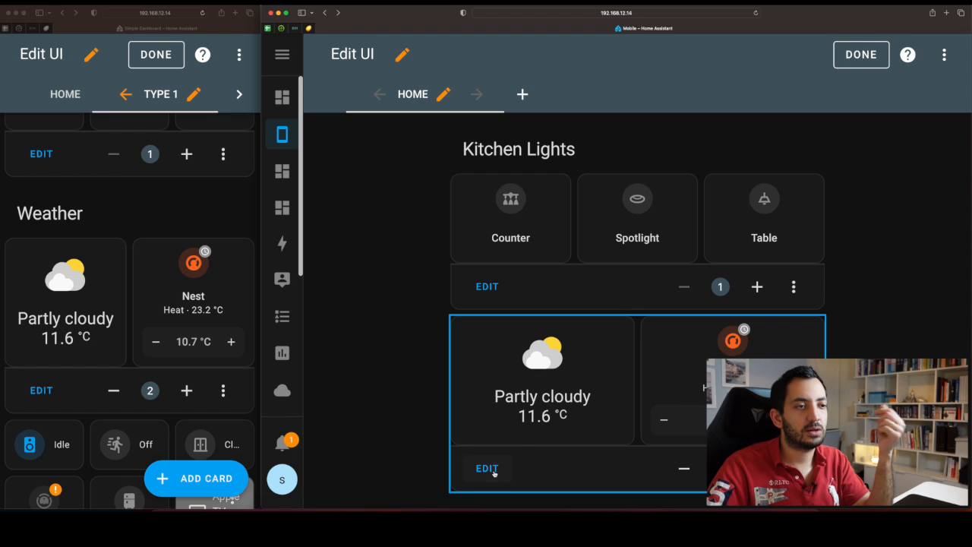
Title the weather grid 'Weather' and save it.
left_click(487, 469)
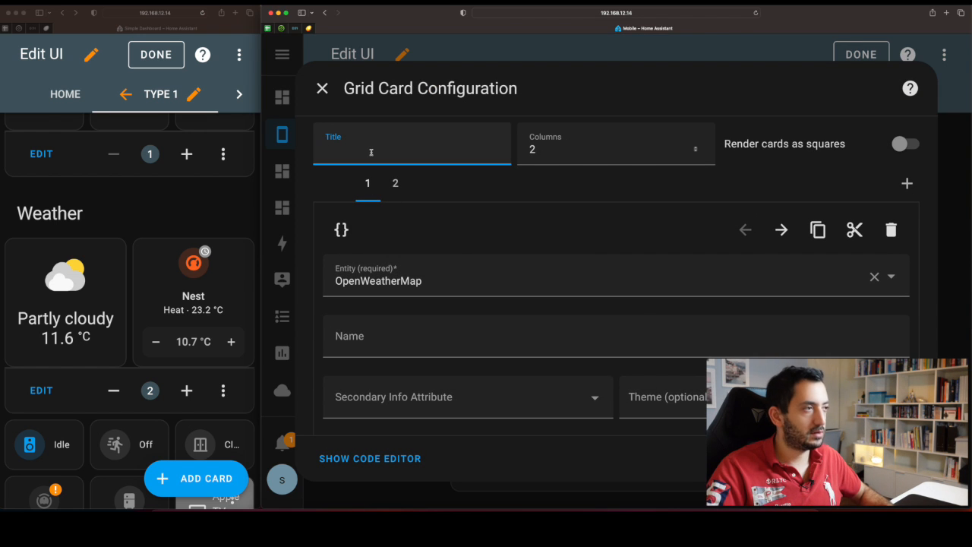
type("Weath")
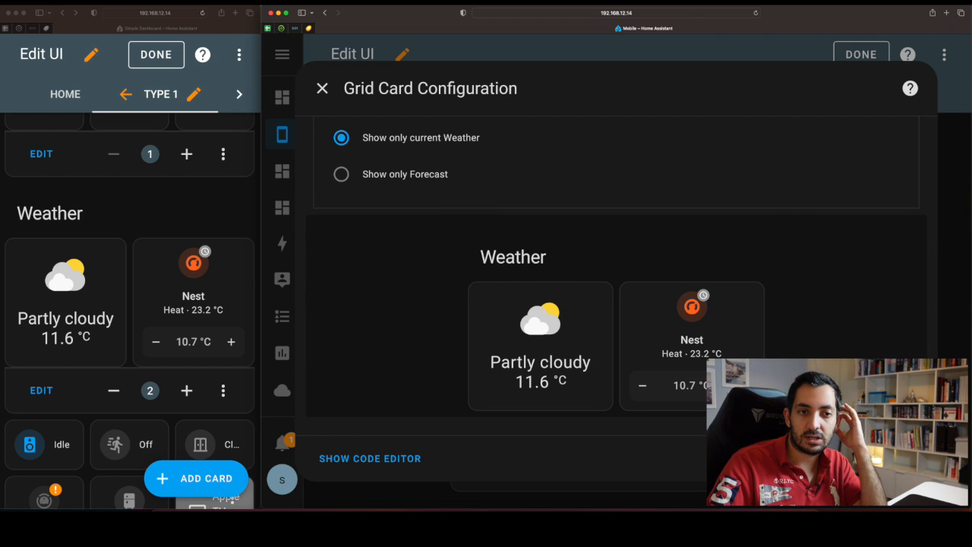
left_click(322, 89)
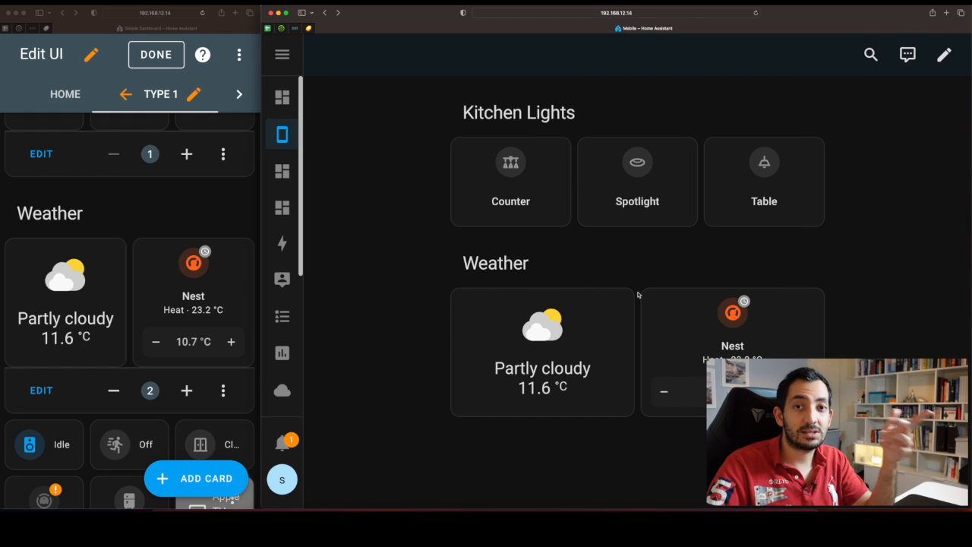
scroll("down", 3)
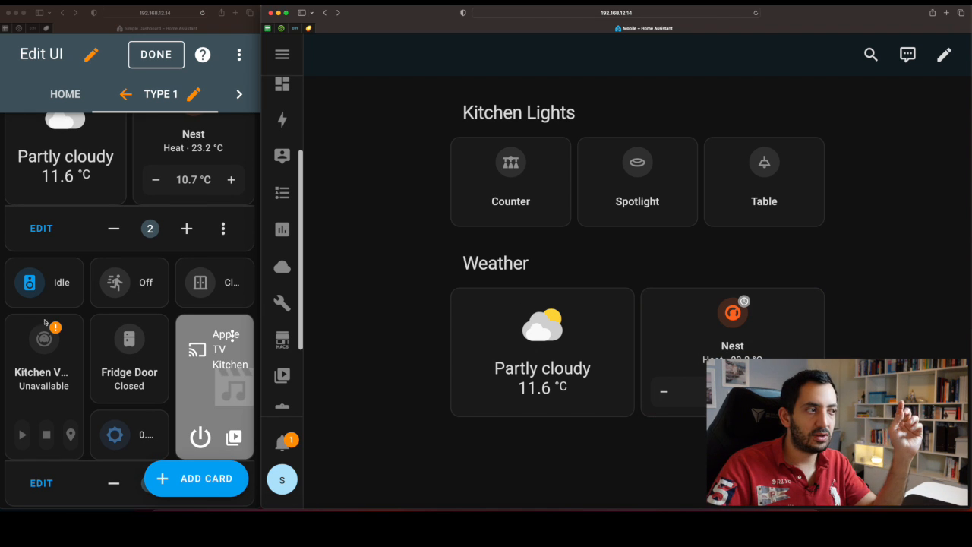
scroll("down", 3)
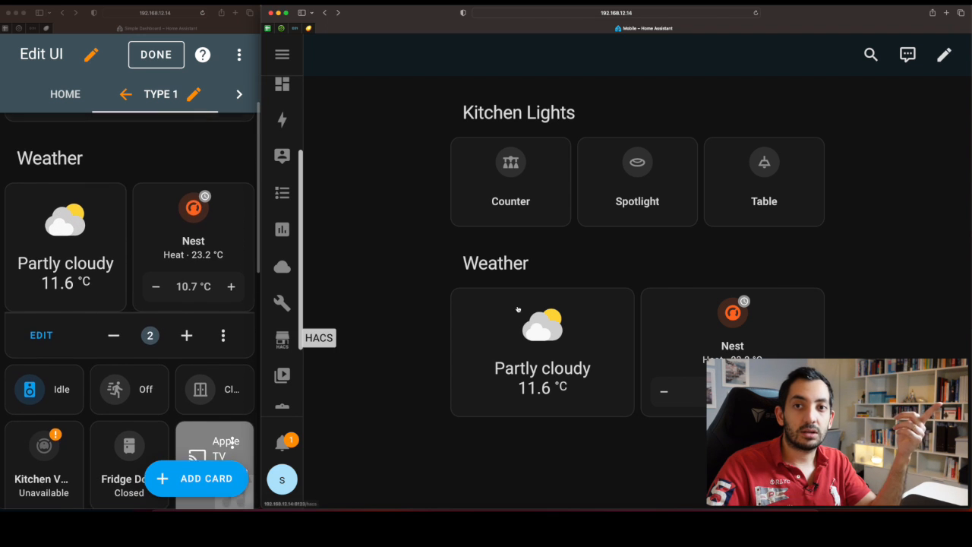
scroll("down", 3)
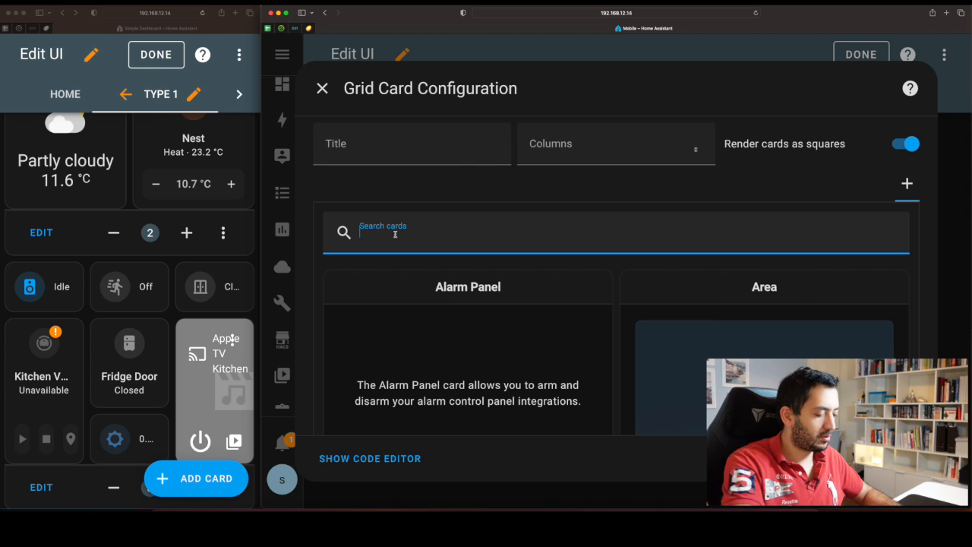
Open the settings of the three-column, six-card sensor and media grid.
left_click(322, 88)
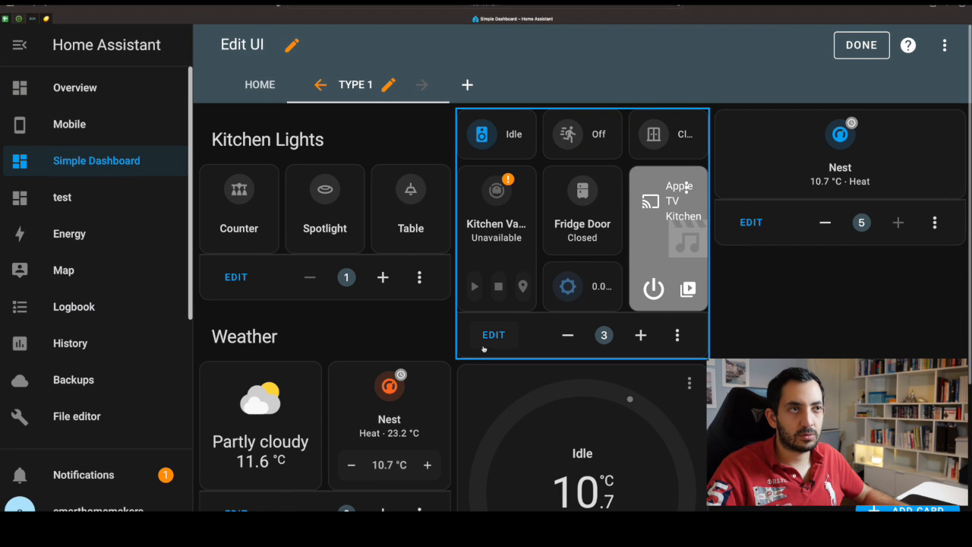
left_click(494, 335)
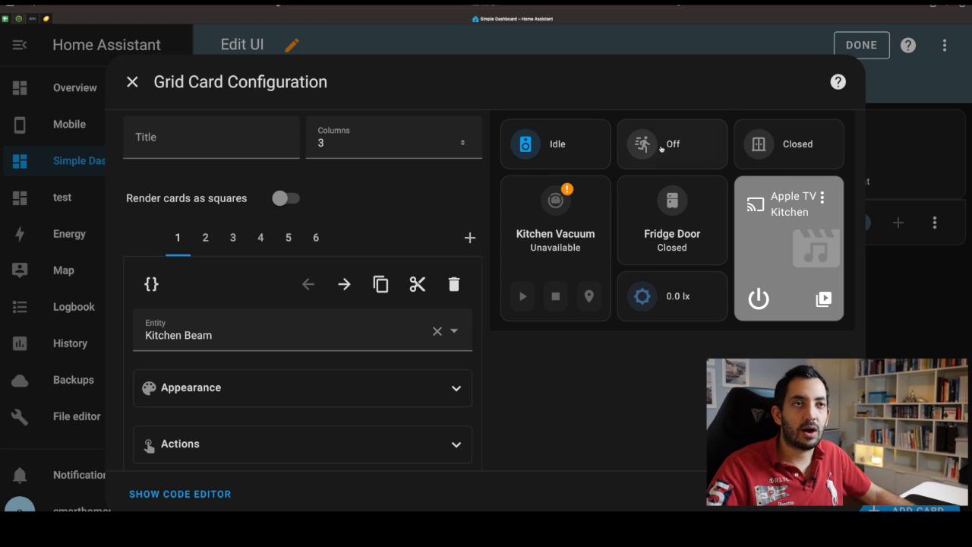
mouse_move(615, 289)
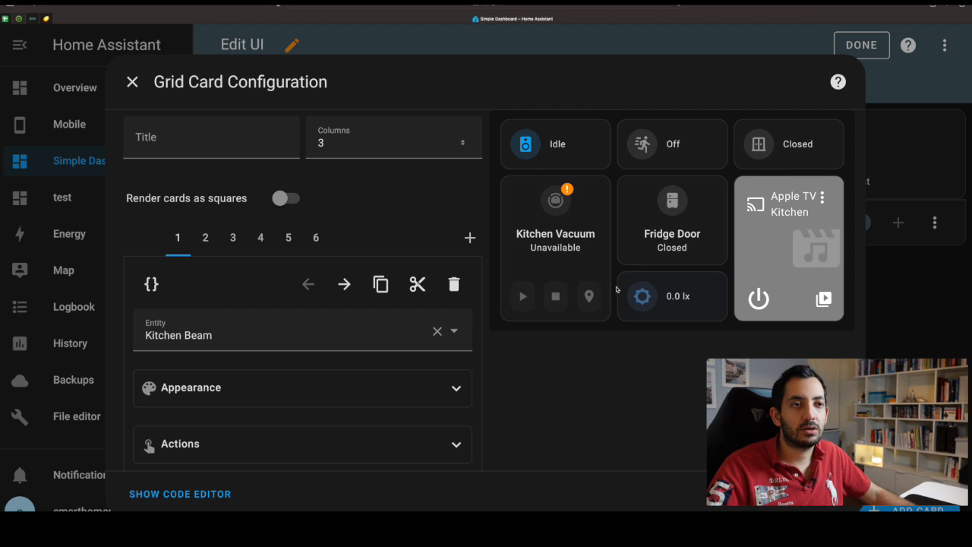
mouse_move(599, 291)
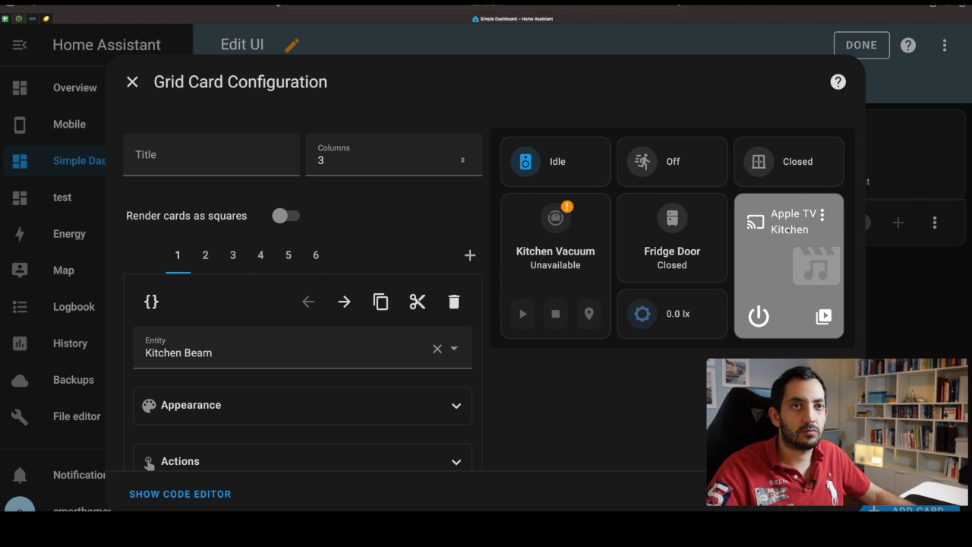
Toggle square card rendering on and off, leave it off, and reach Kitchen Beam's appearance options.
left_click(211, 154)
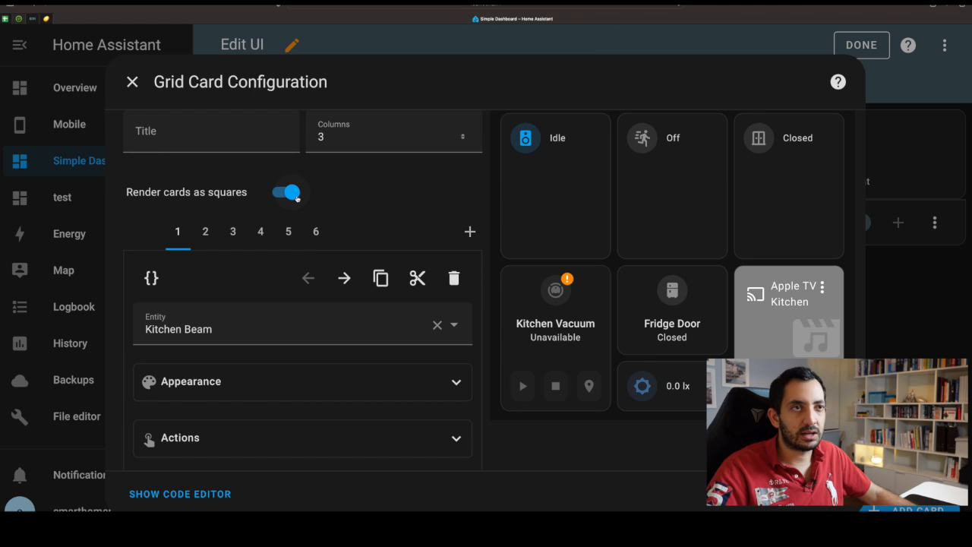
left_click(287, 191)
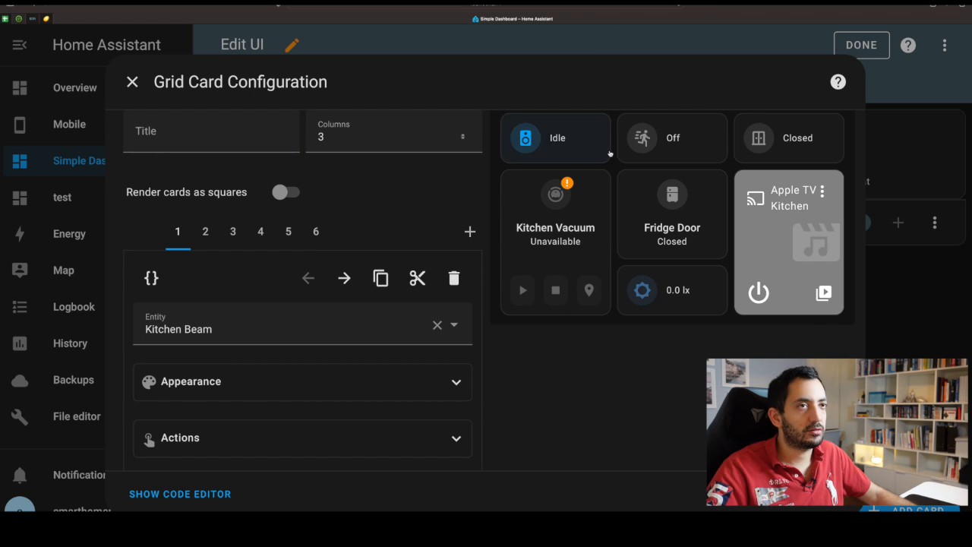
left_click(285, 191)
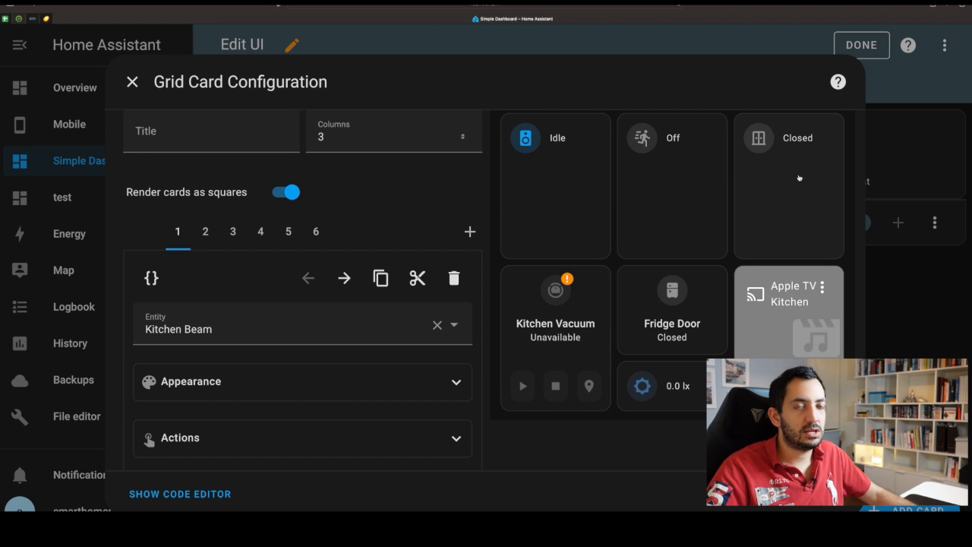
left_click(286, 191)
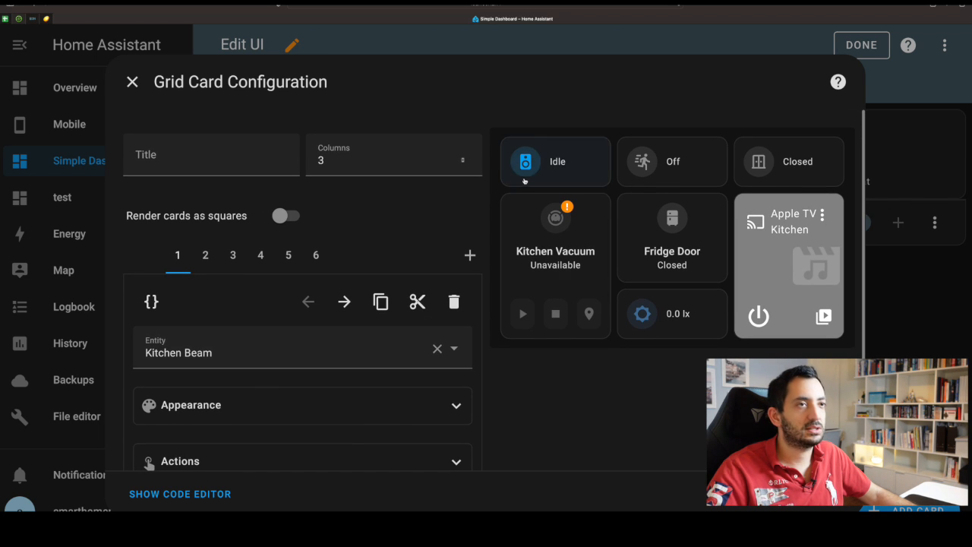
scroll("down", 3)
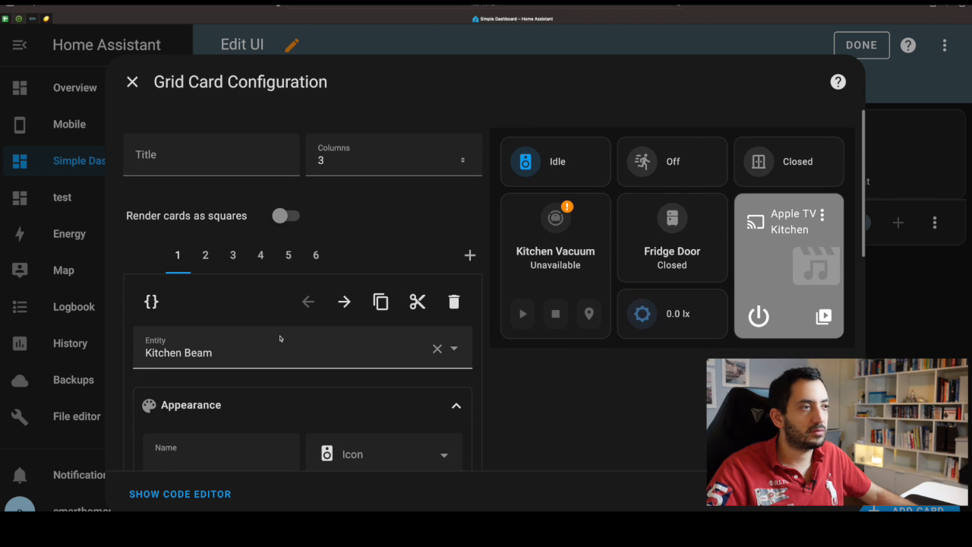
Step through cards 2–5: Kitchen Detections: Motion, Patio Door Opening, Kitchen Vacuum, nested grid.
left_click(205, 255)
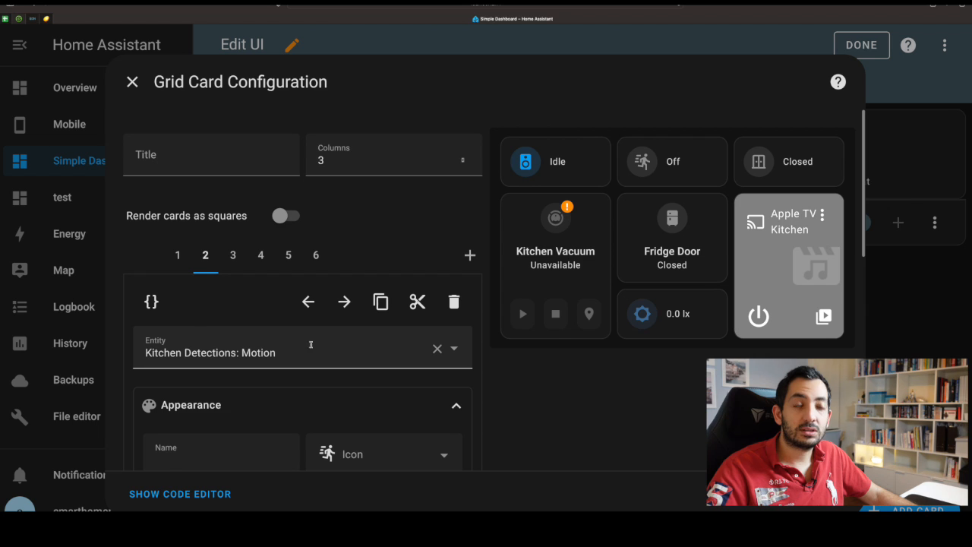
mouse_move(305, 373)
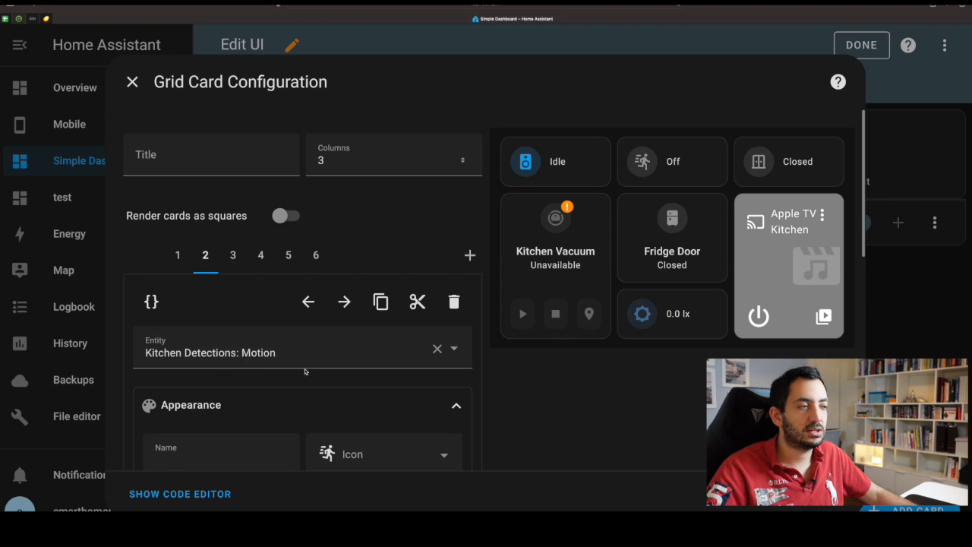
left_click(232, 255)
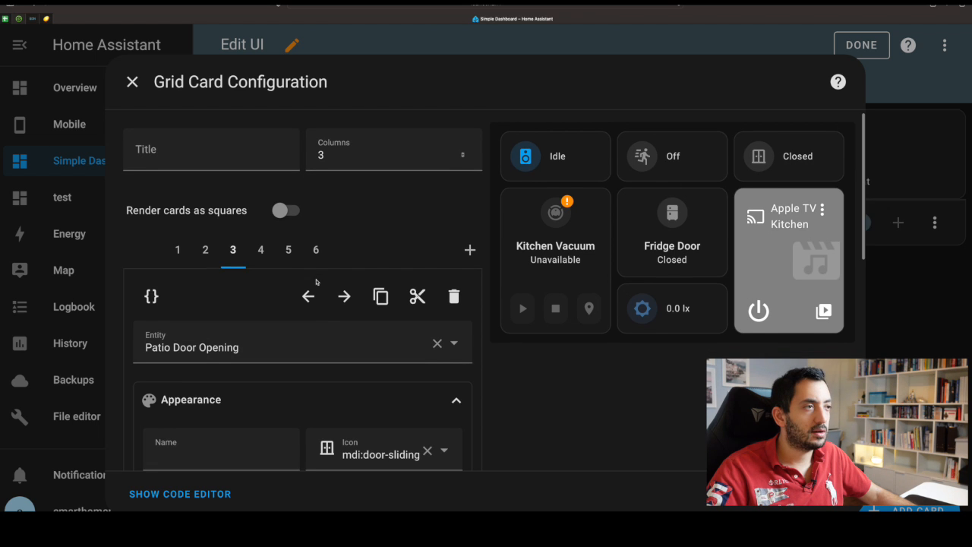
scroll("down", 3)
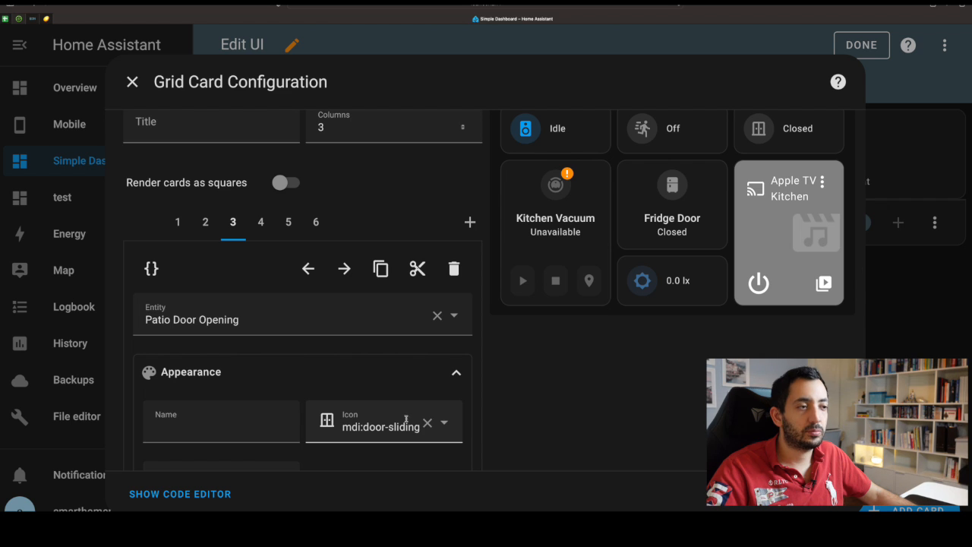
left_click(260, 221)
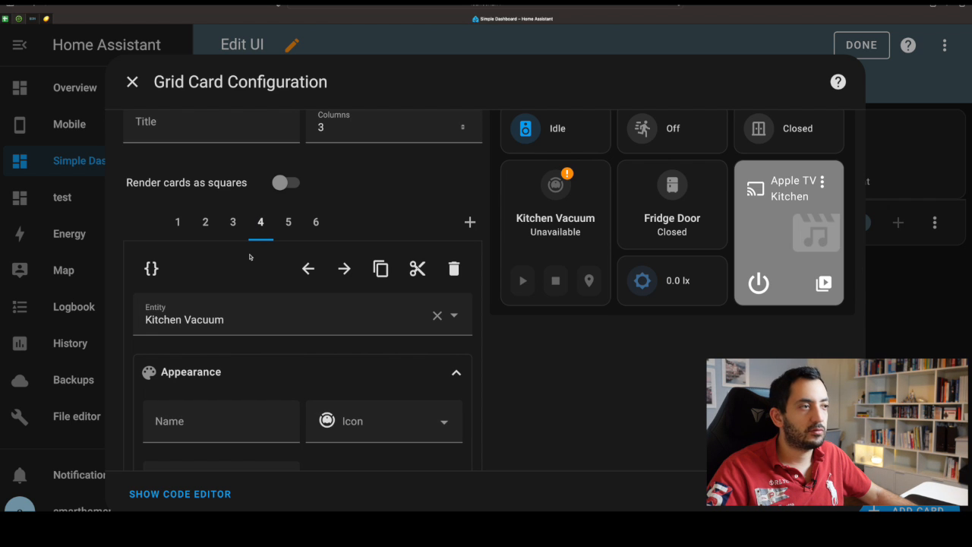
left_click(287, 221)
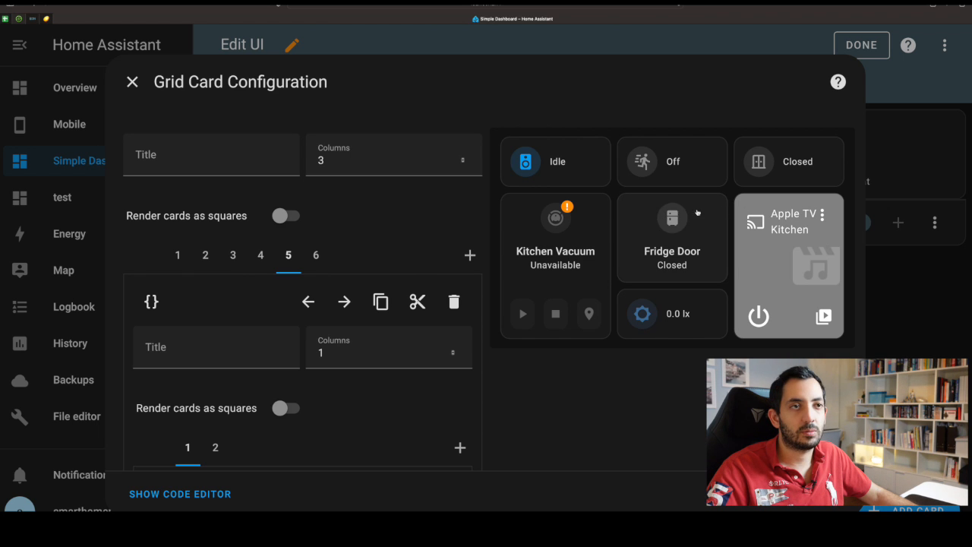
mouse_move(746, 291)
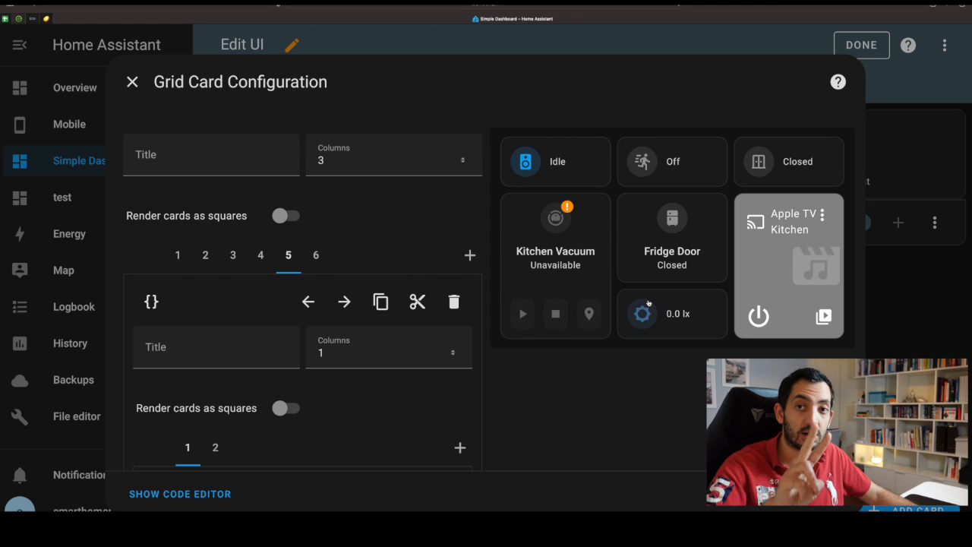
Set the nested grid back to 1 column and review Fridge Door above the illuminance sensor.
scroll("down", 3)
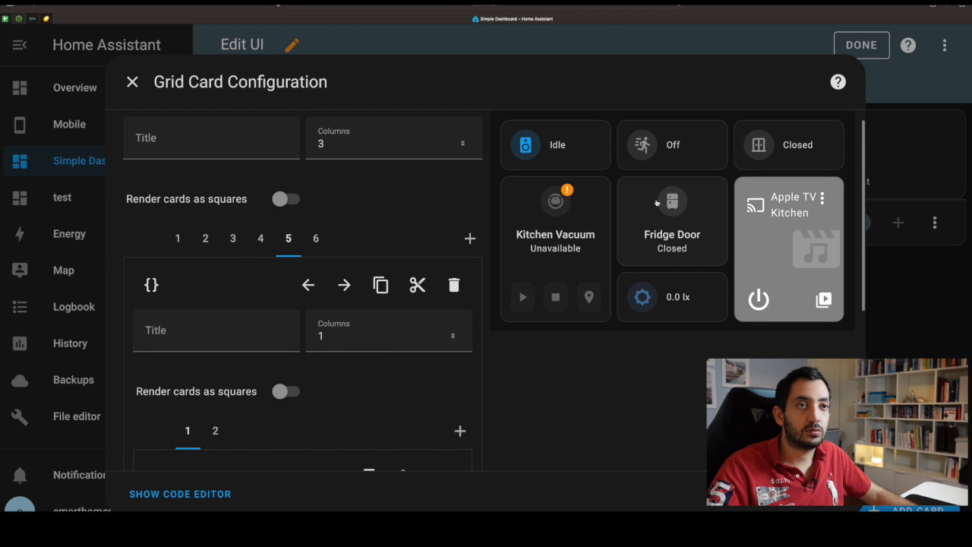
mouse_move(702, 256)
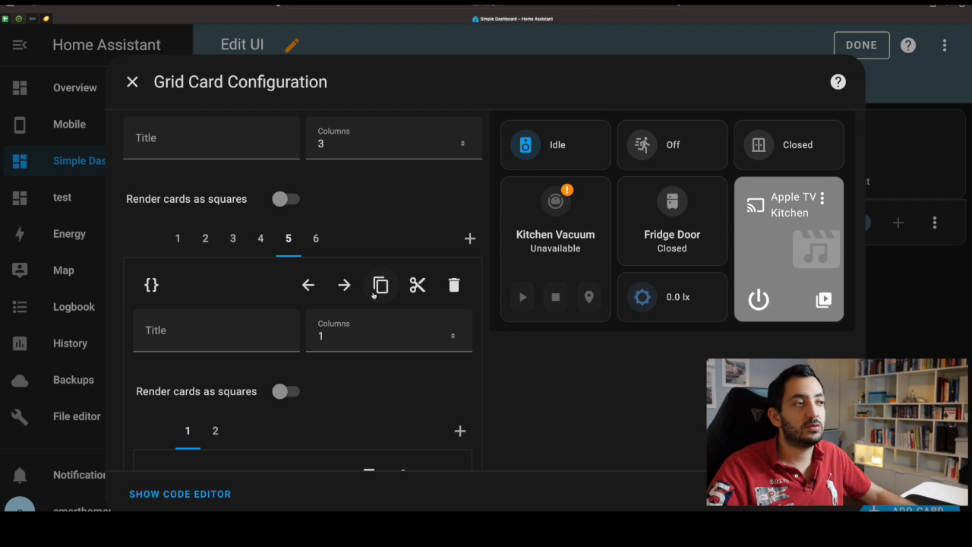
mouse_move(458, 232)
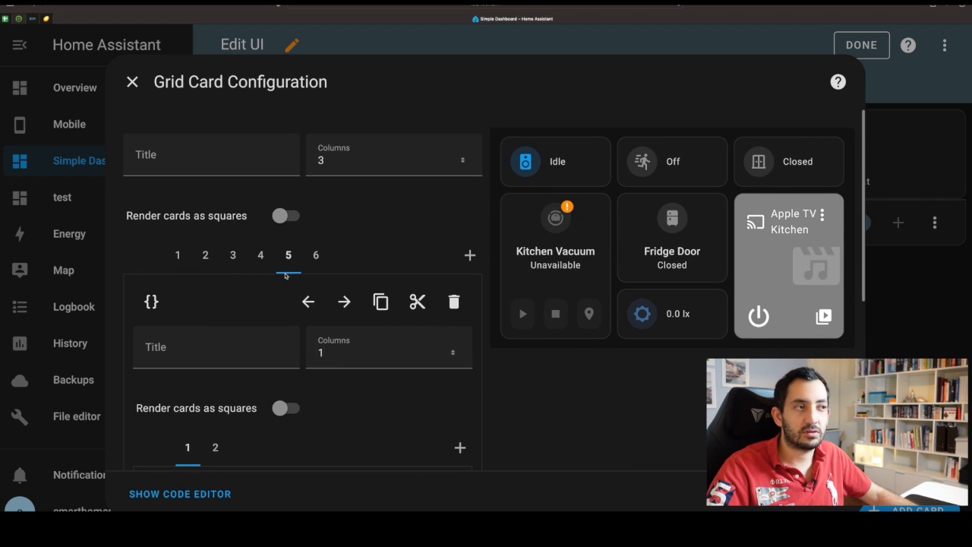
scroll("down", 3)
type("2")
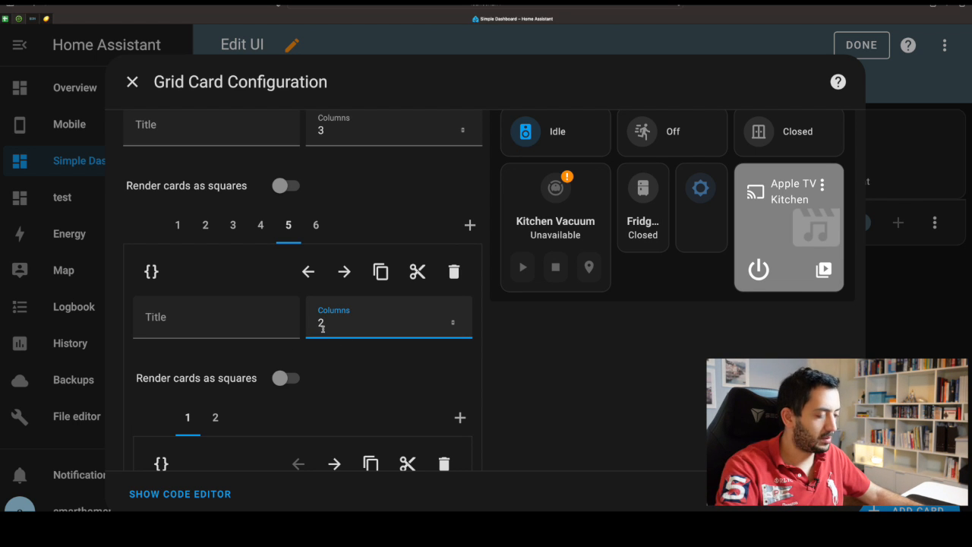
type("1")
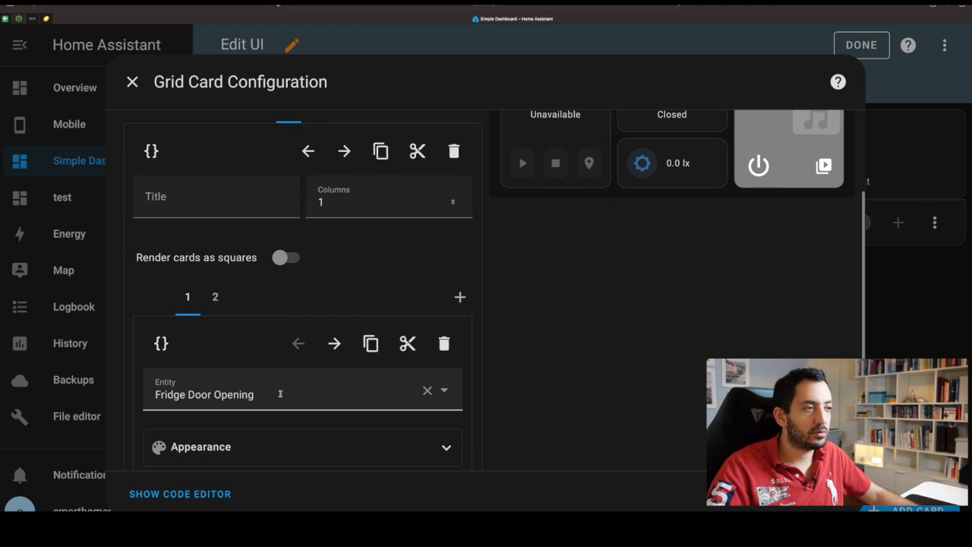
scroll("down", 3)
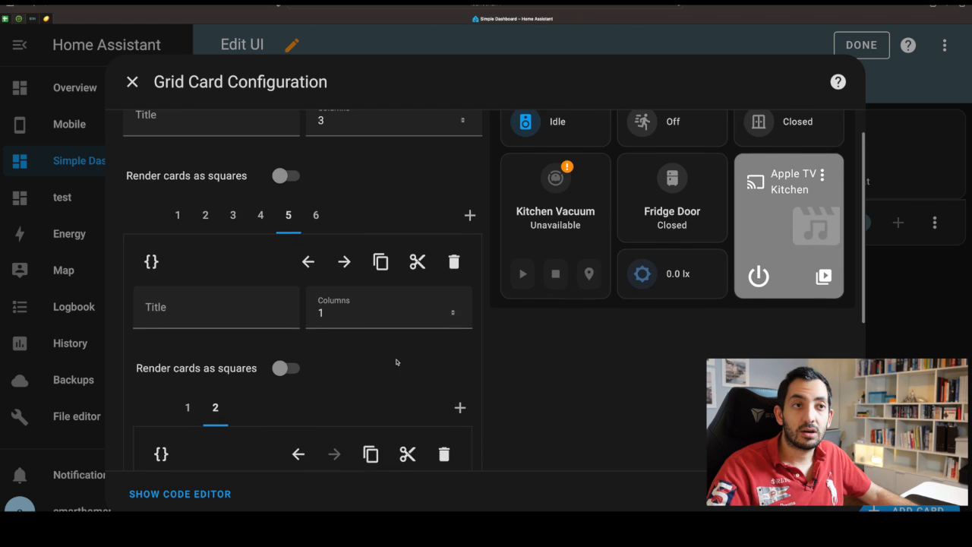
scroll("down", 3)
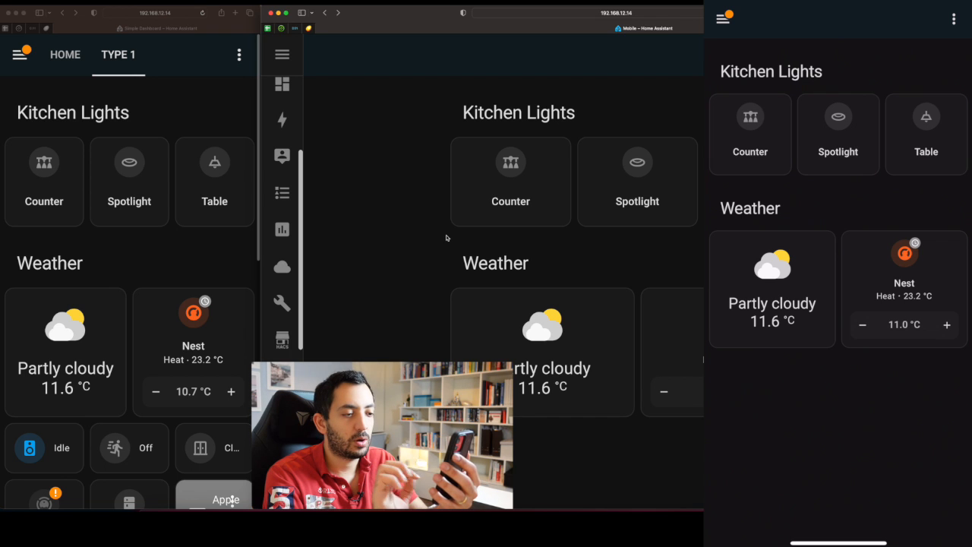
On the phone, open the Nest and weather details, then scroll to the sensor grid.
left_click(862, 324)
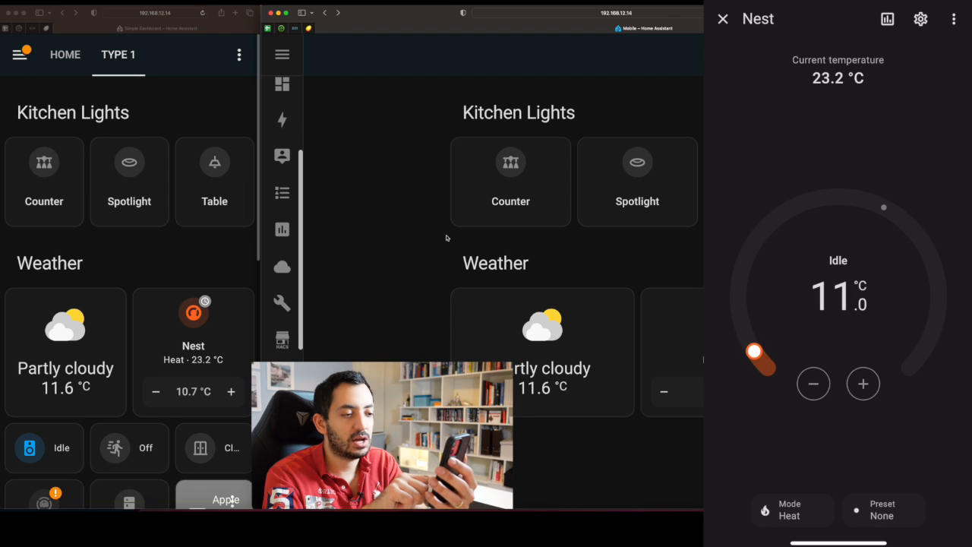
left_click(722, 18)
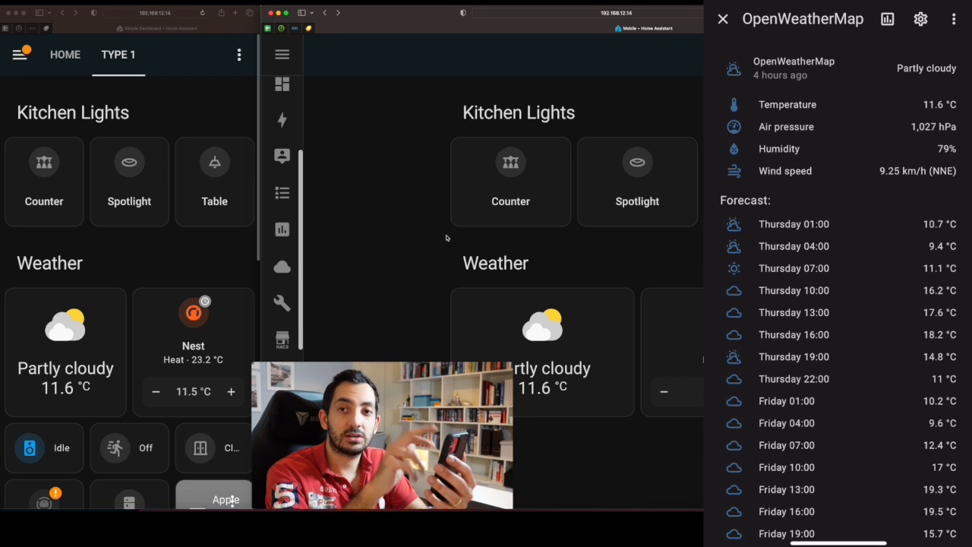
left_click(722, 18)
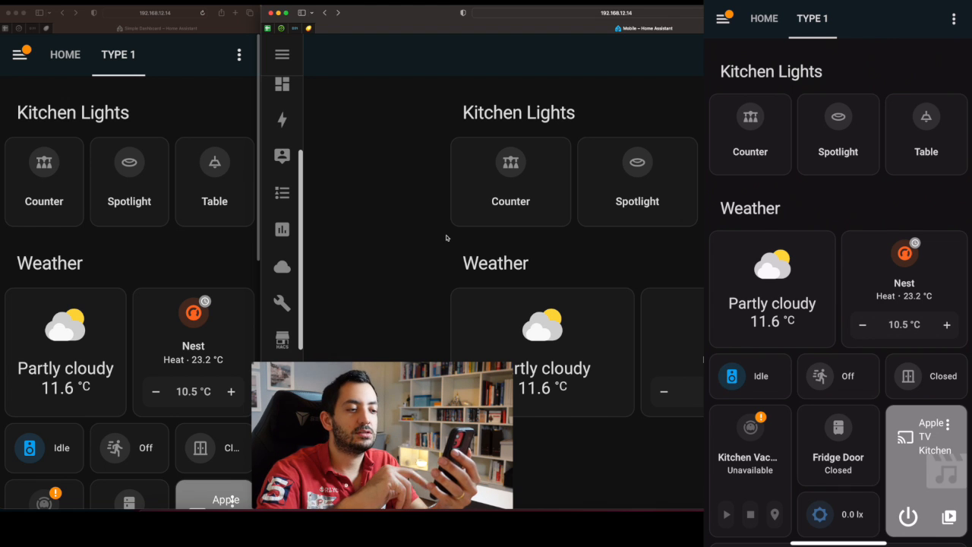
scroll("down", 3)
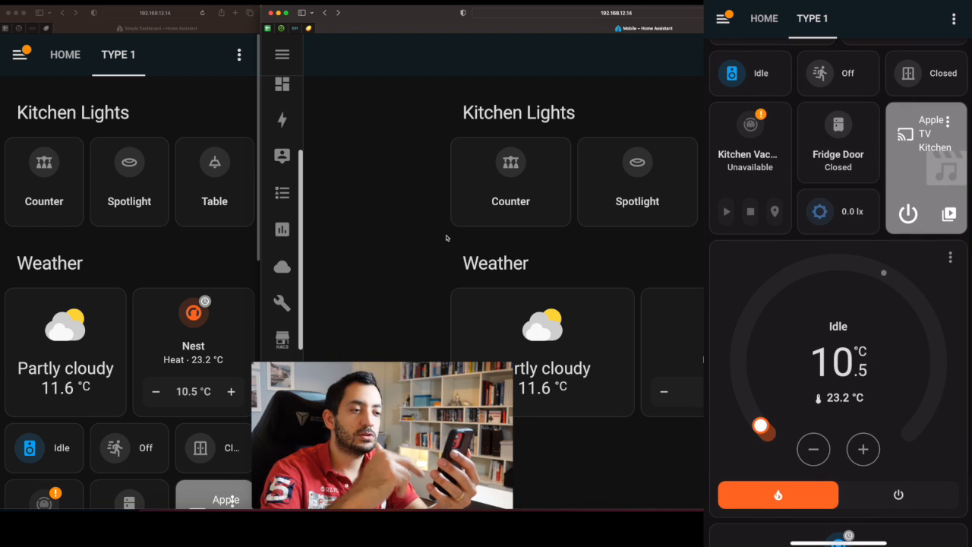